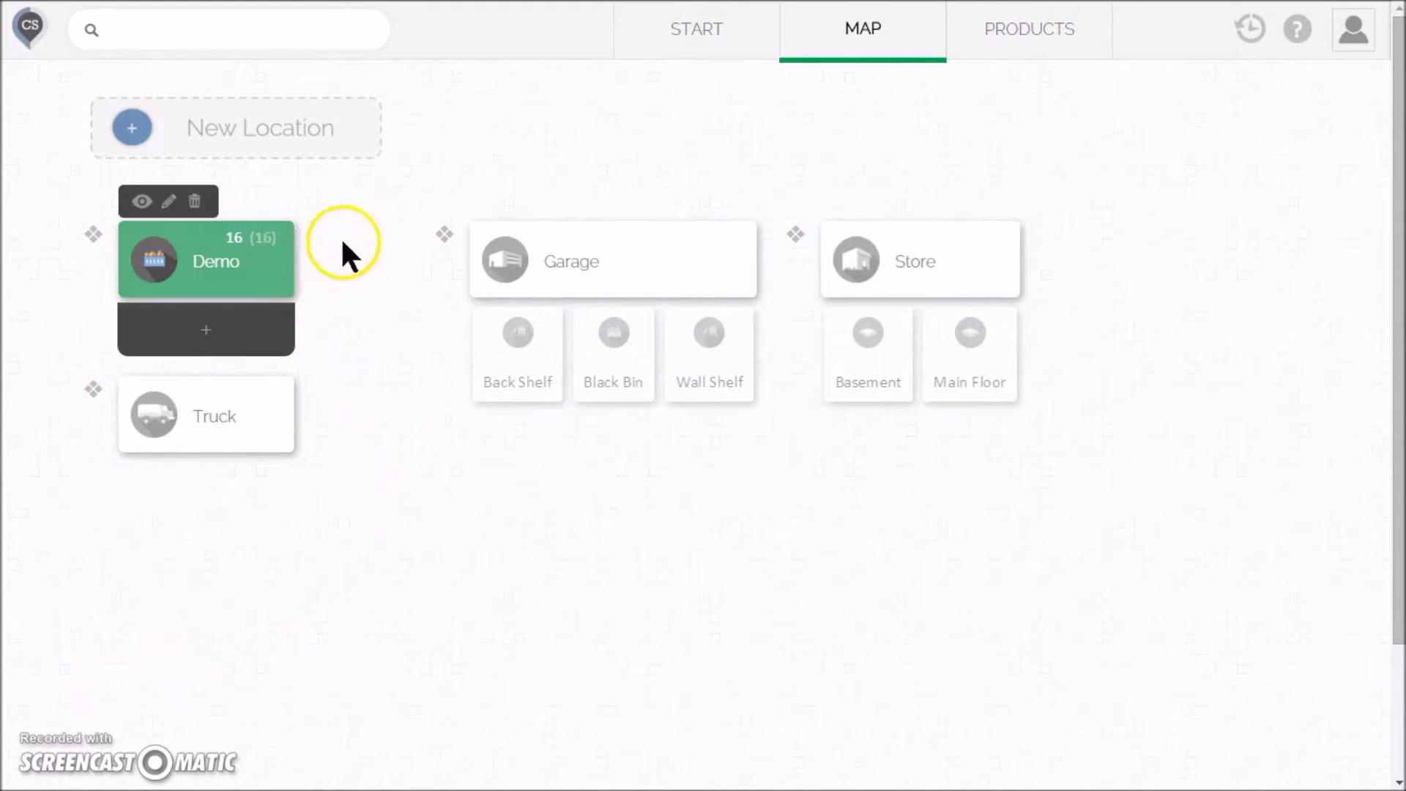
mouse_move(373, 219)
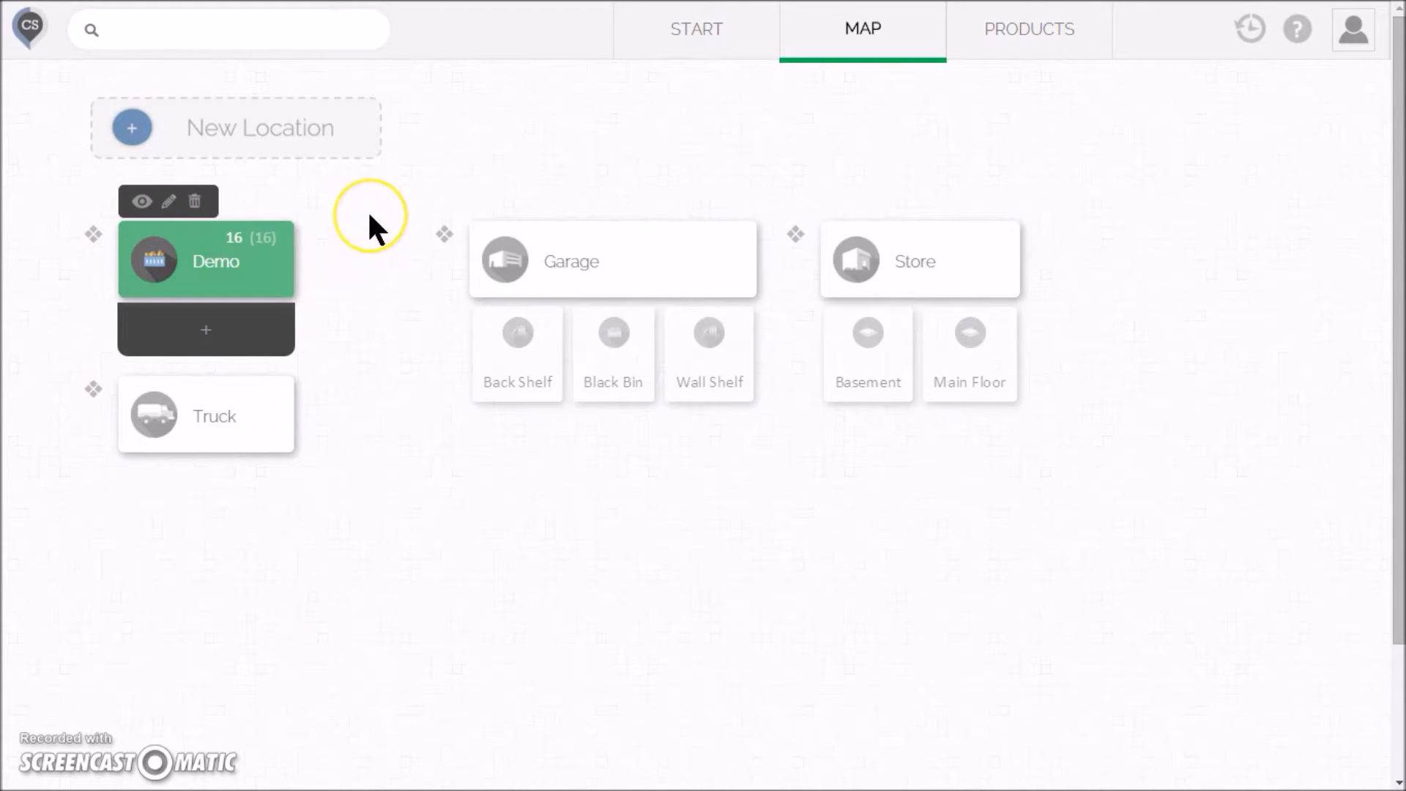
mouse_move(372, 232)
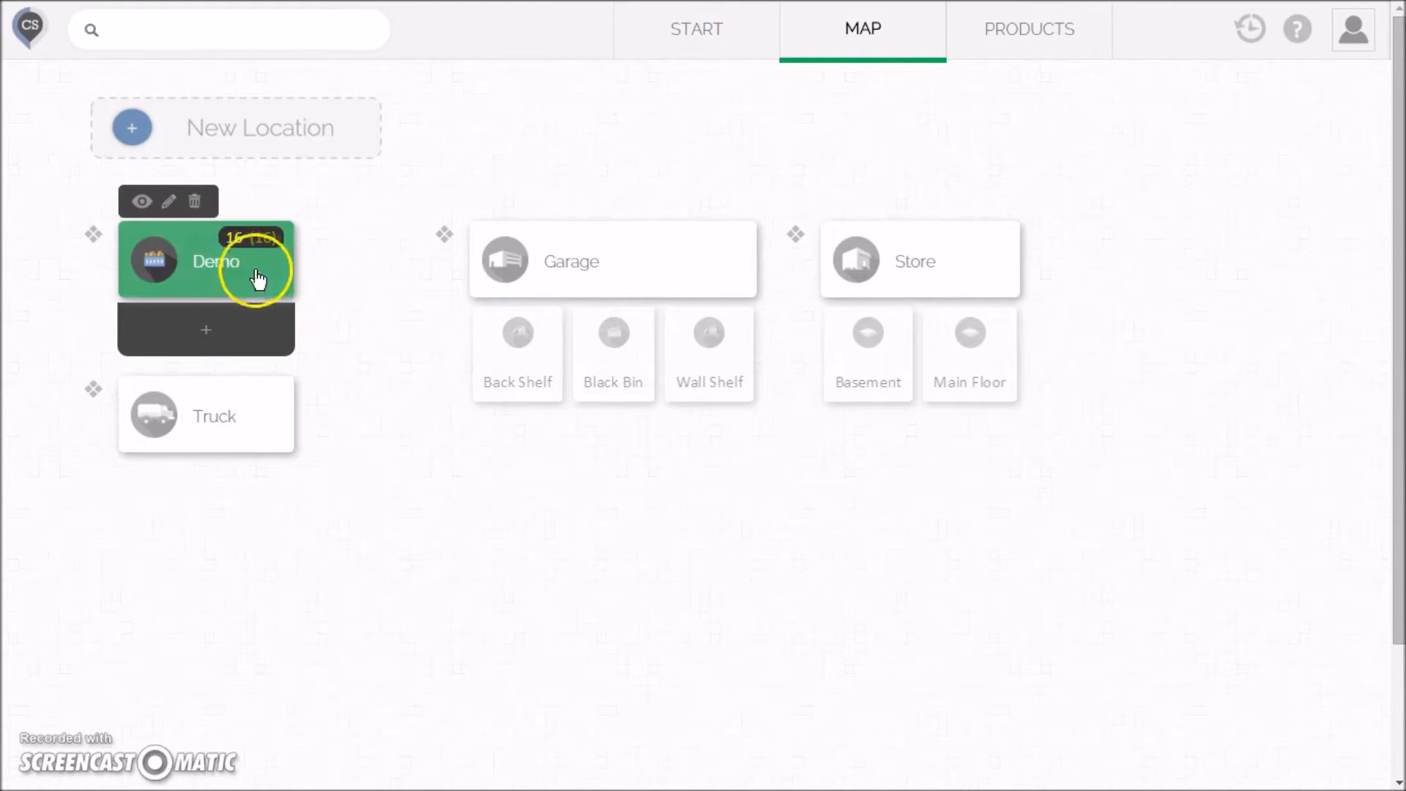
mouse_move(140, 201)
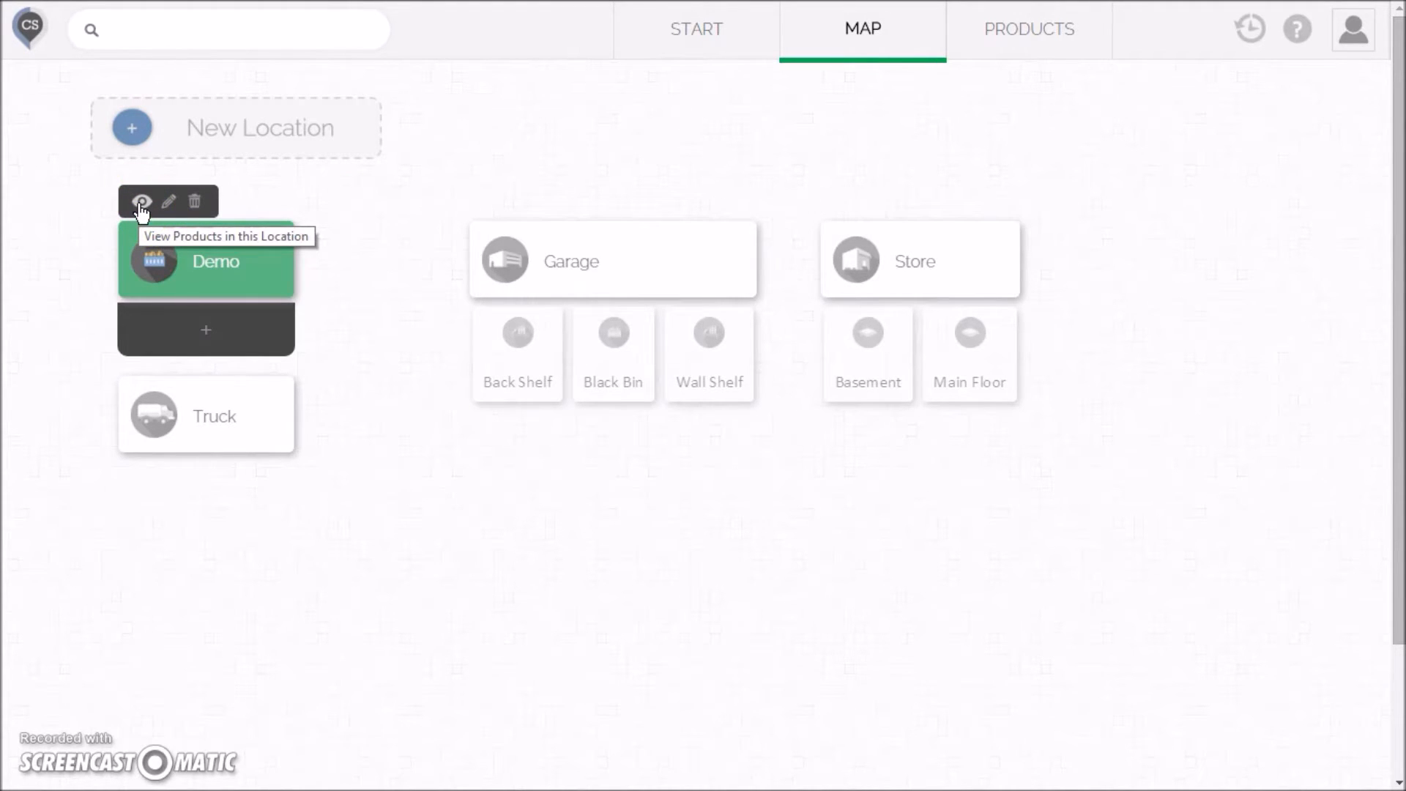
mouse_move(169, 202)
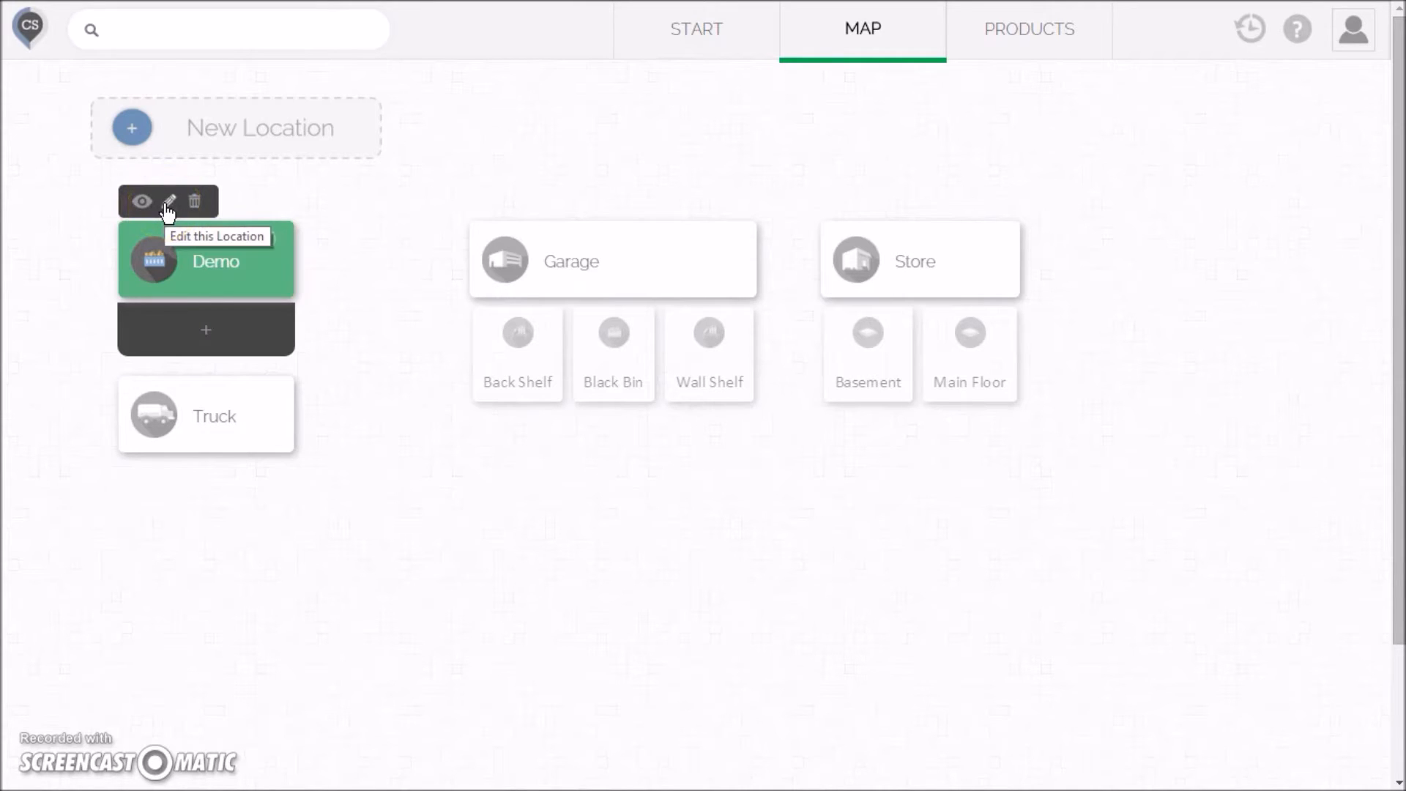
mouse_move(195, 201)
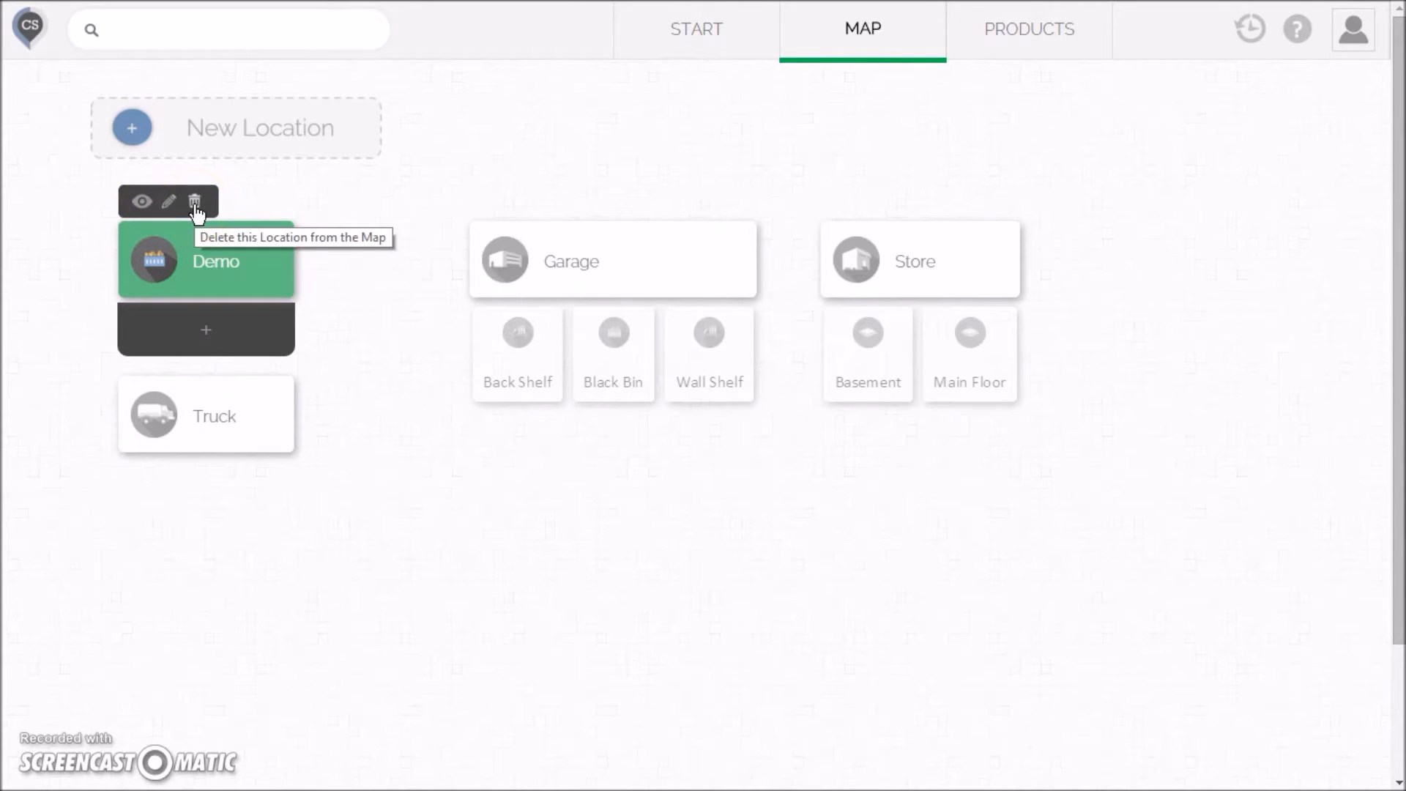
mouse_move(287, 215)
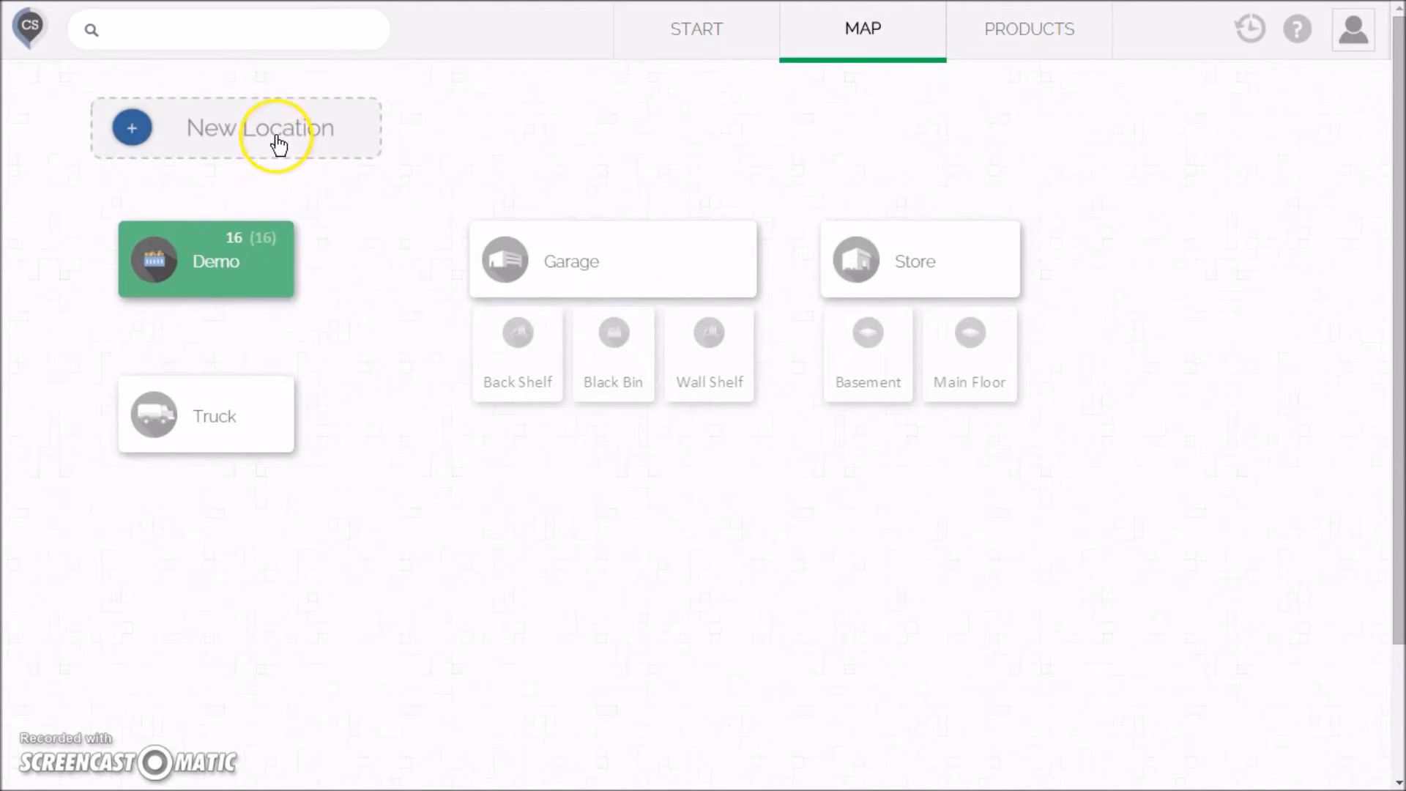
Step: Add a new Warehouse location named 'Main WH' to the map
click(235, 128)
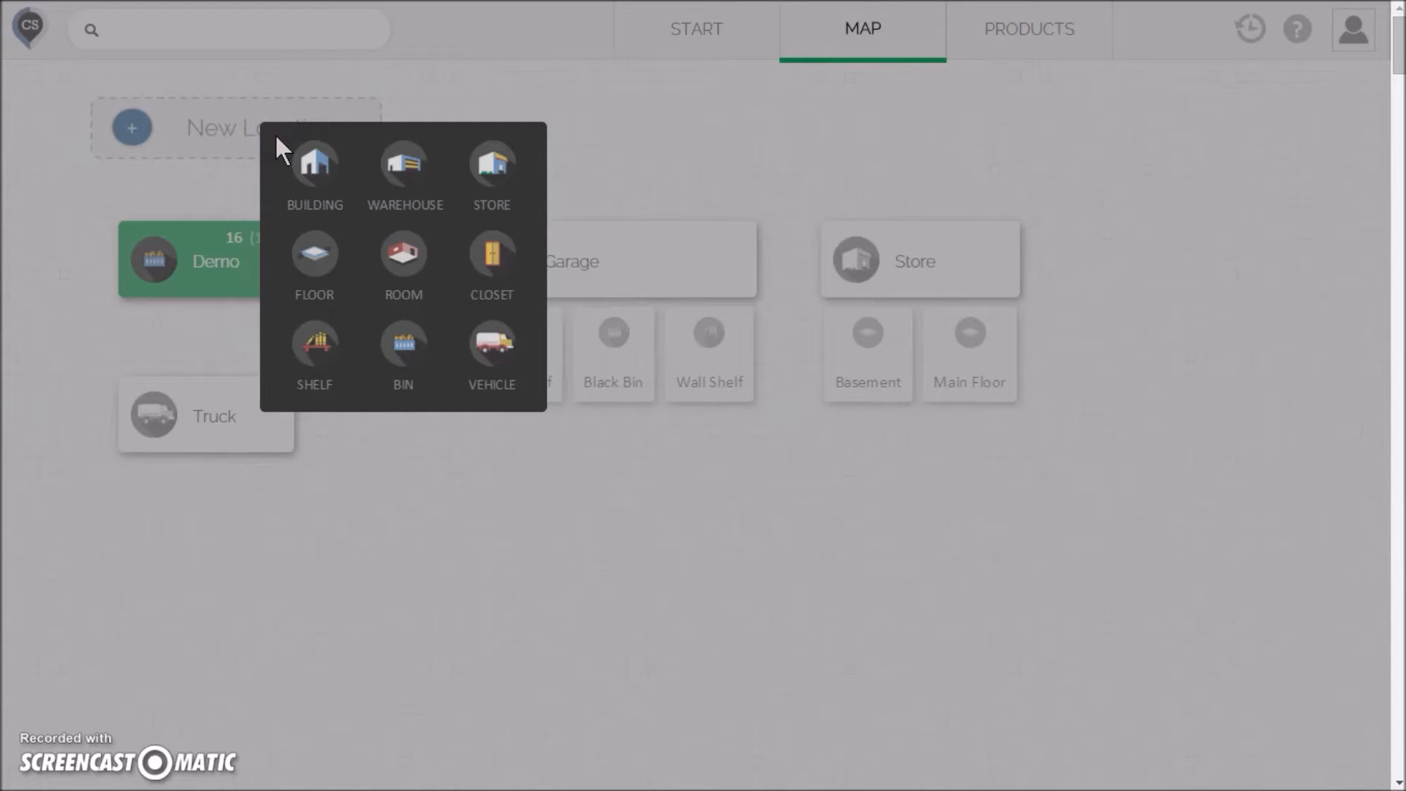
click(404, 171)
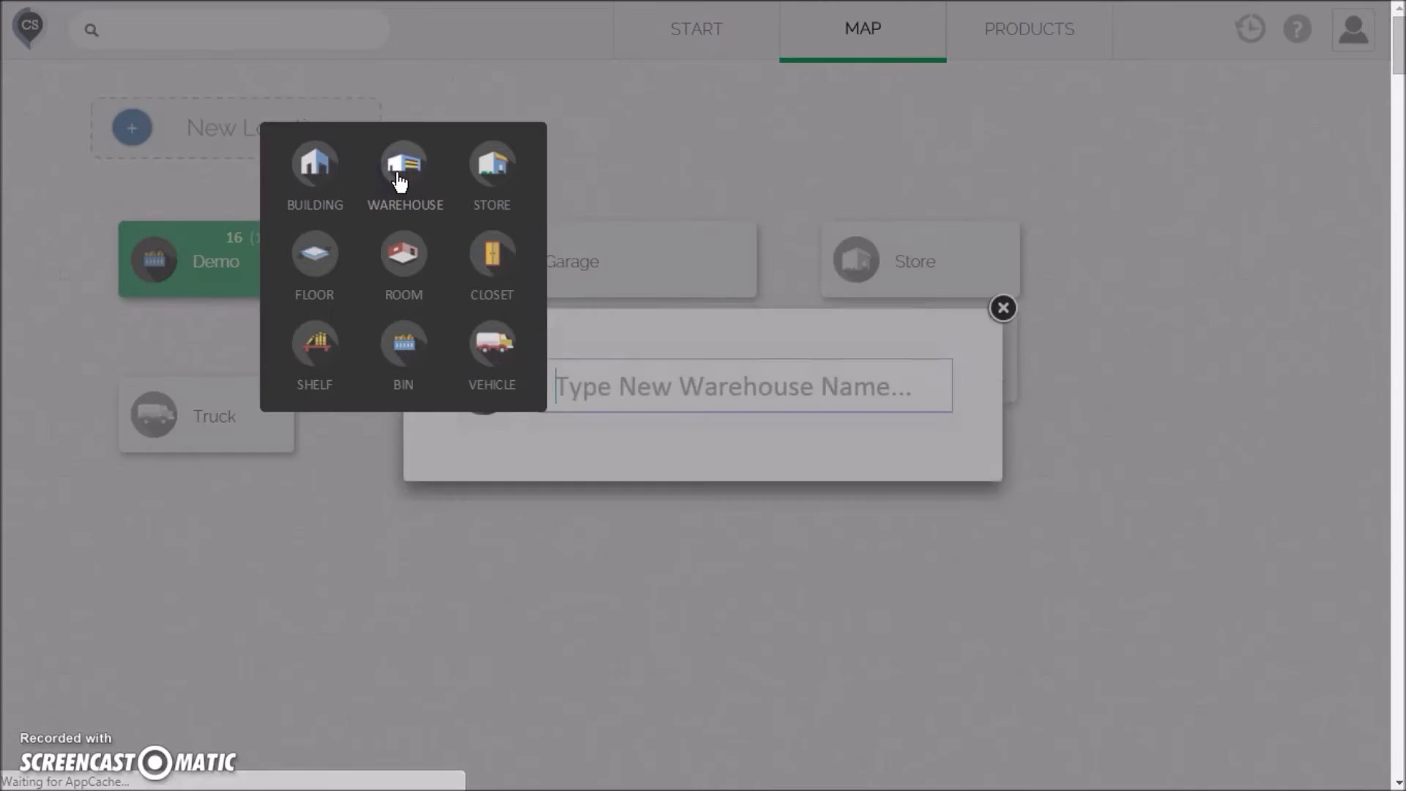
click(403, 175)
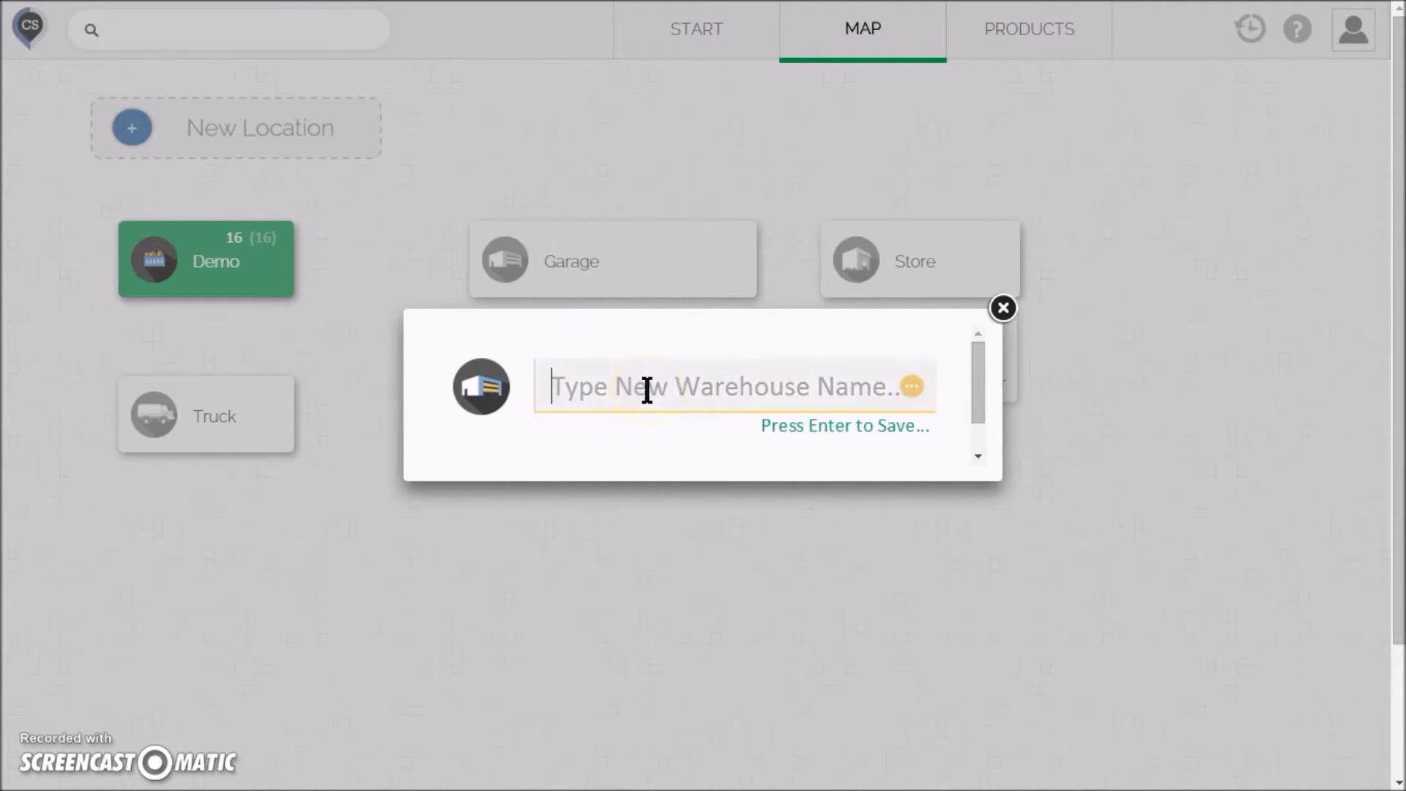
text(Main WH)
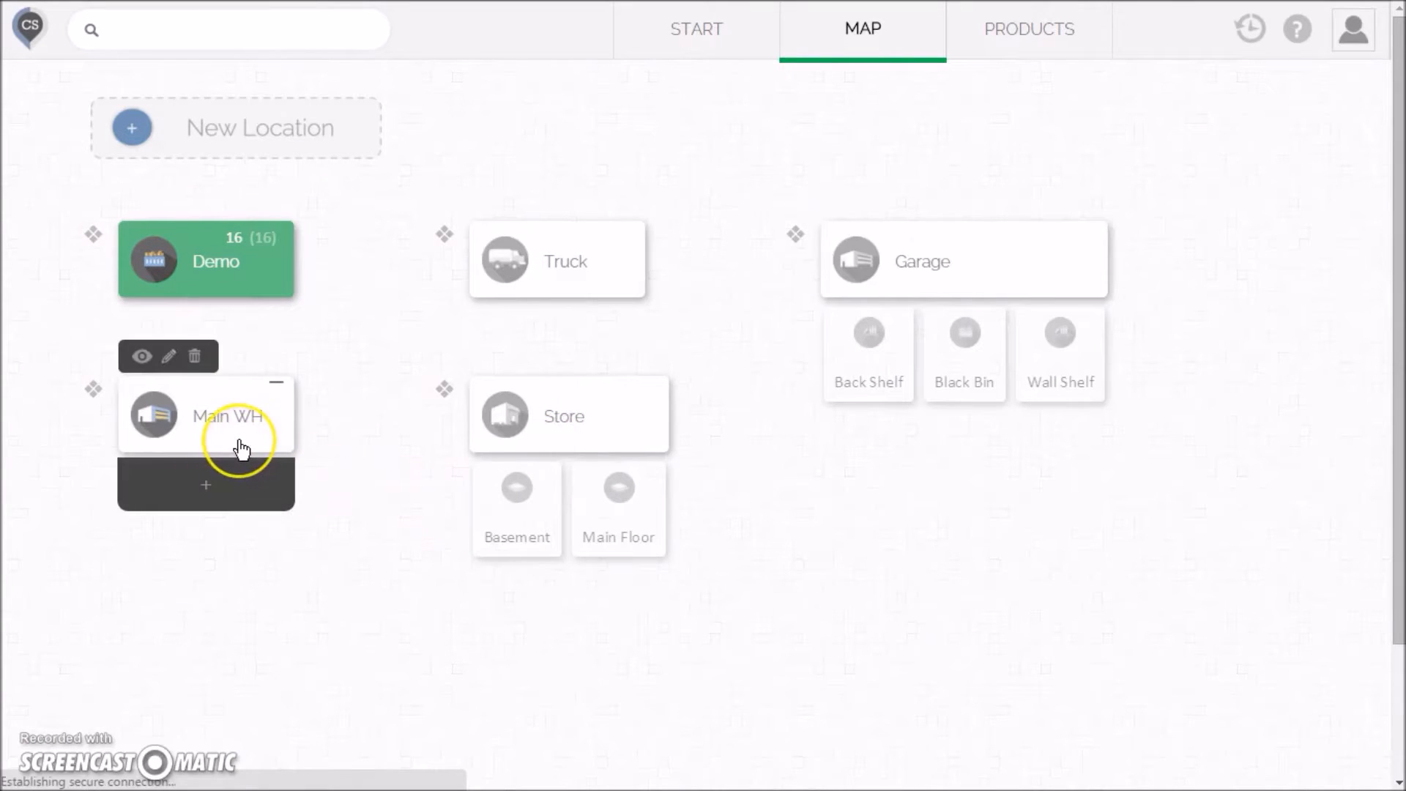
mouse_move(188, 450)
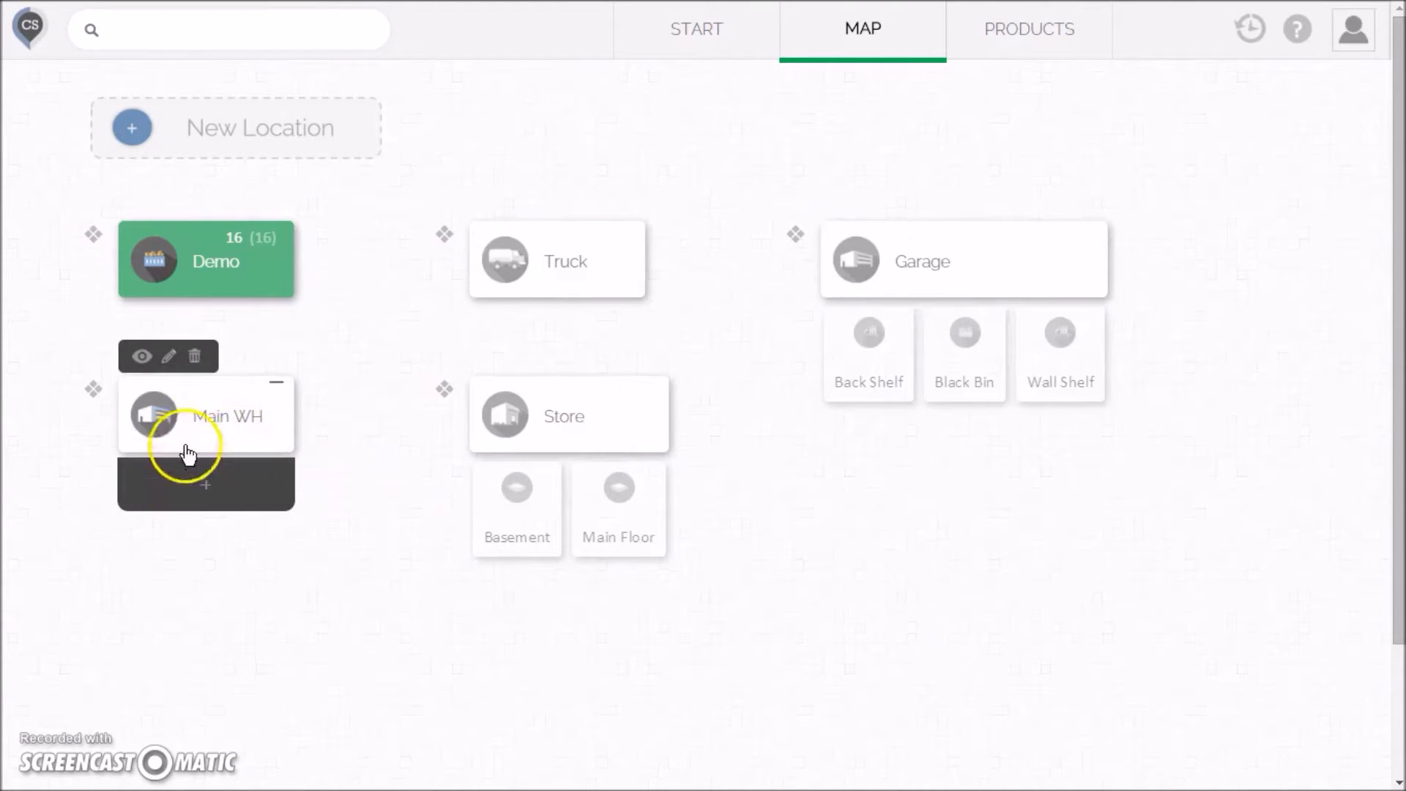
mouse_move(205, 491)
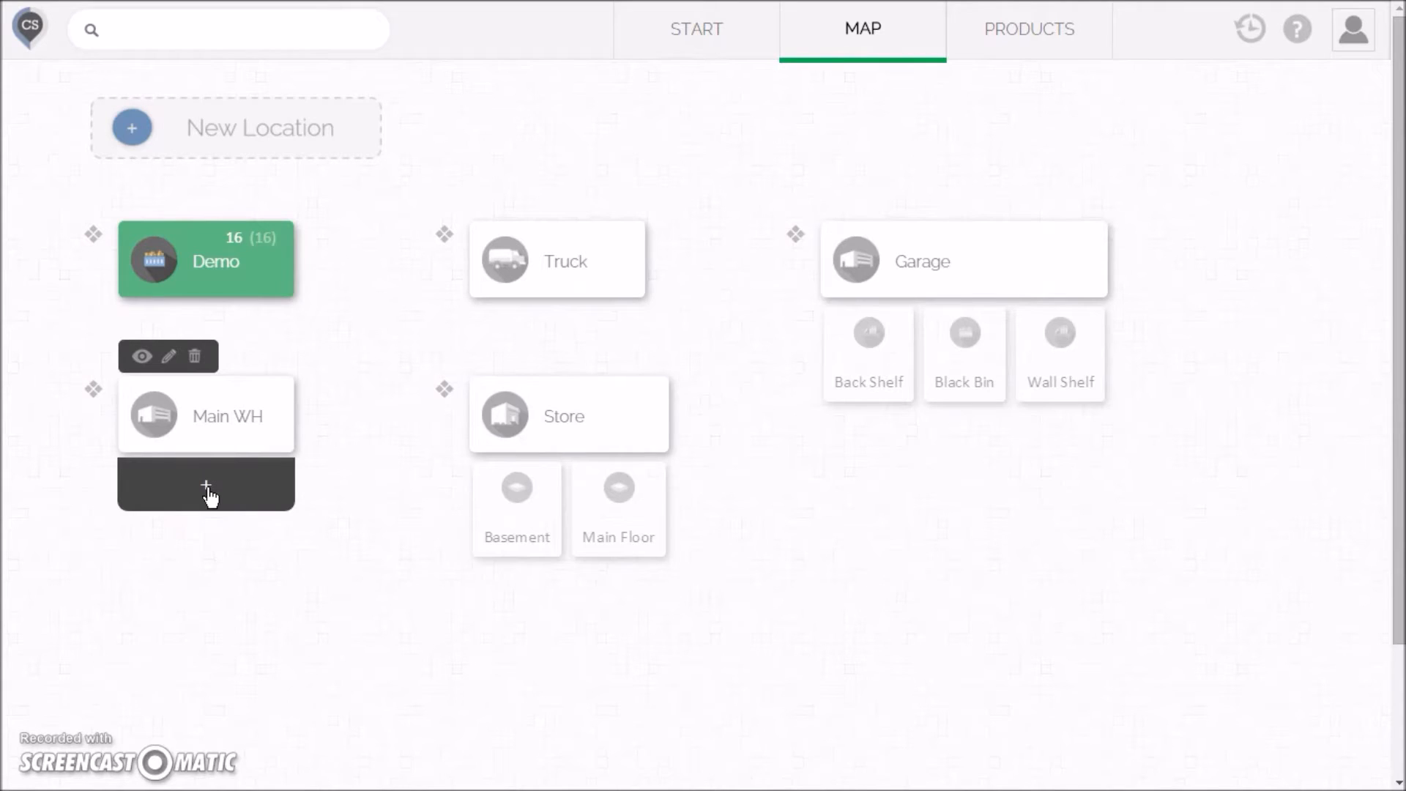
Step: Add Floor sub-locations Main and Basement under Main WH
click(205, 486)
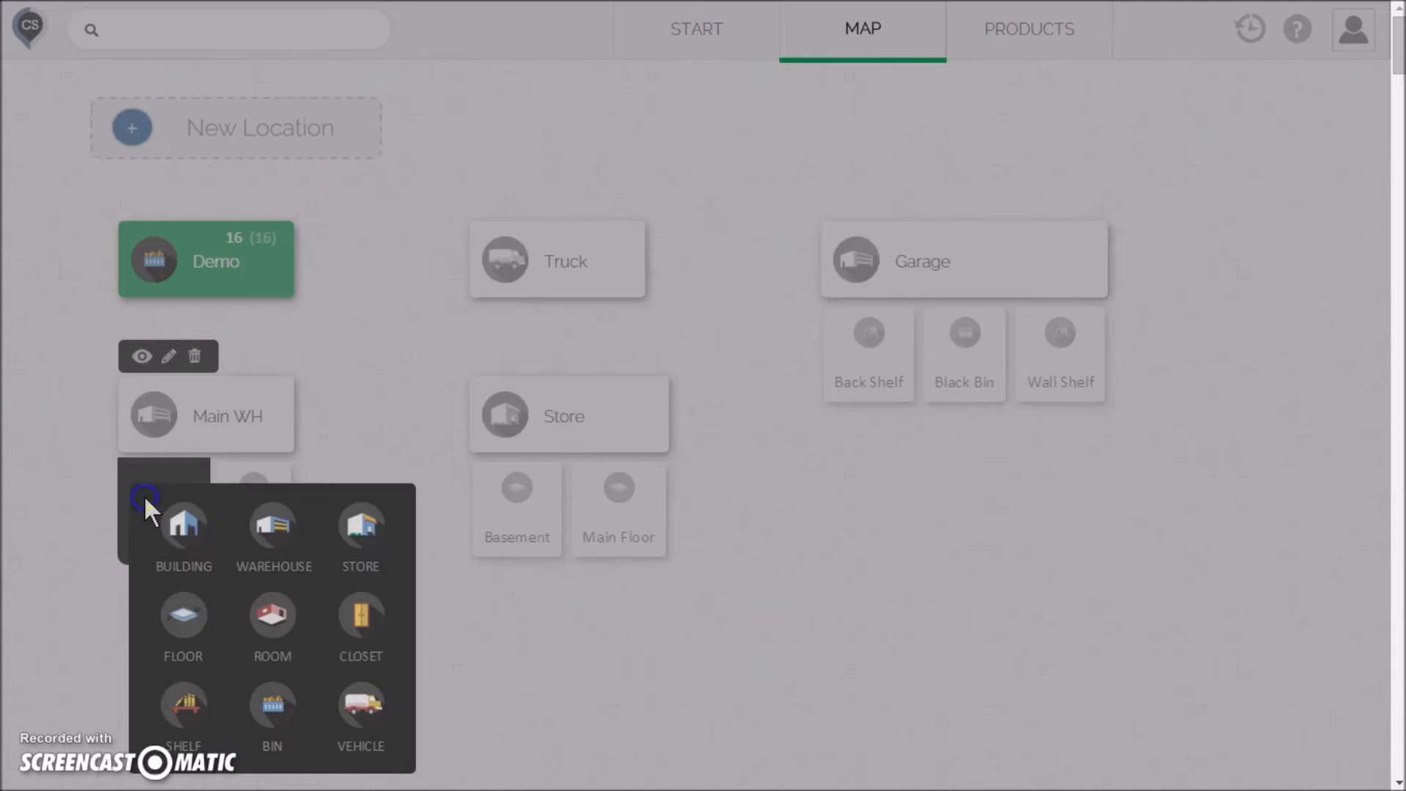
click(183, 614)
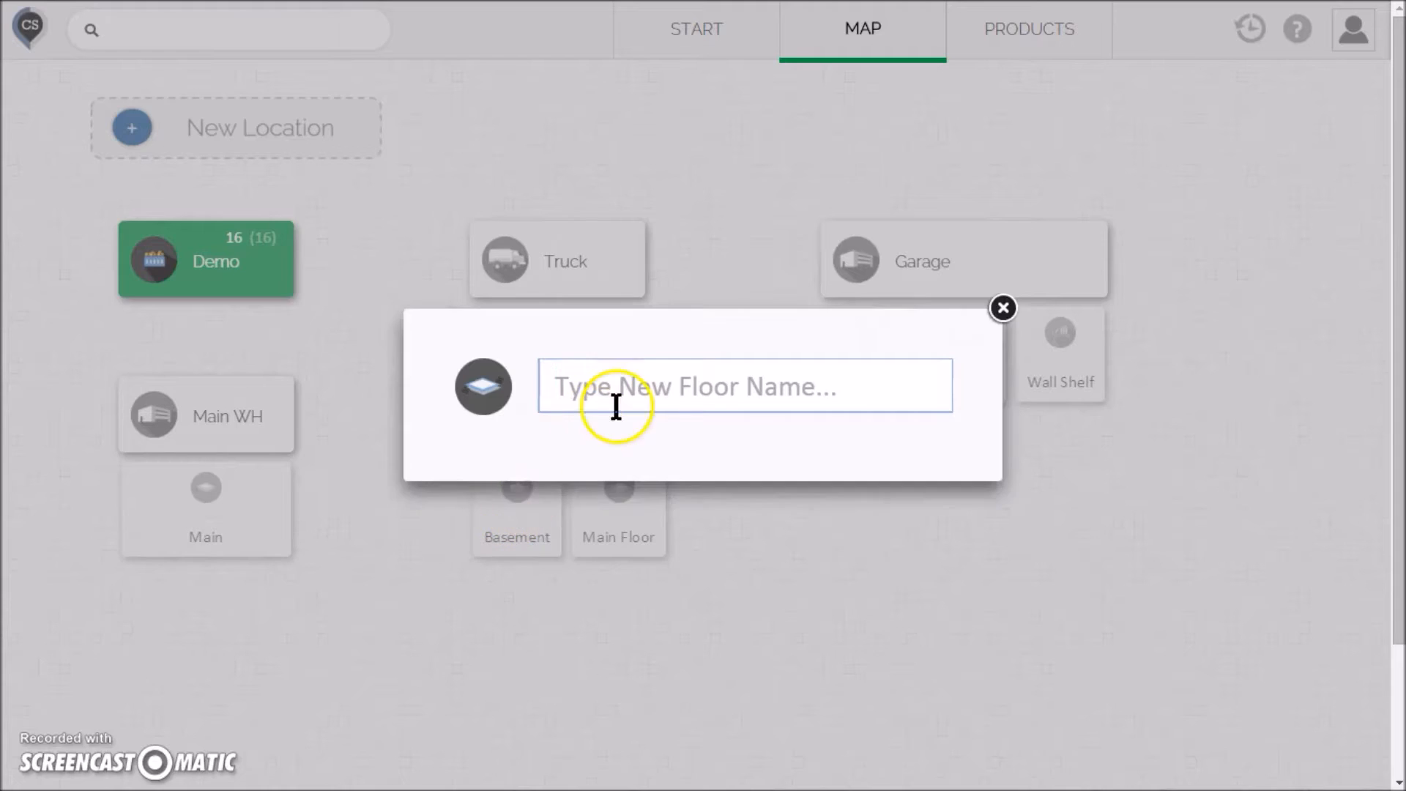
text(Basement)
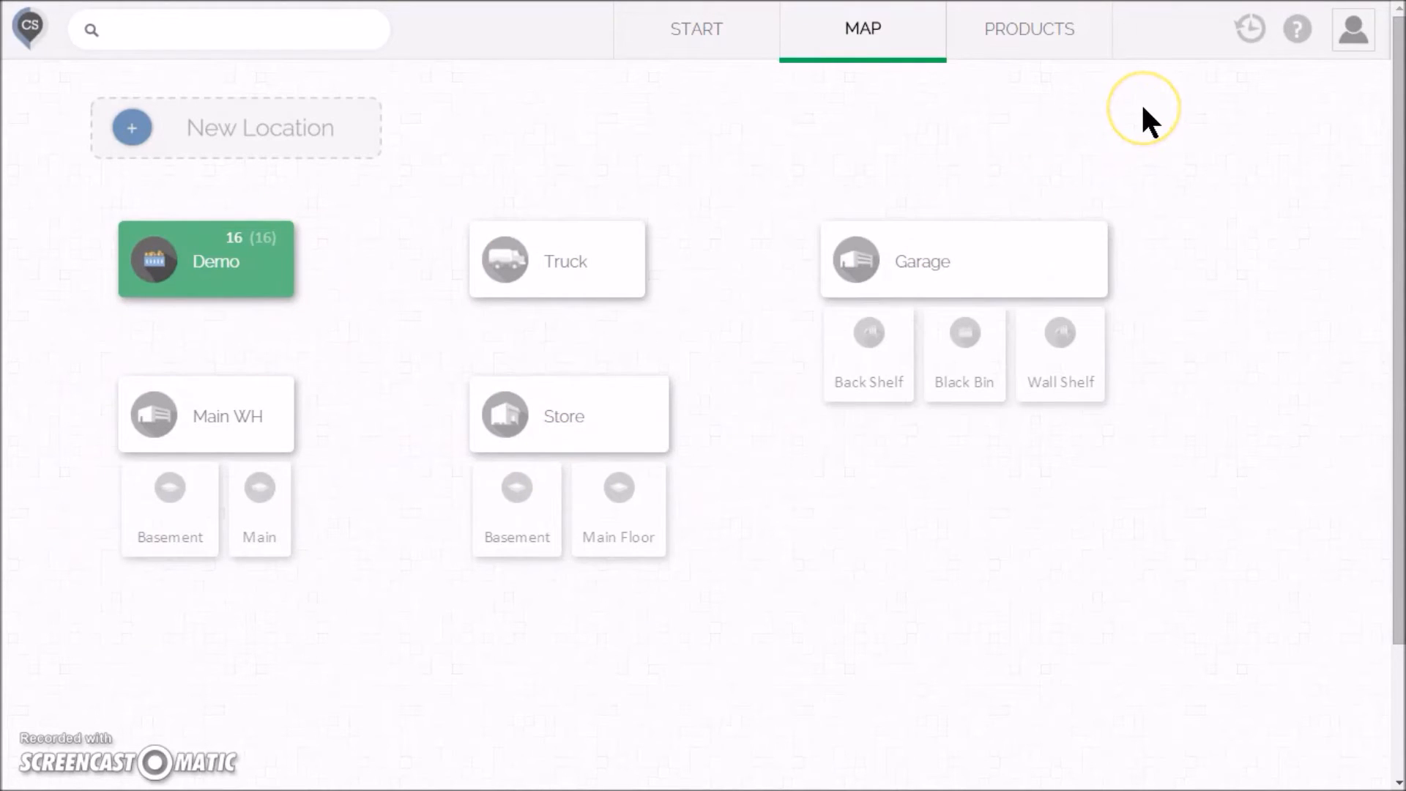
mouse_move(1151, 121)
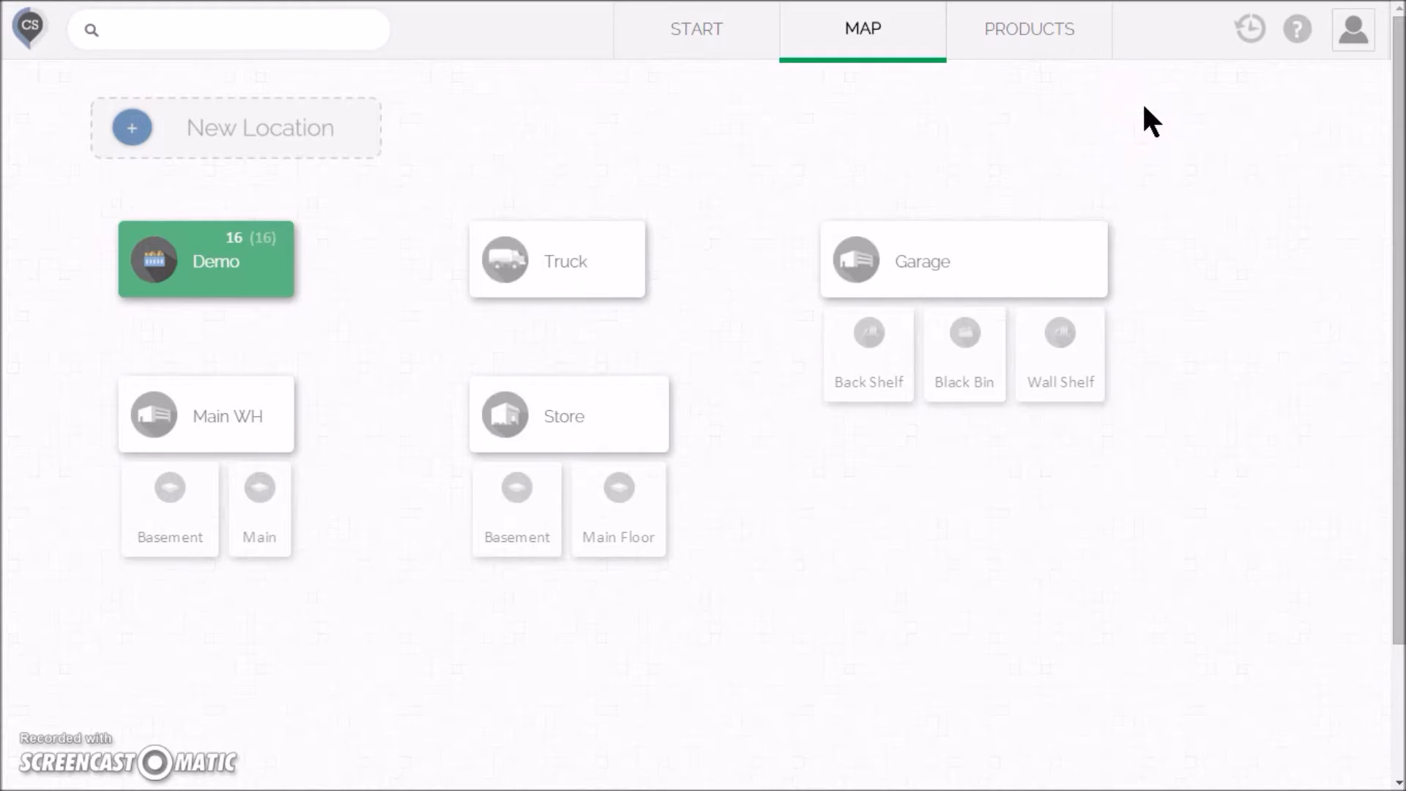
mouse_move(596, 119)
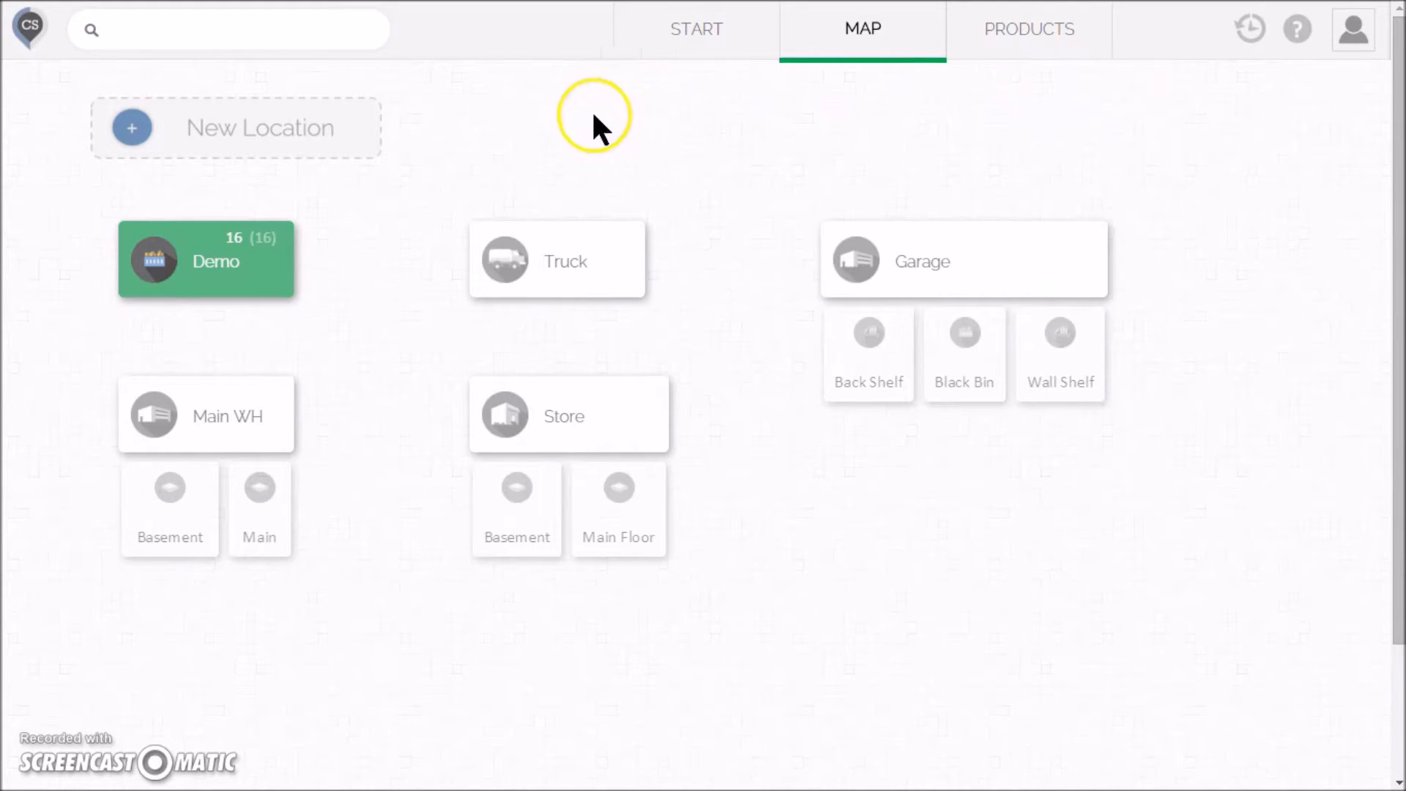
mouse_move(572, 125)
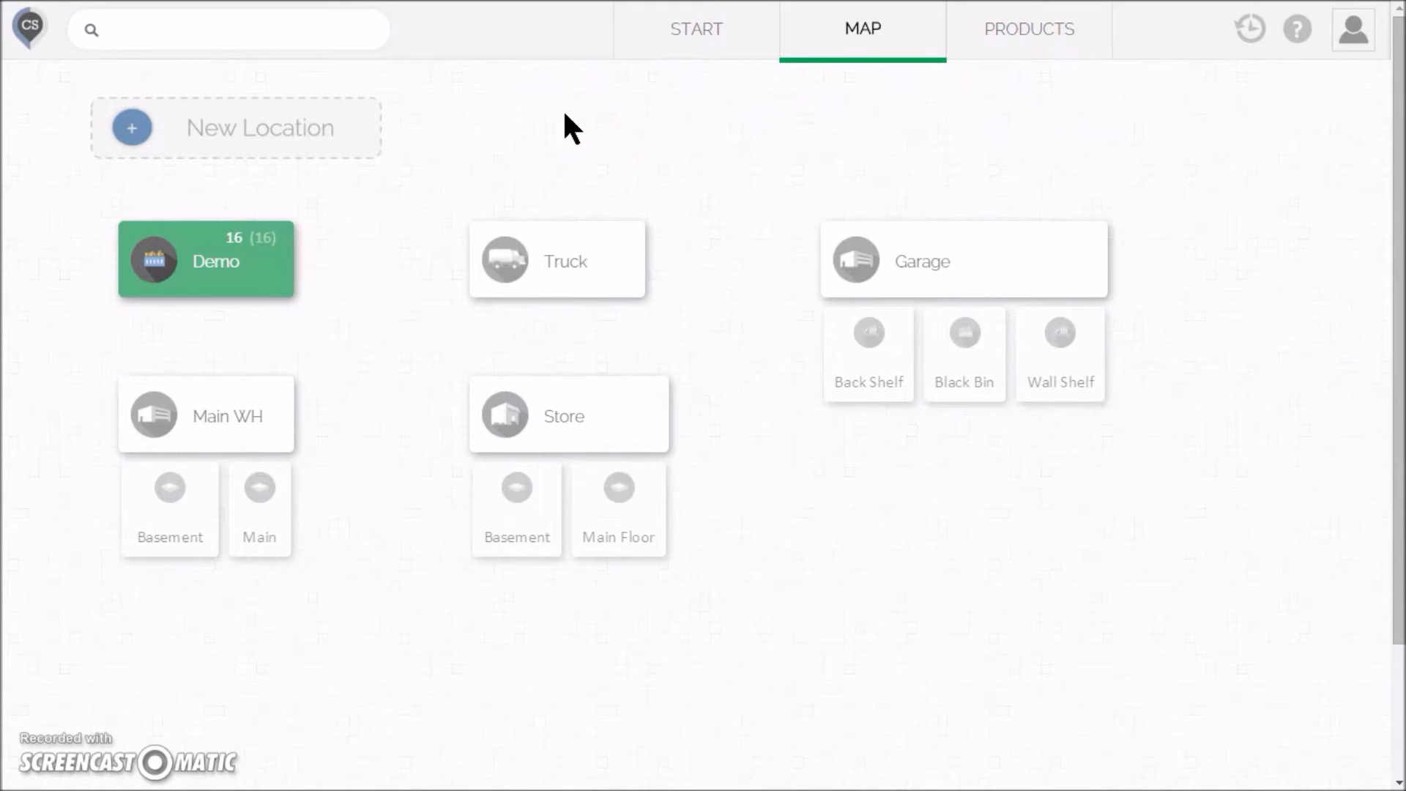
Step: Transfer 5 Yellow Widgets and 3 Red Widgets from Demo into Main WH > Basement
click(216, 260)
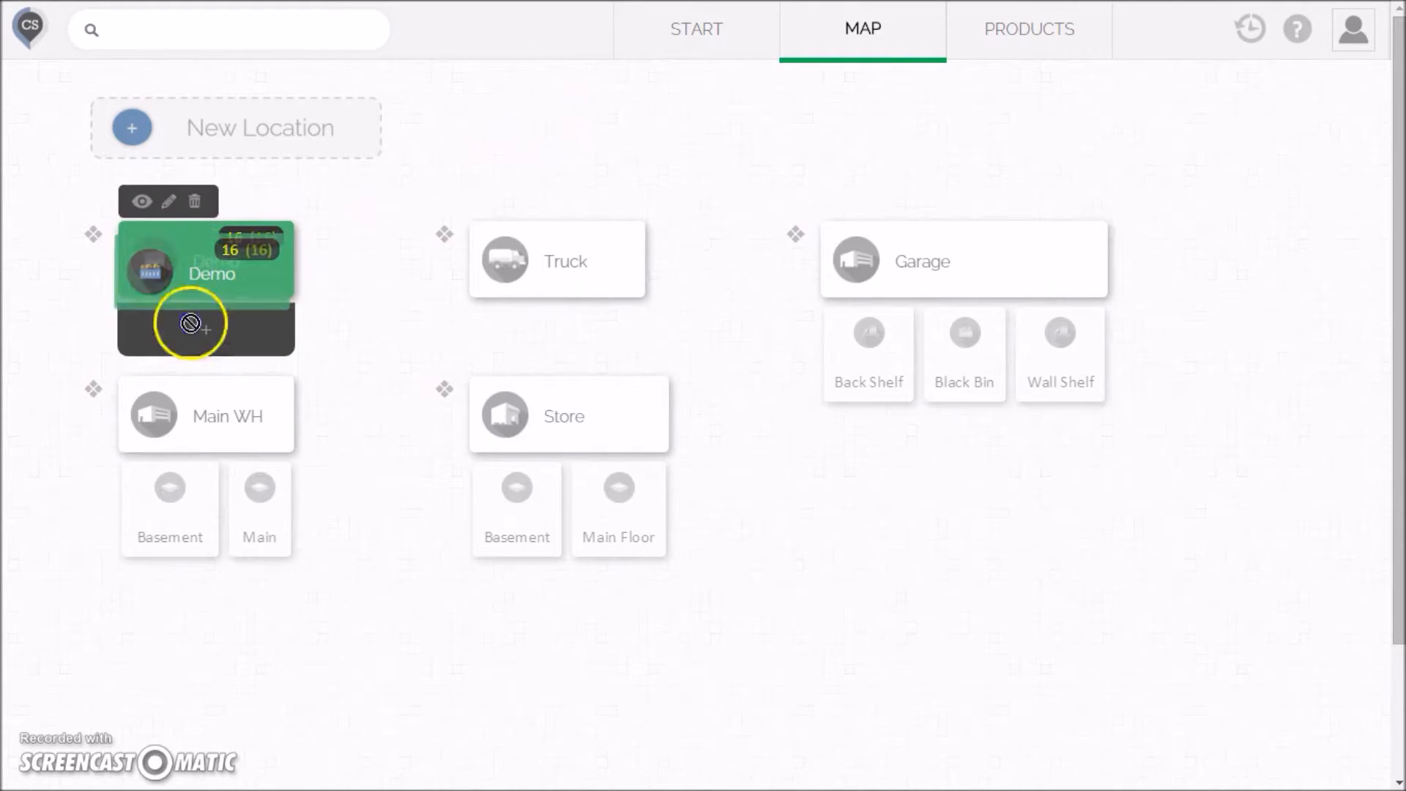
click(169, 511)
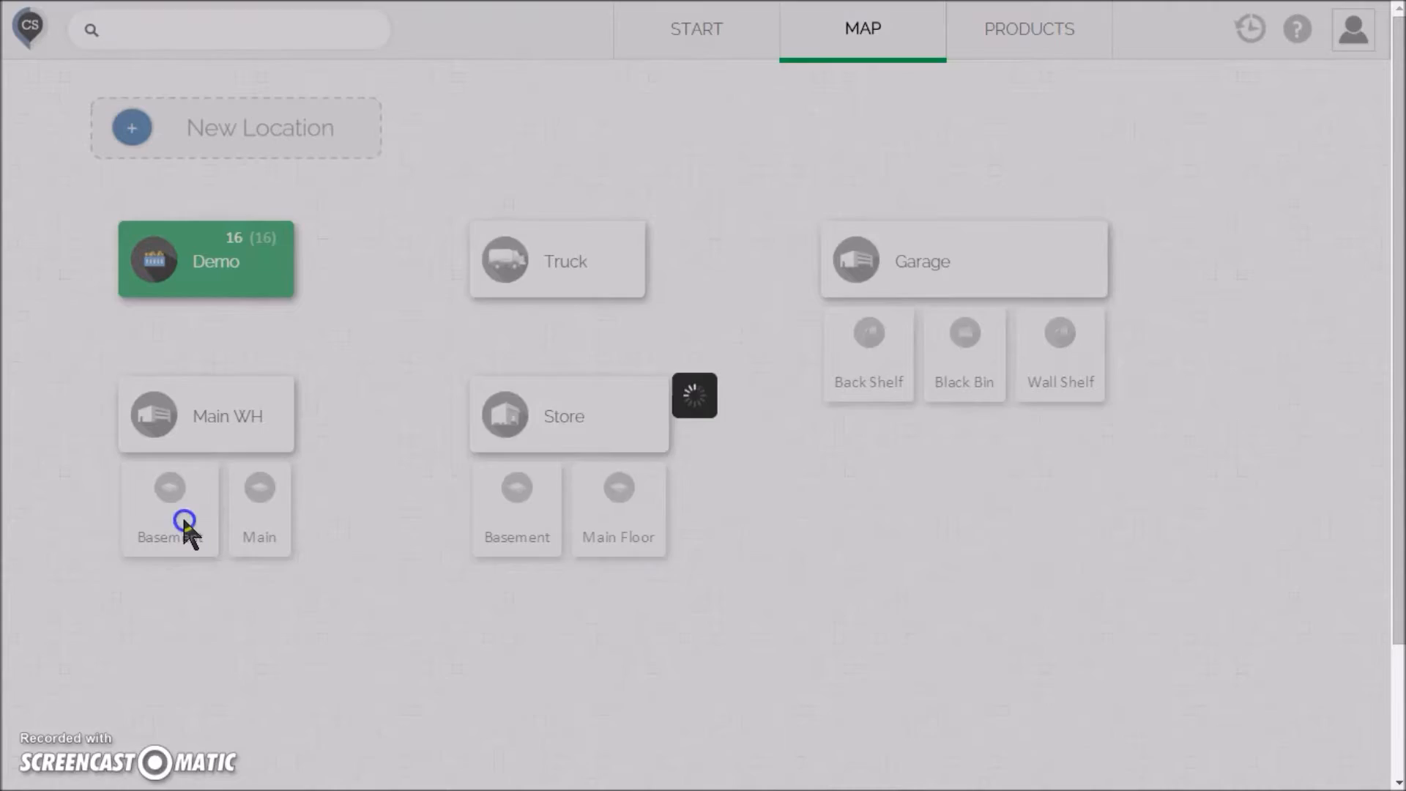
click(169, 510)
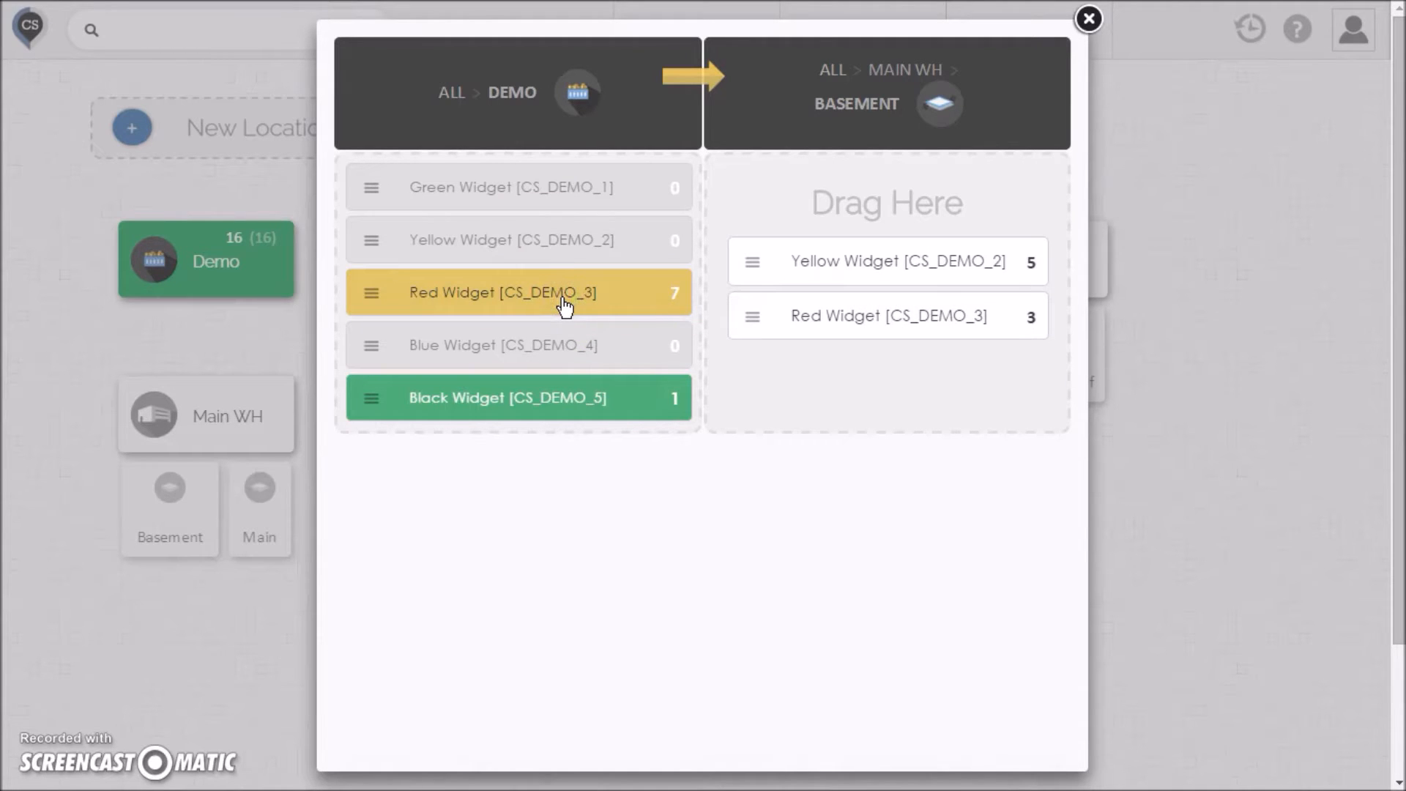
click(1089, 18)
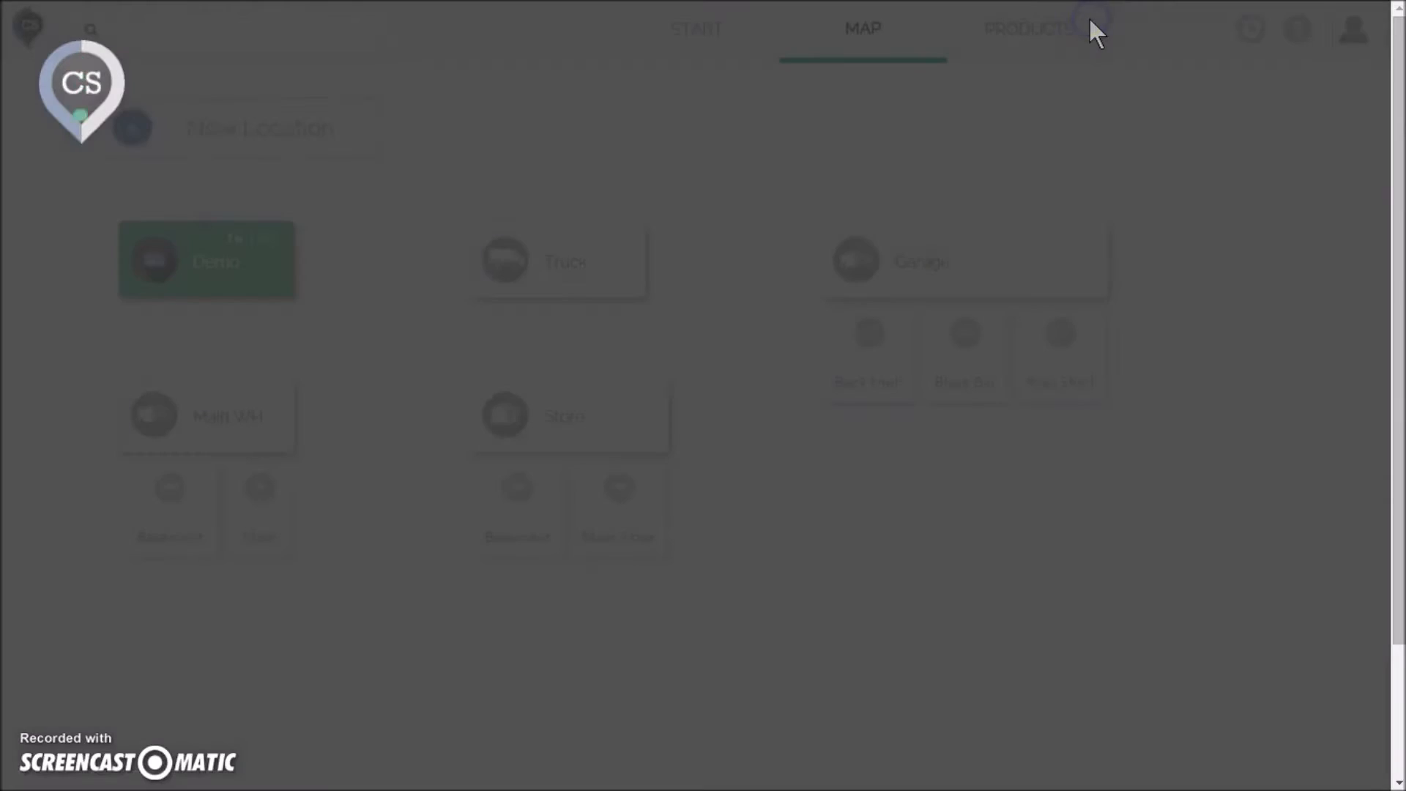
Step: Show the Products list for all locations: Yellow 5, Red 10, Black 1, Green 0, Blue 0
click(169, 510)
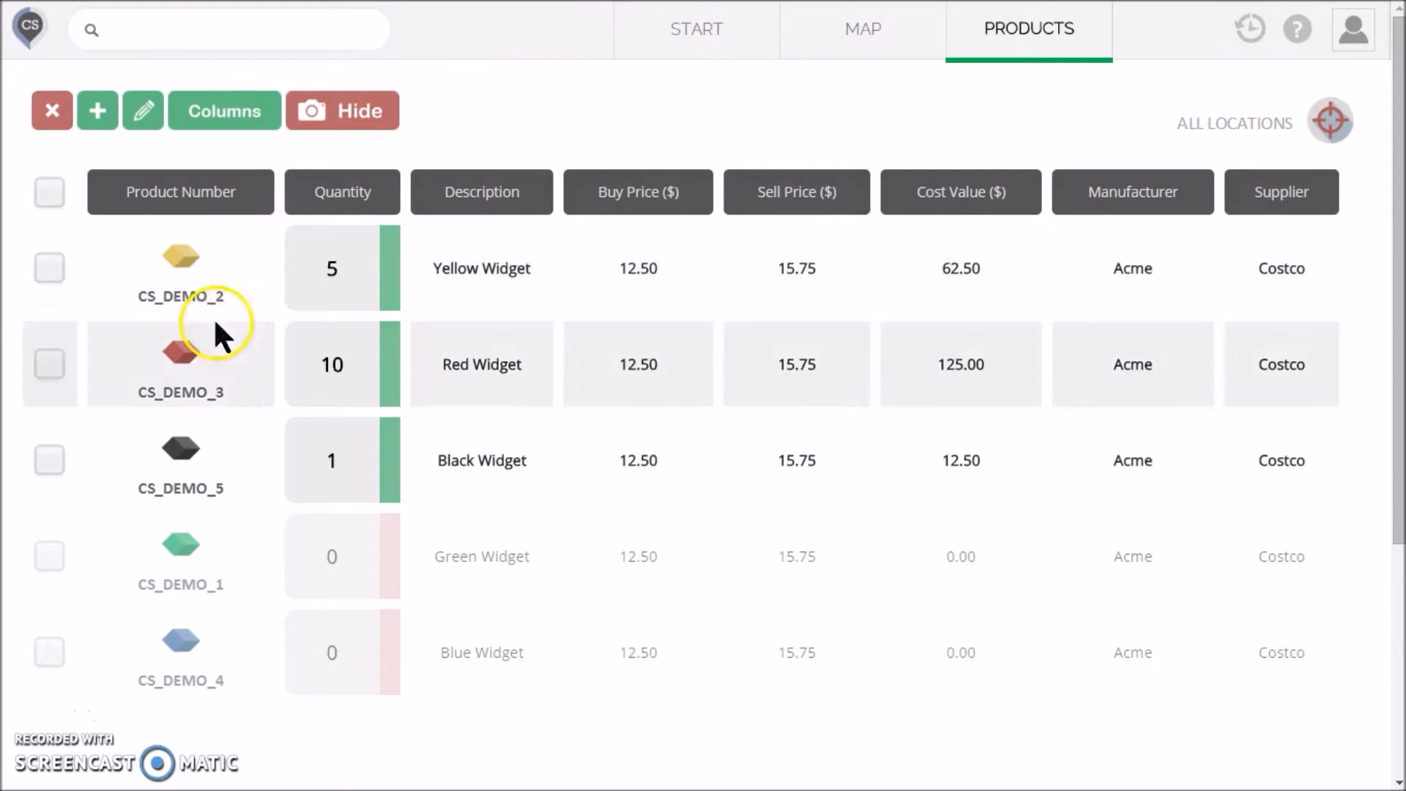
mouse_move(221, 642)
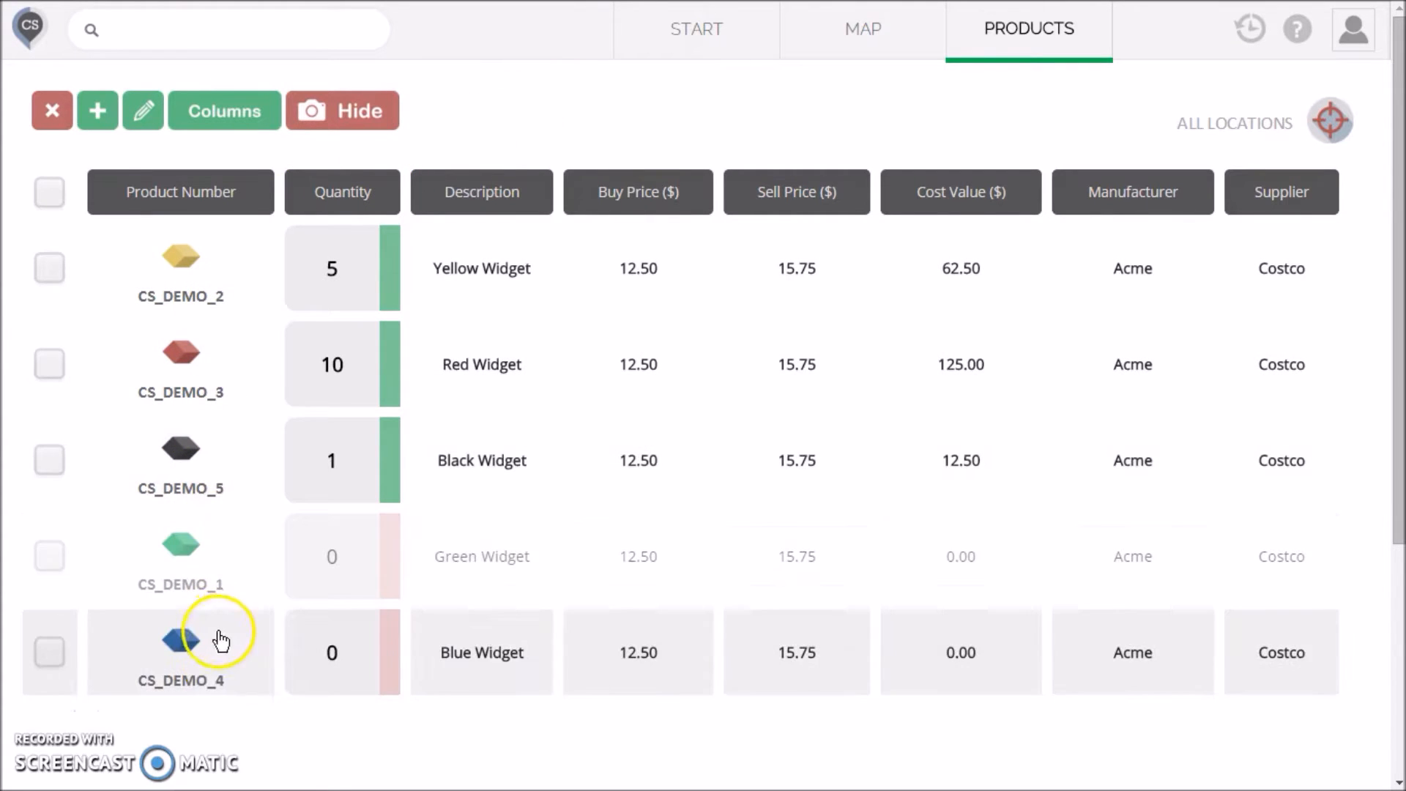
mouse_move(698, 460)
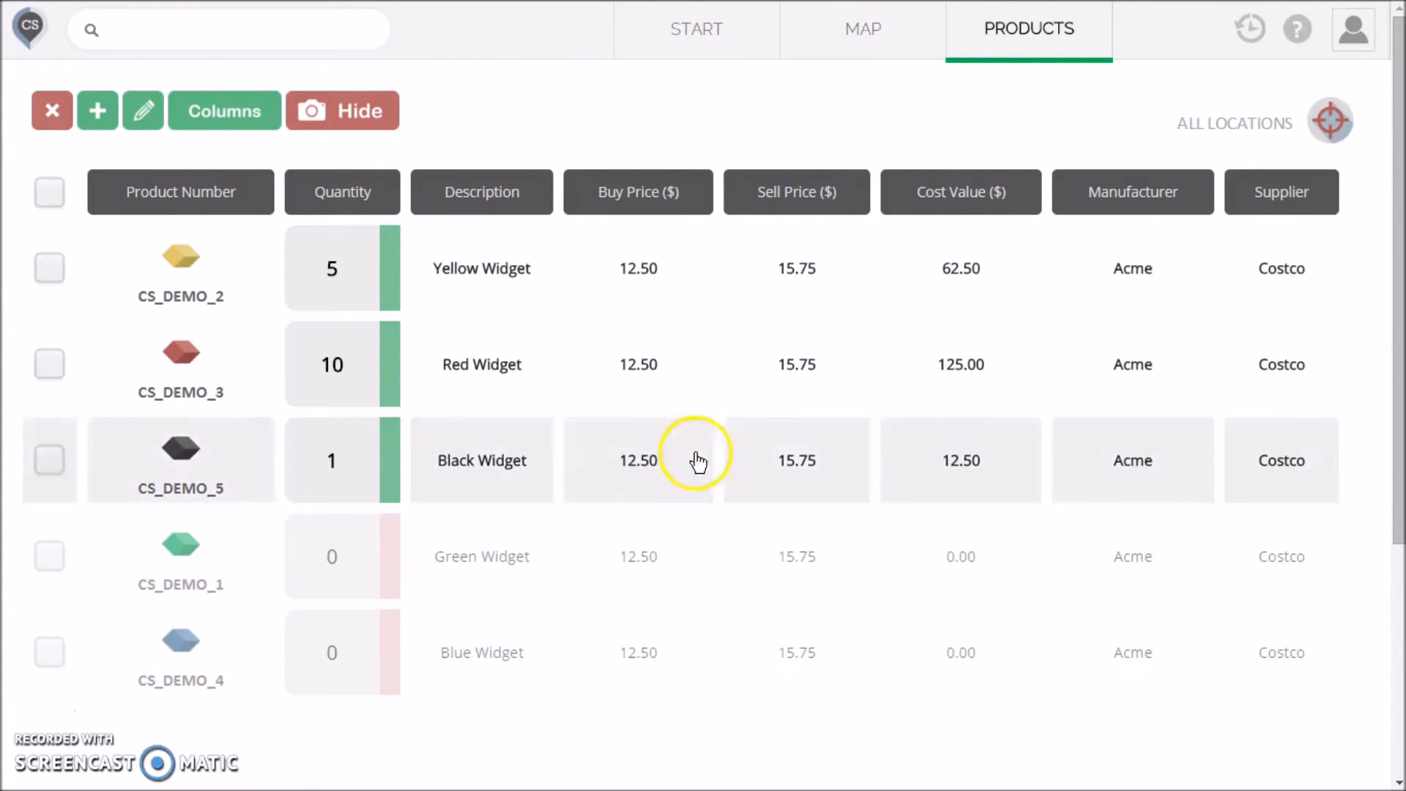
click(1331, 121)
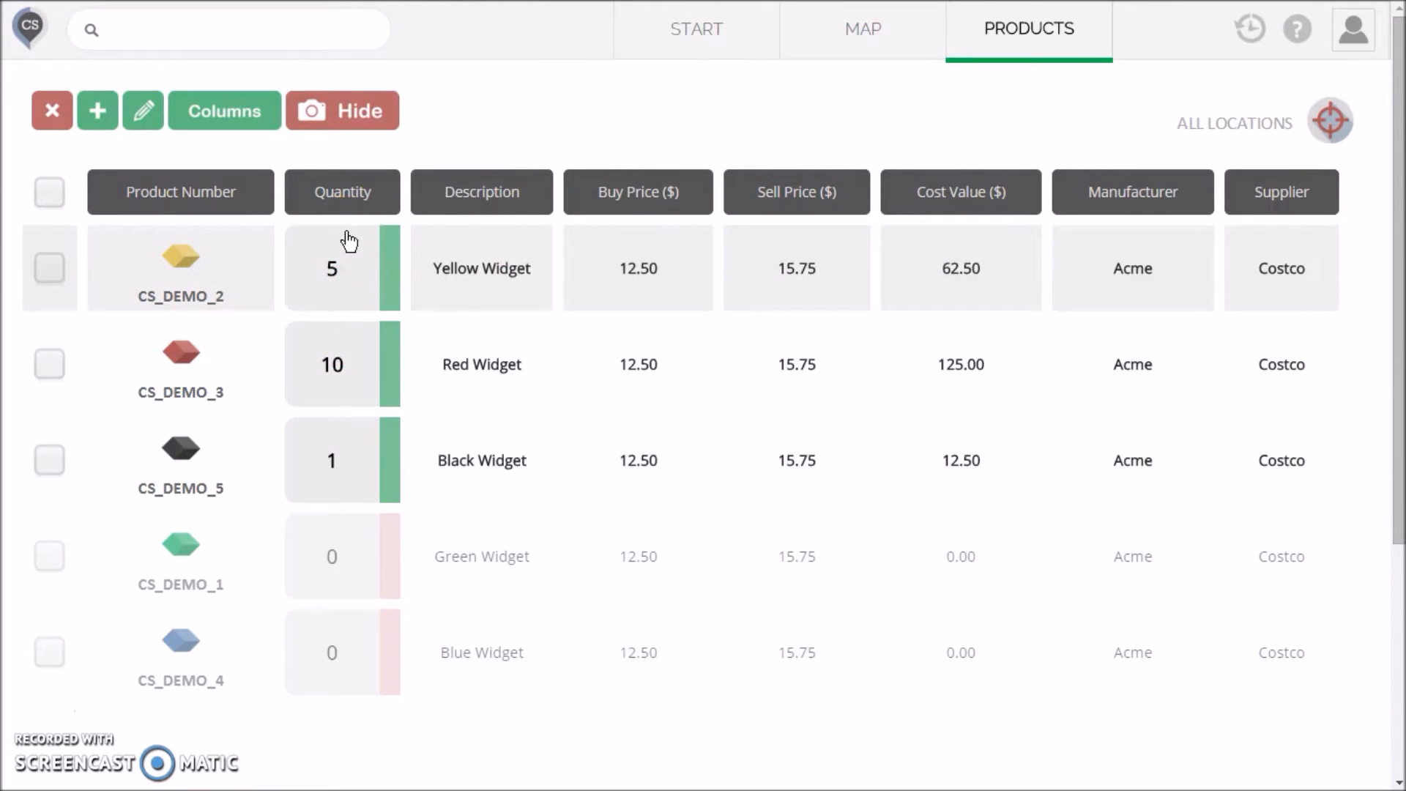
click(1331, 121)
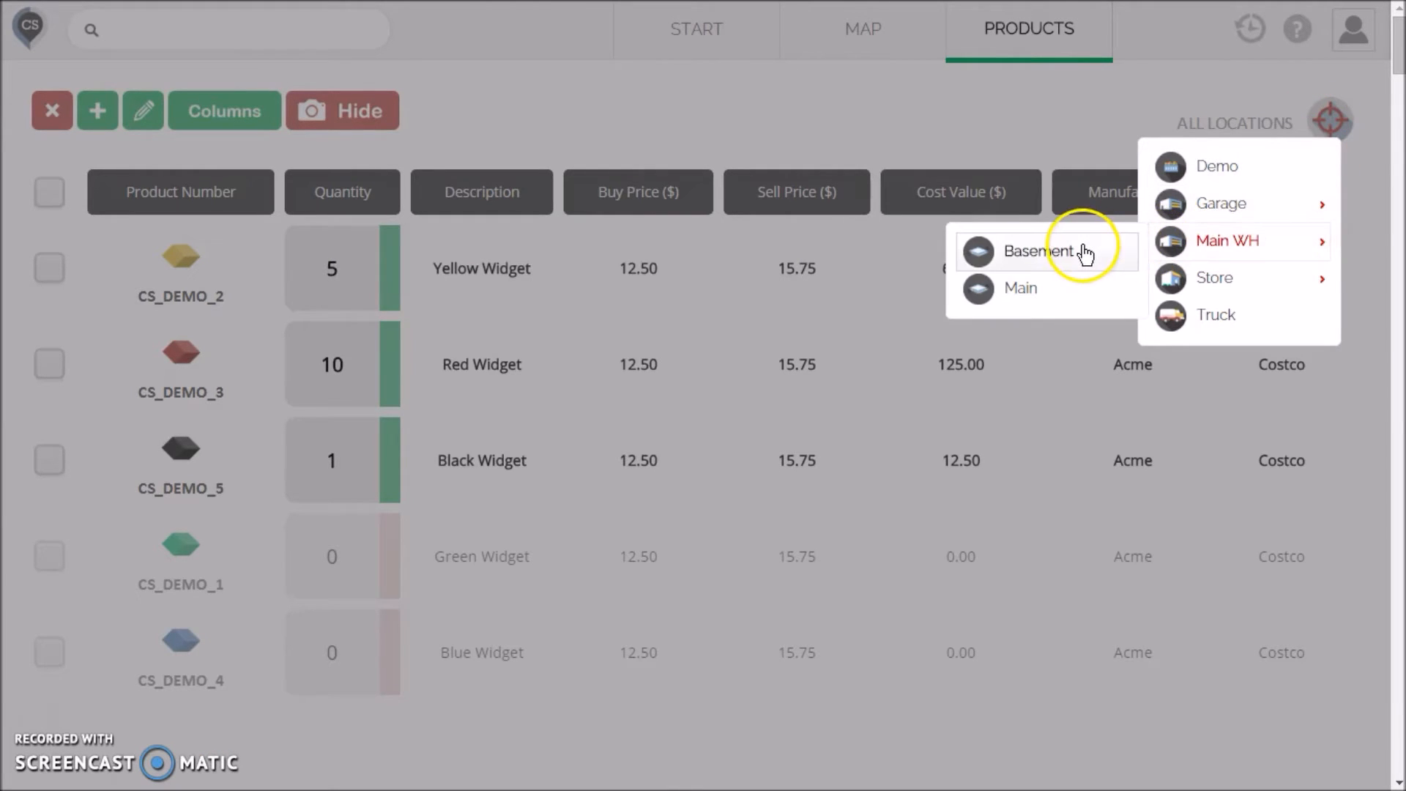
click(1040, 251)
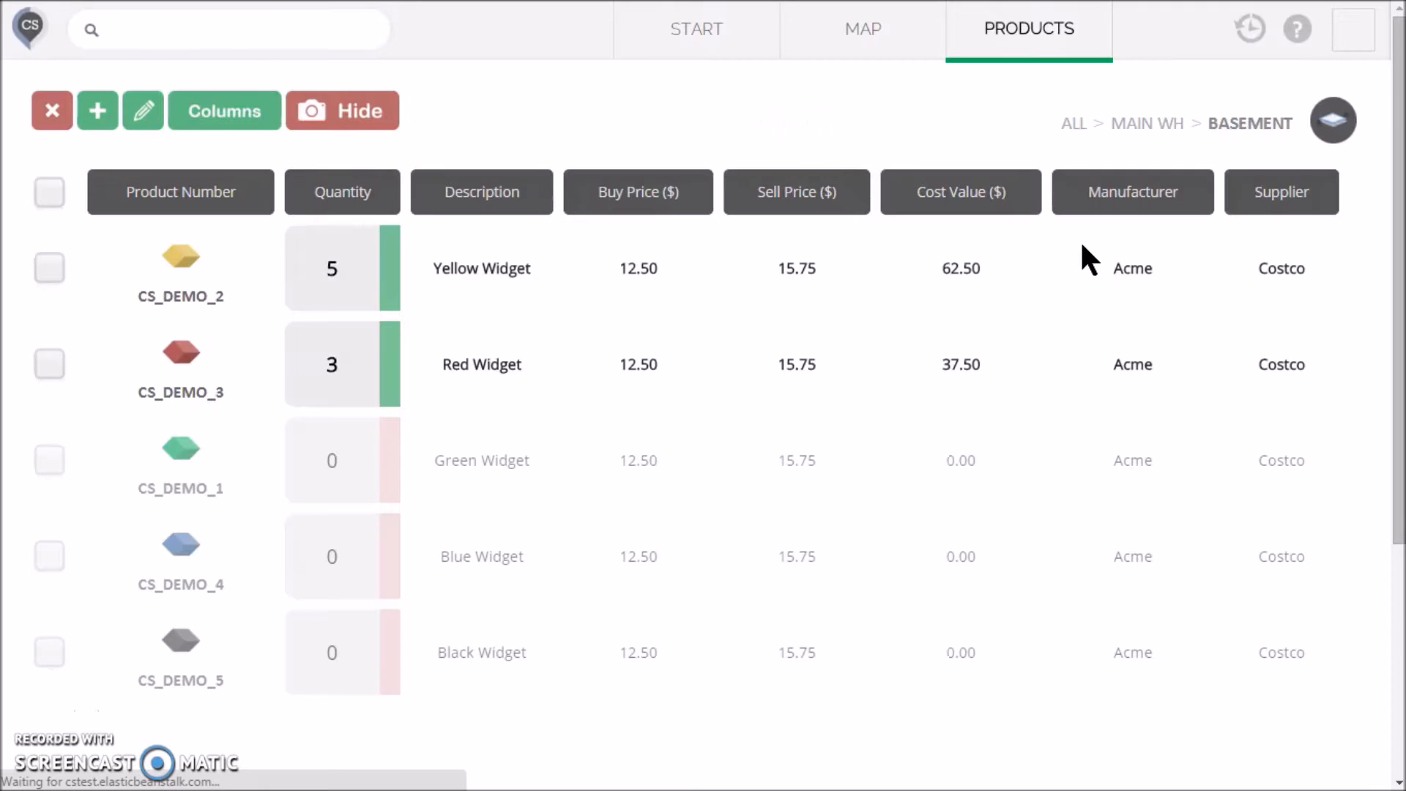
click(343, 268)
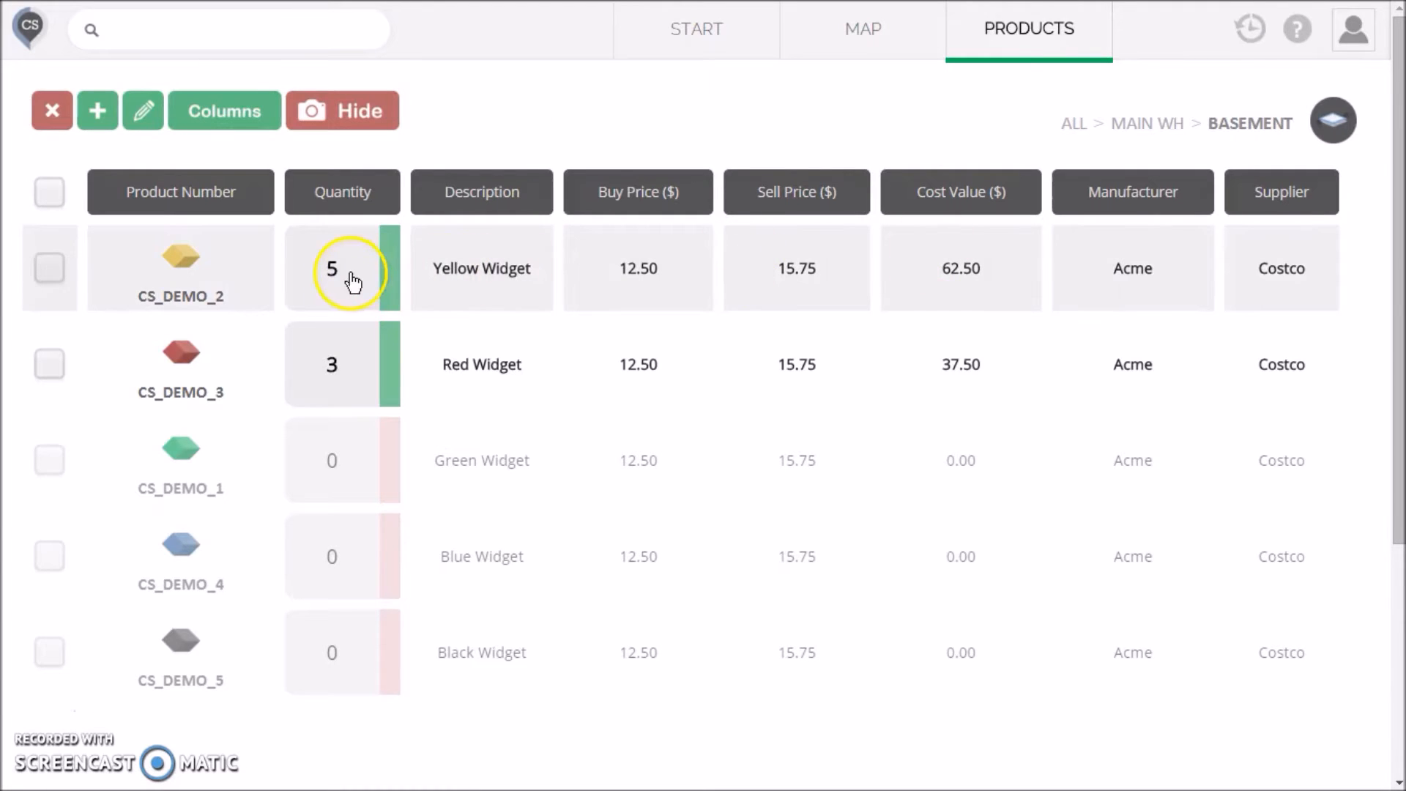
mouse_move(375, 296)
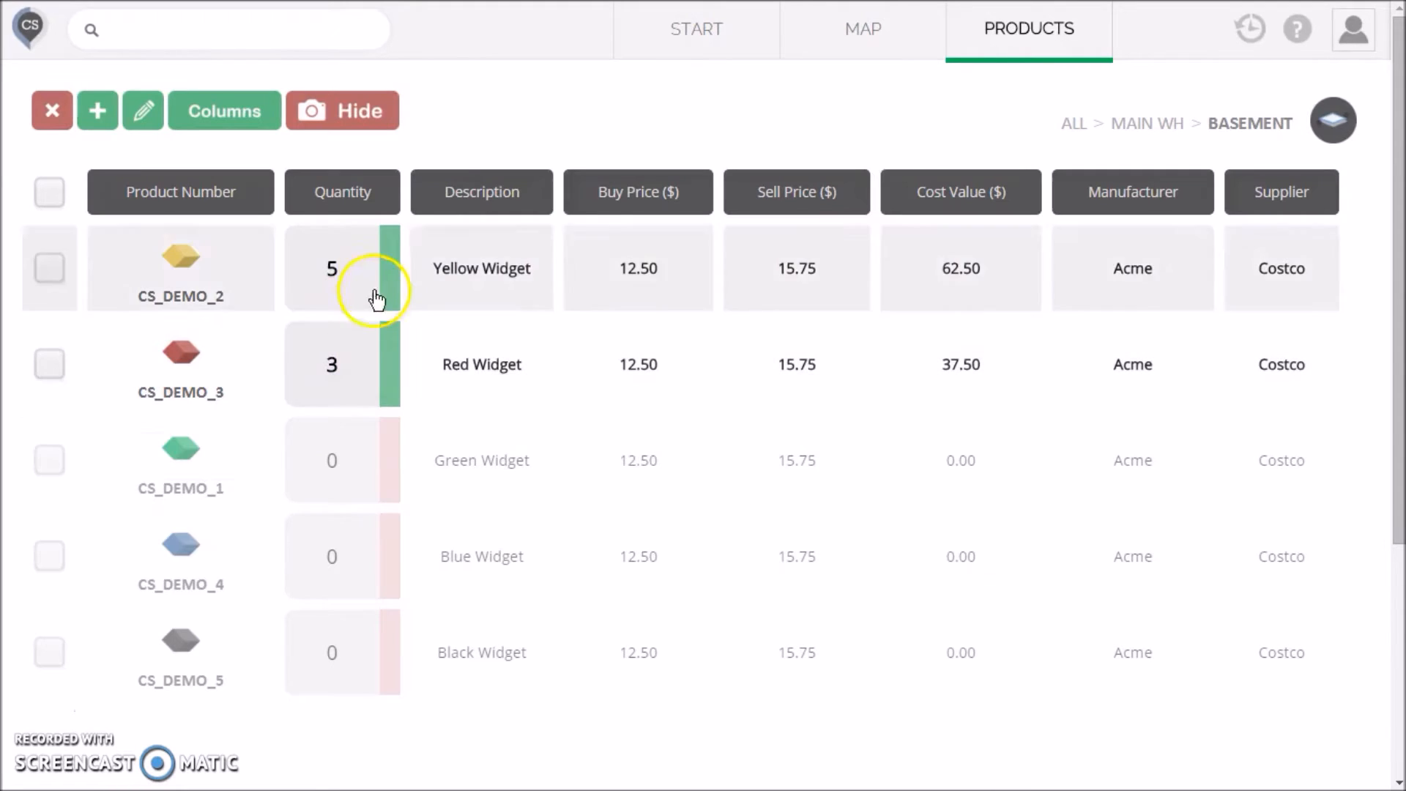
mouse_move(505, 77)
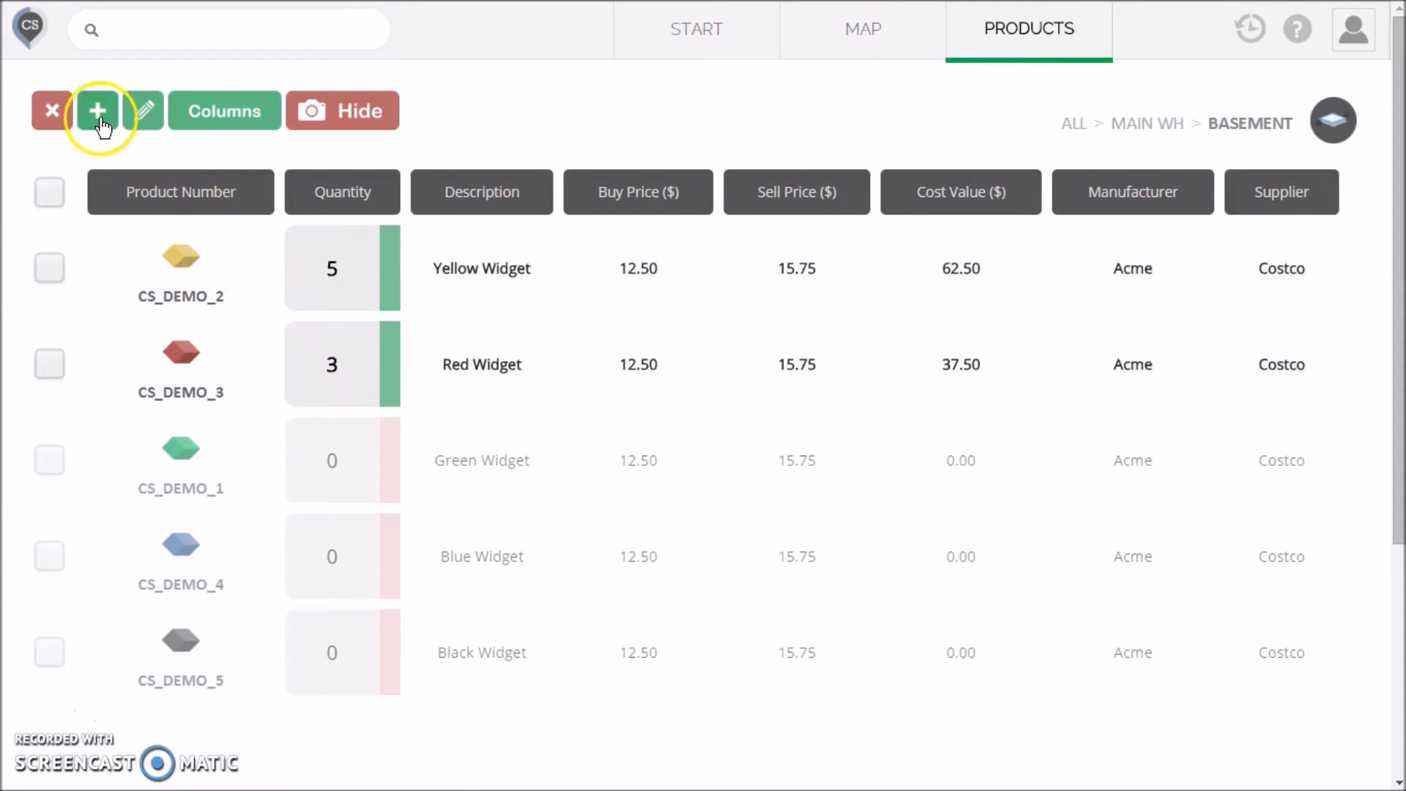
Step: Start new products with Auto numbering; enter Test 1 at 12.50/15.00, Acme, Costco
click(97, 109)
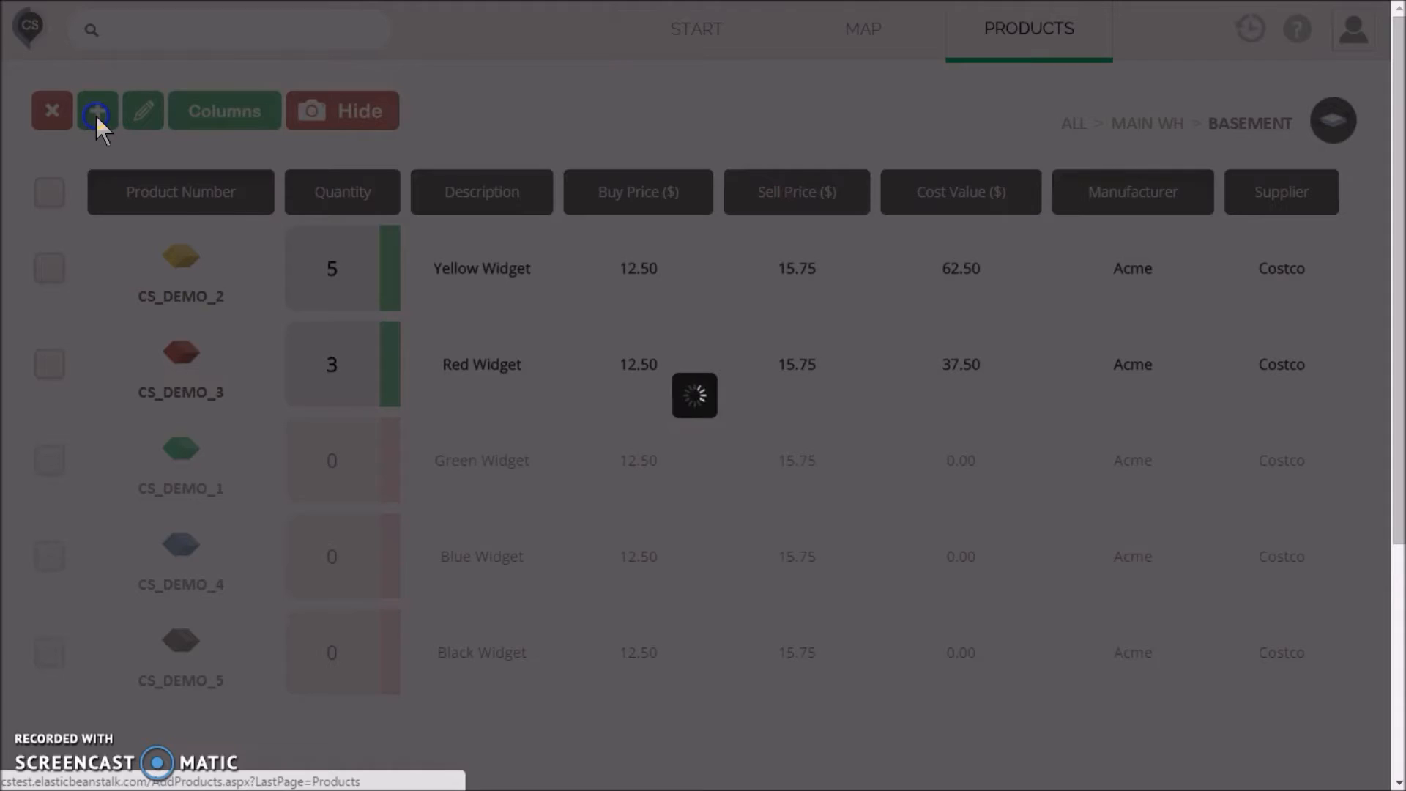
click(97, 110)
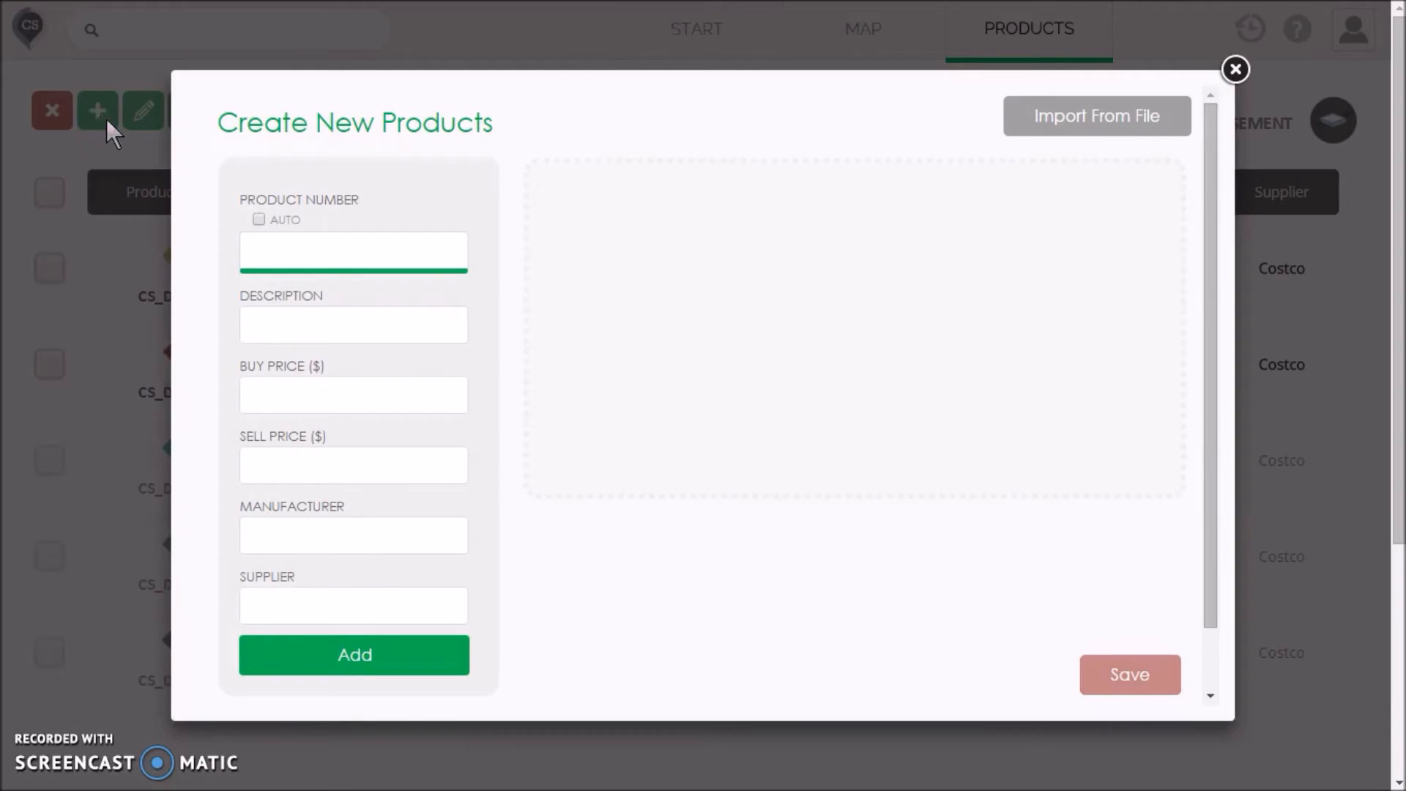
click(353, 252)
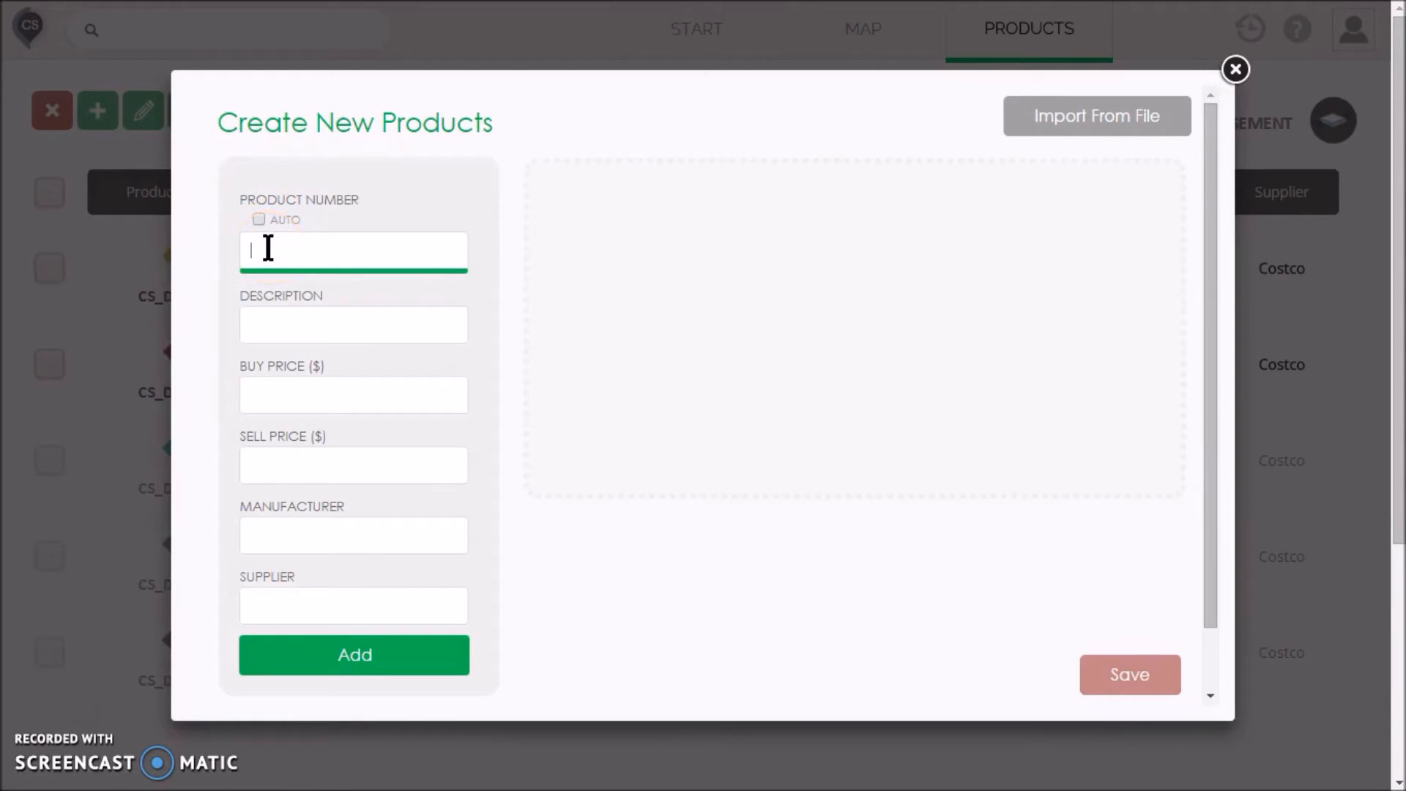
mouse_move(276, 248)
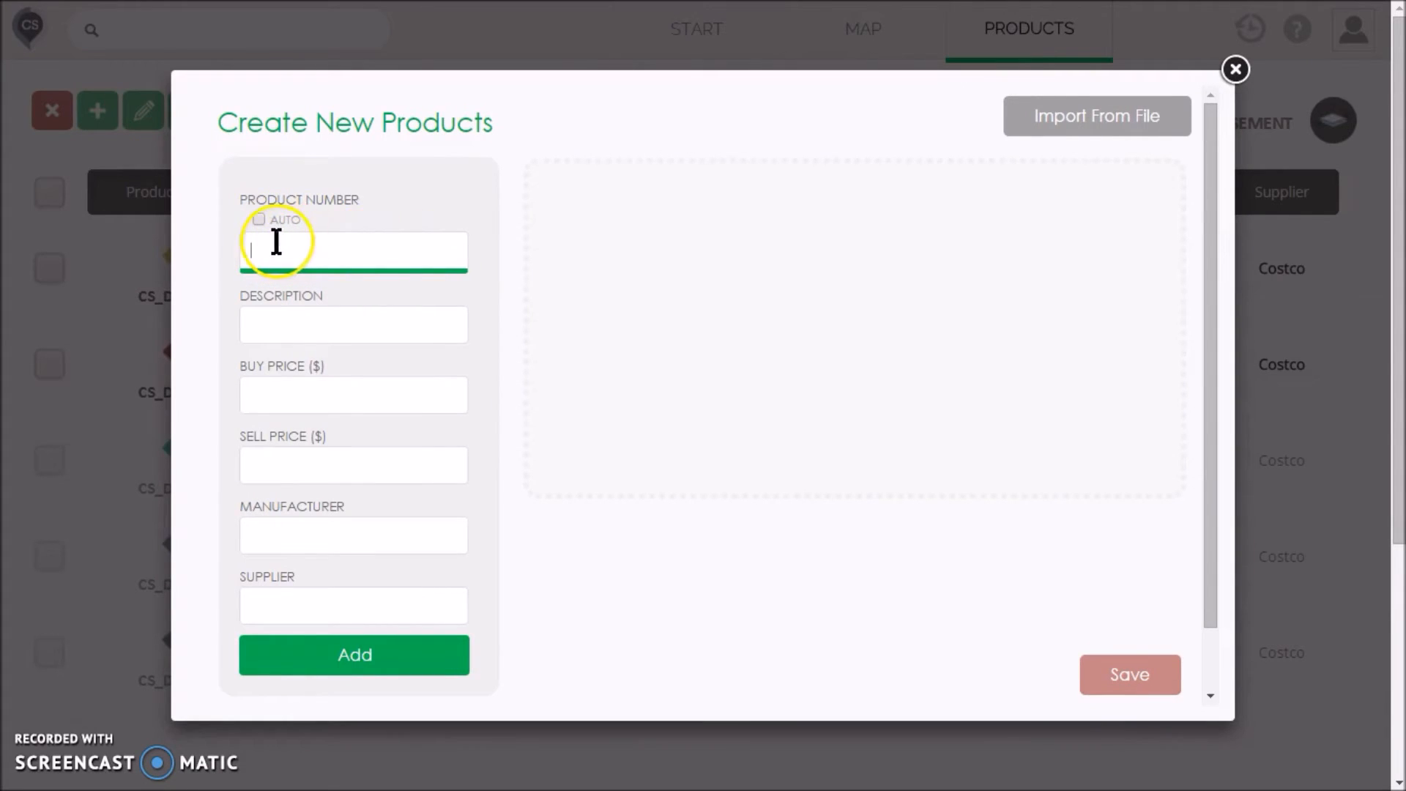
click(258, 220)
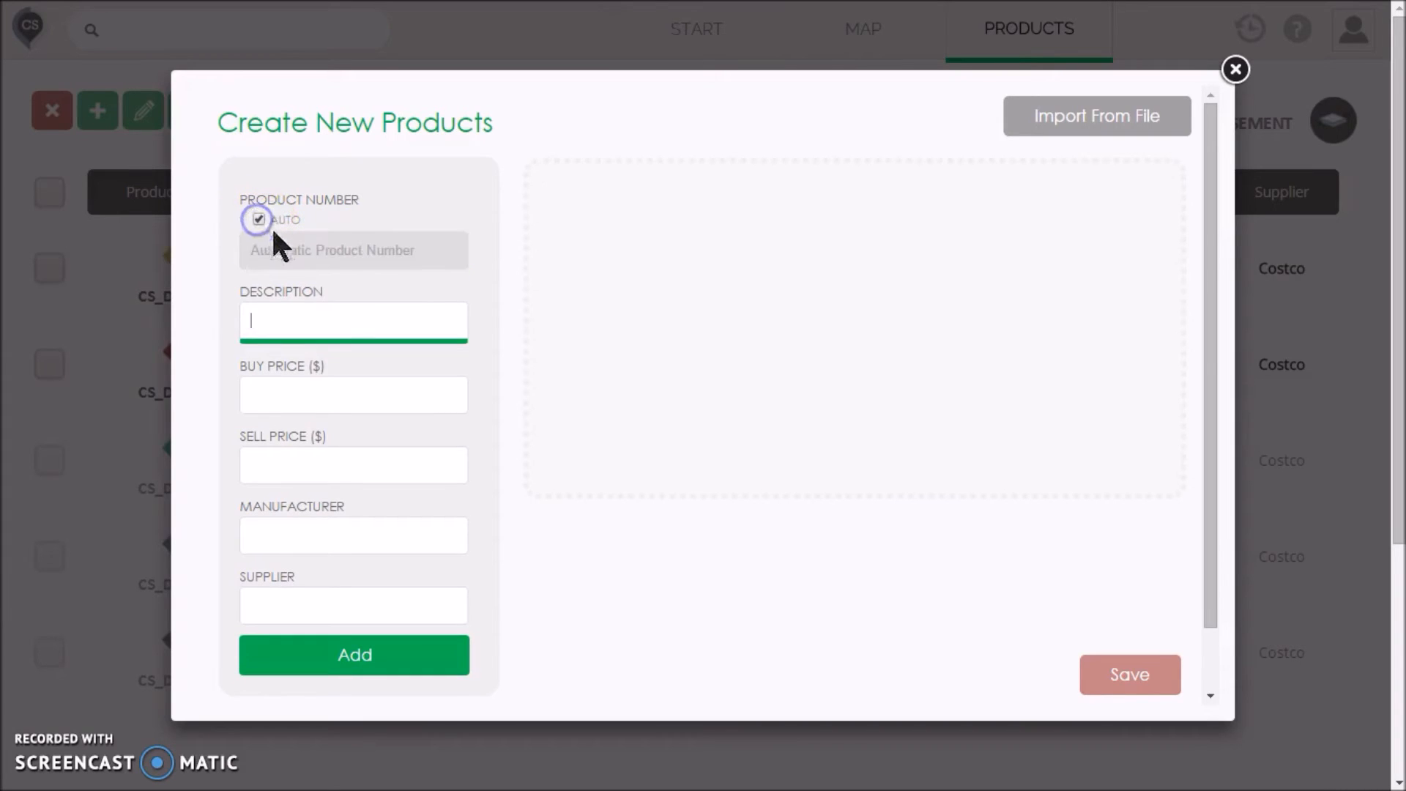
mouse_move(623, 307)
text(12.5)
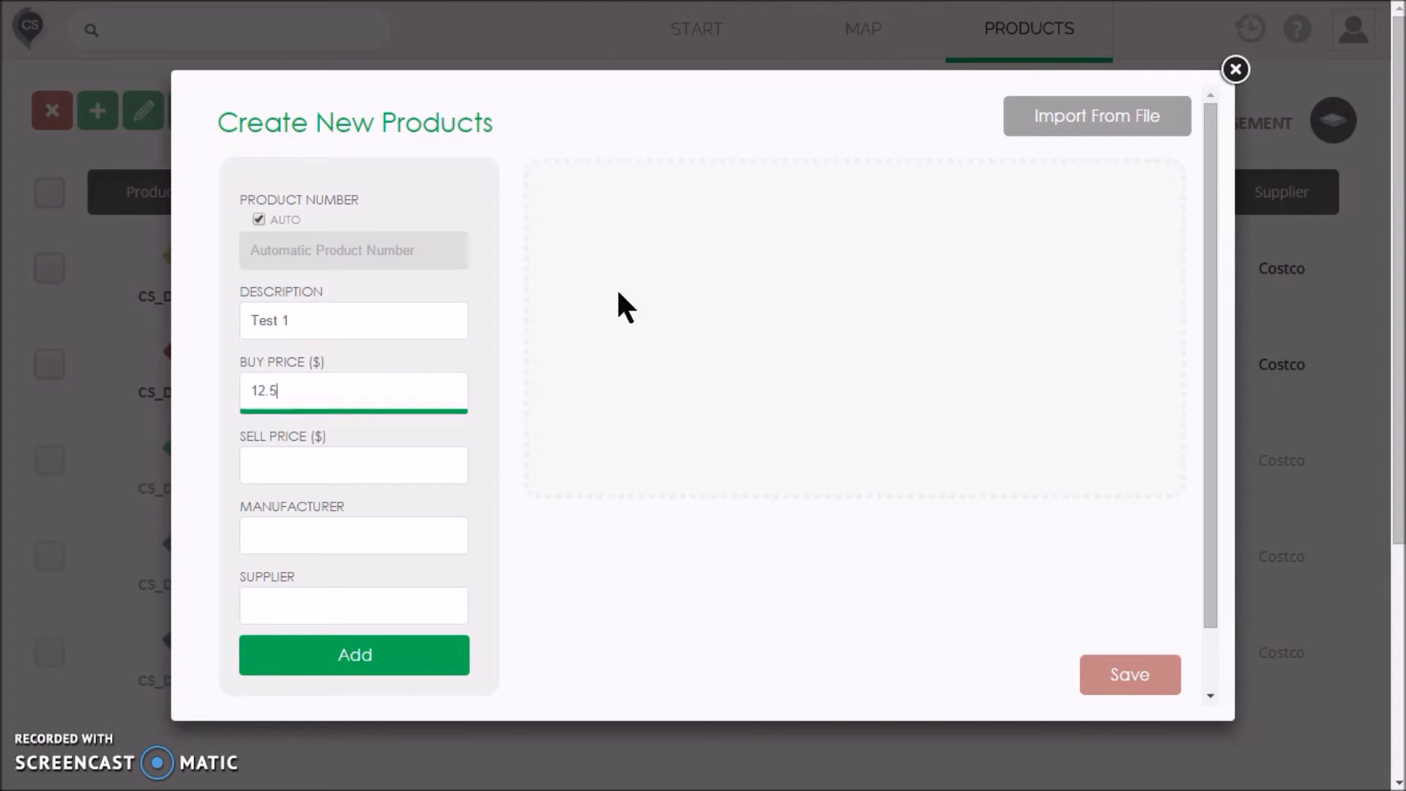
text(acme)
click(354, 606)
text(costco)
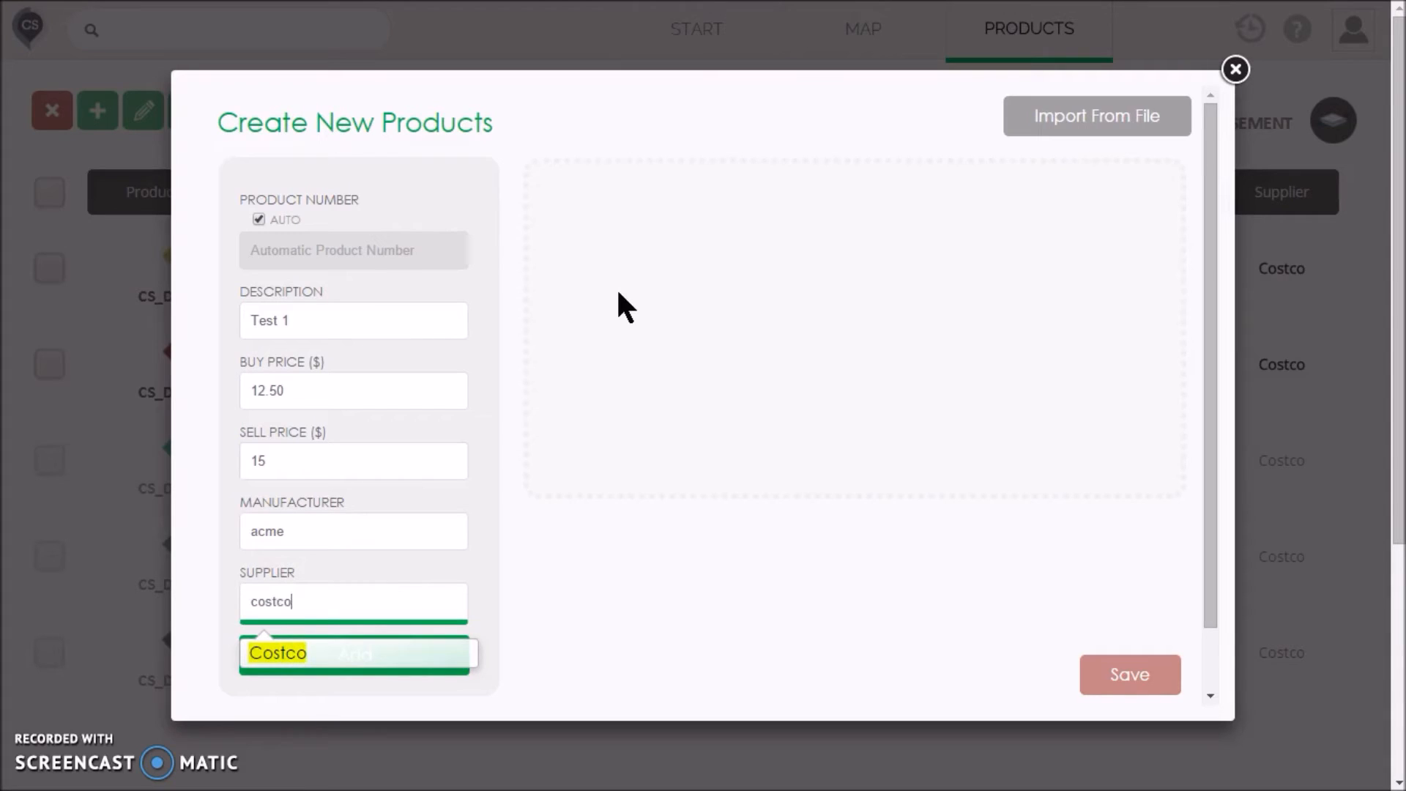
Step: Add Test 2 and Test 3, save all three products and dismiss the success message
click(355, 653)
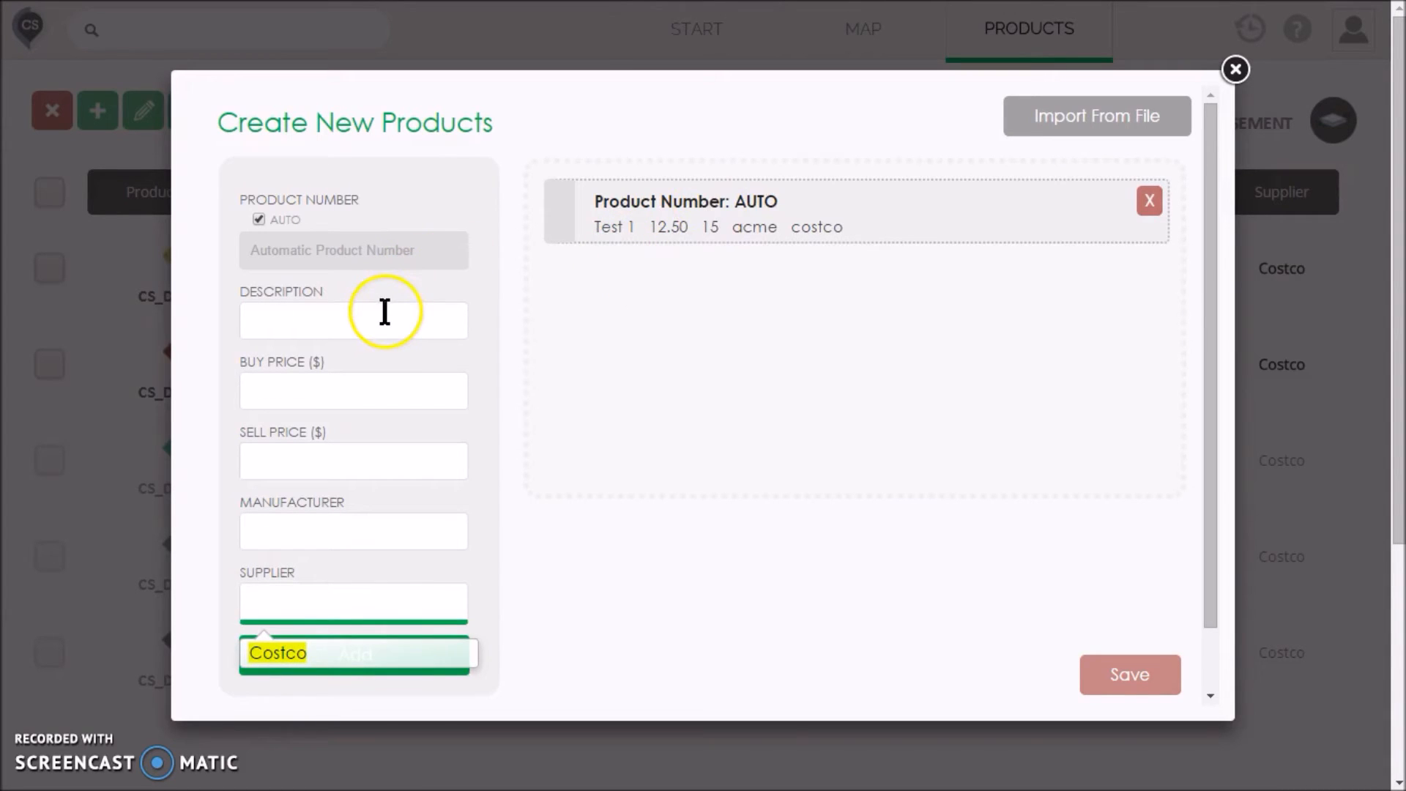
text(Test 2)
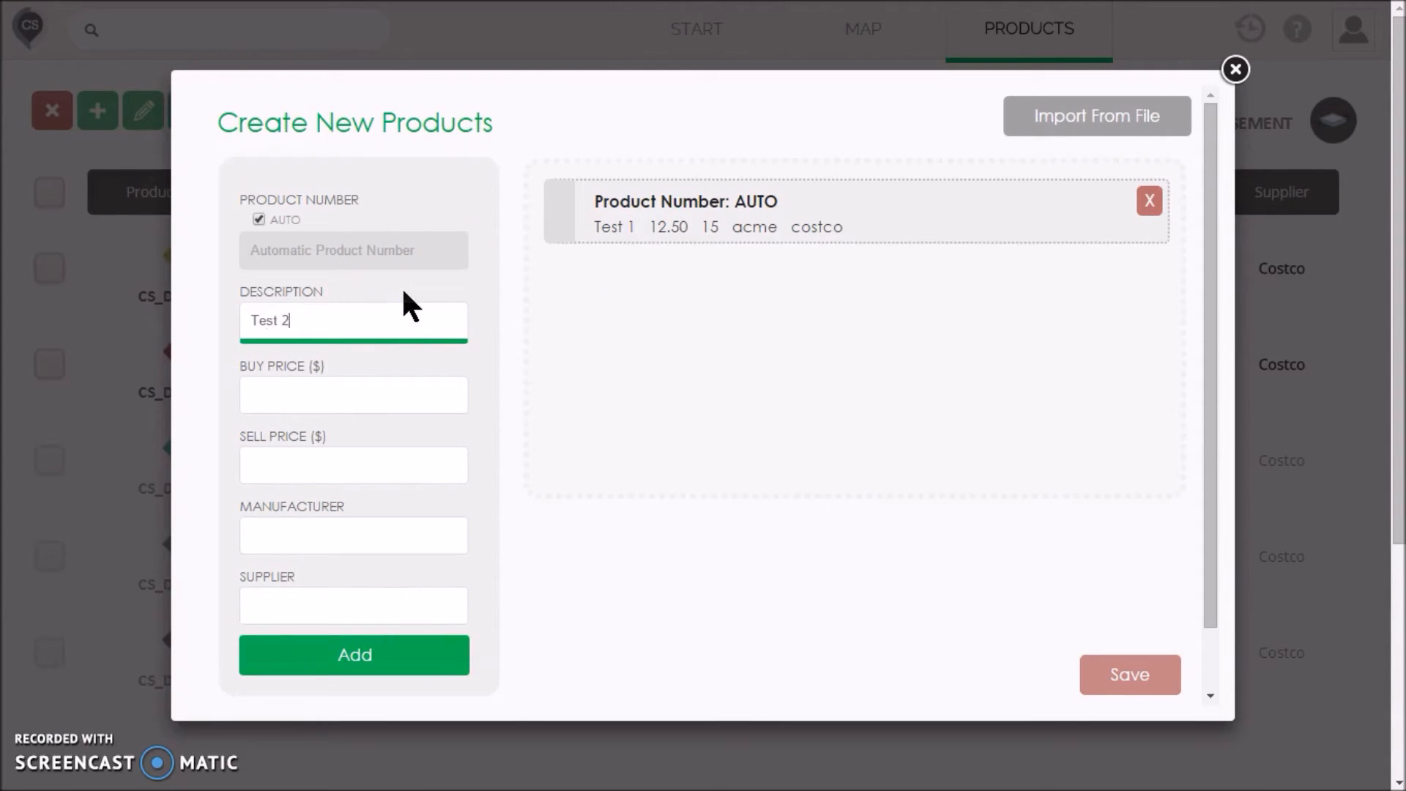
click(353, 655)
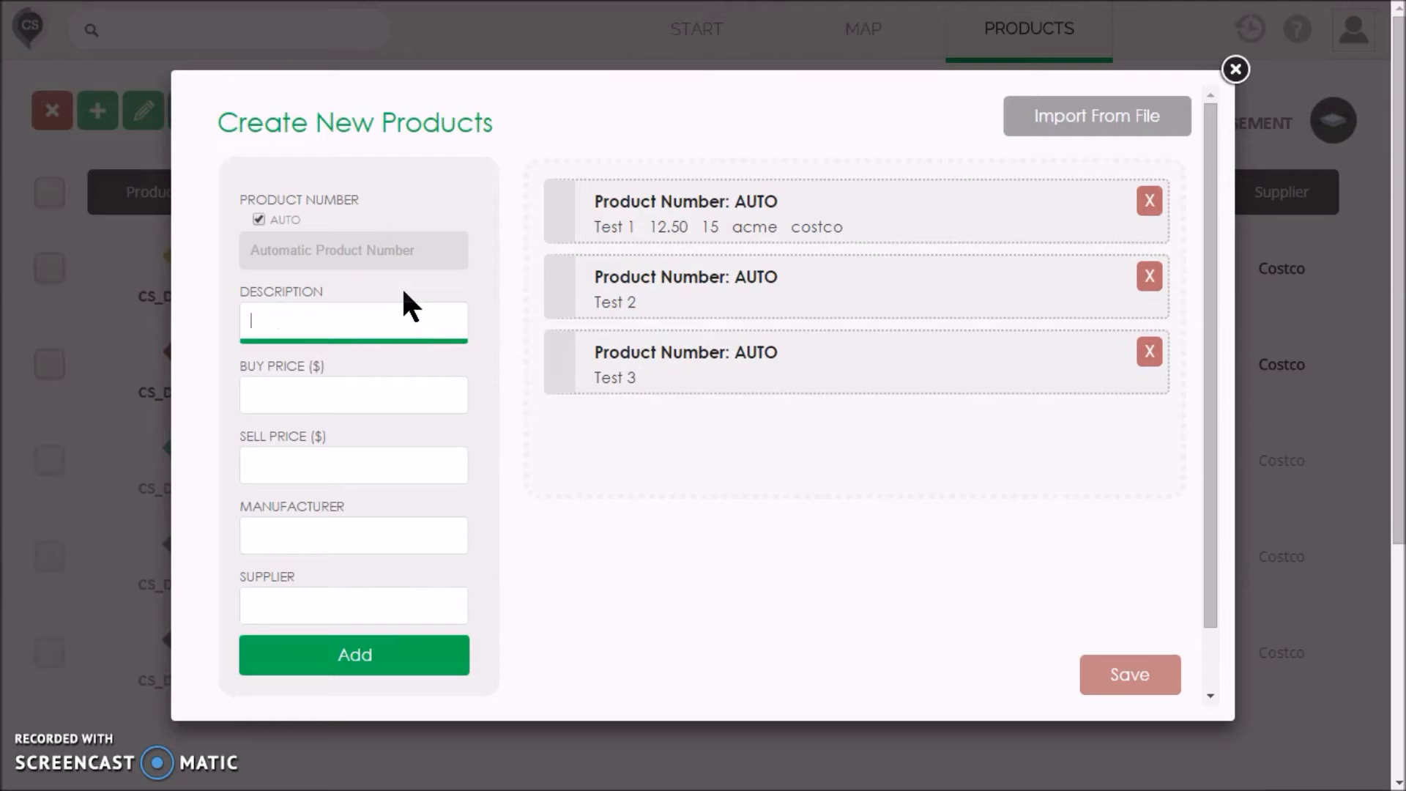
mouse_move(606, 323)
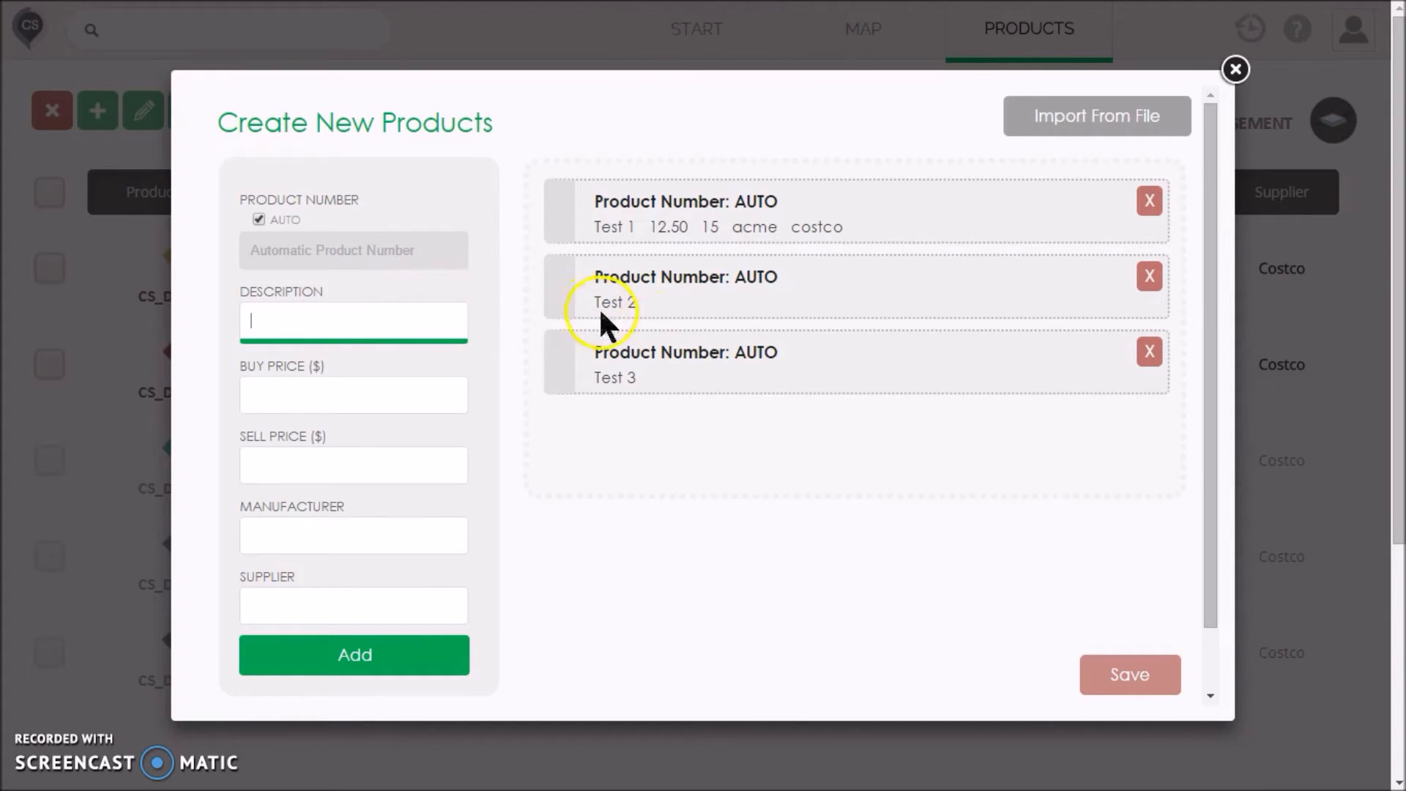
mouse_move(942, 430)
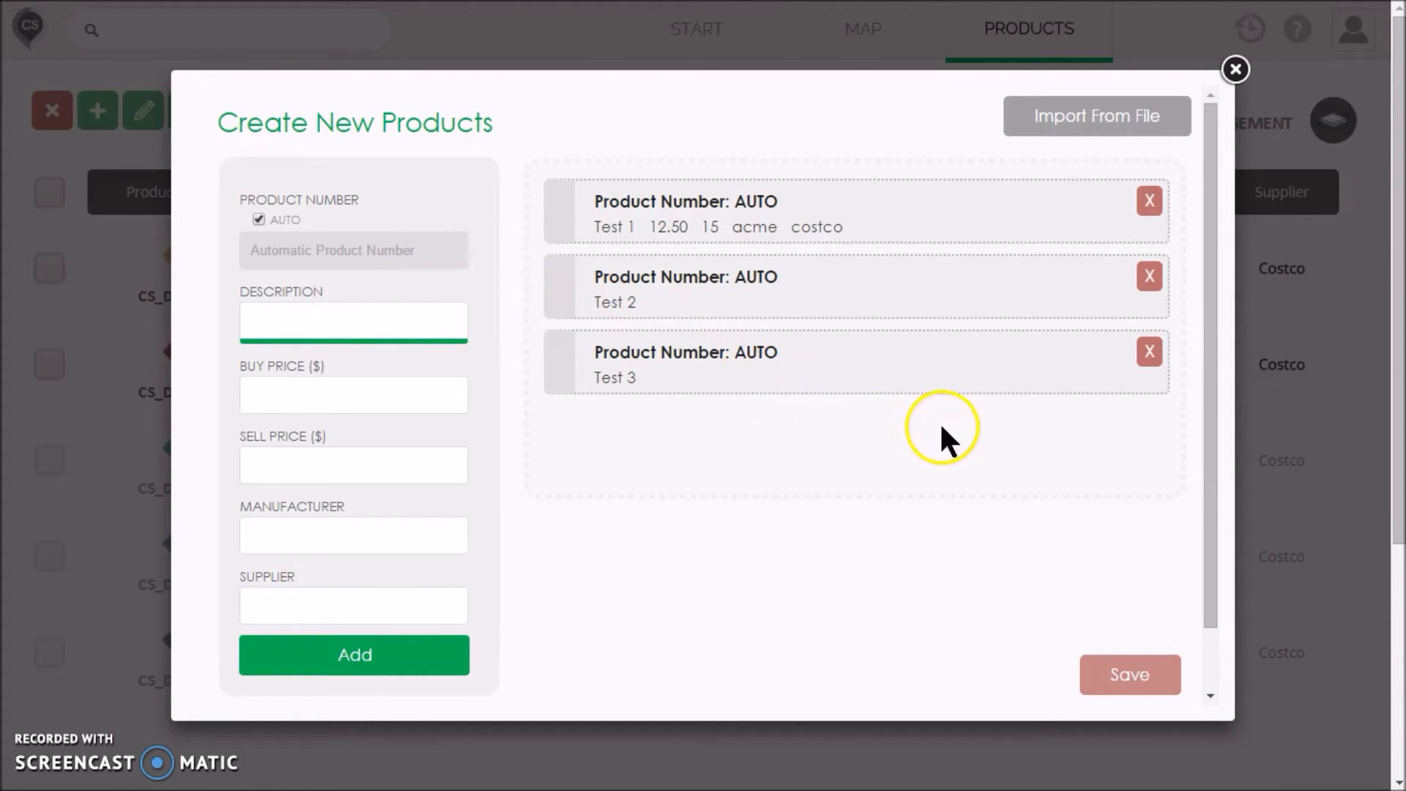
mouse_move(1030, 139)
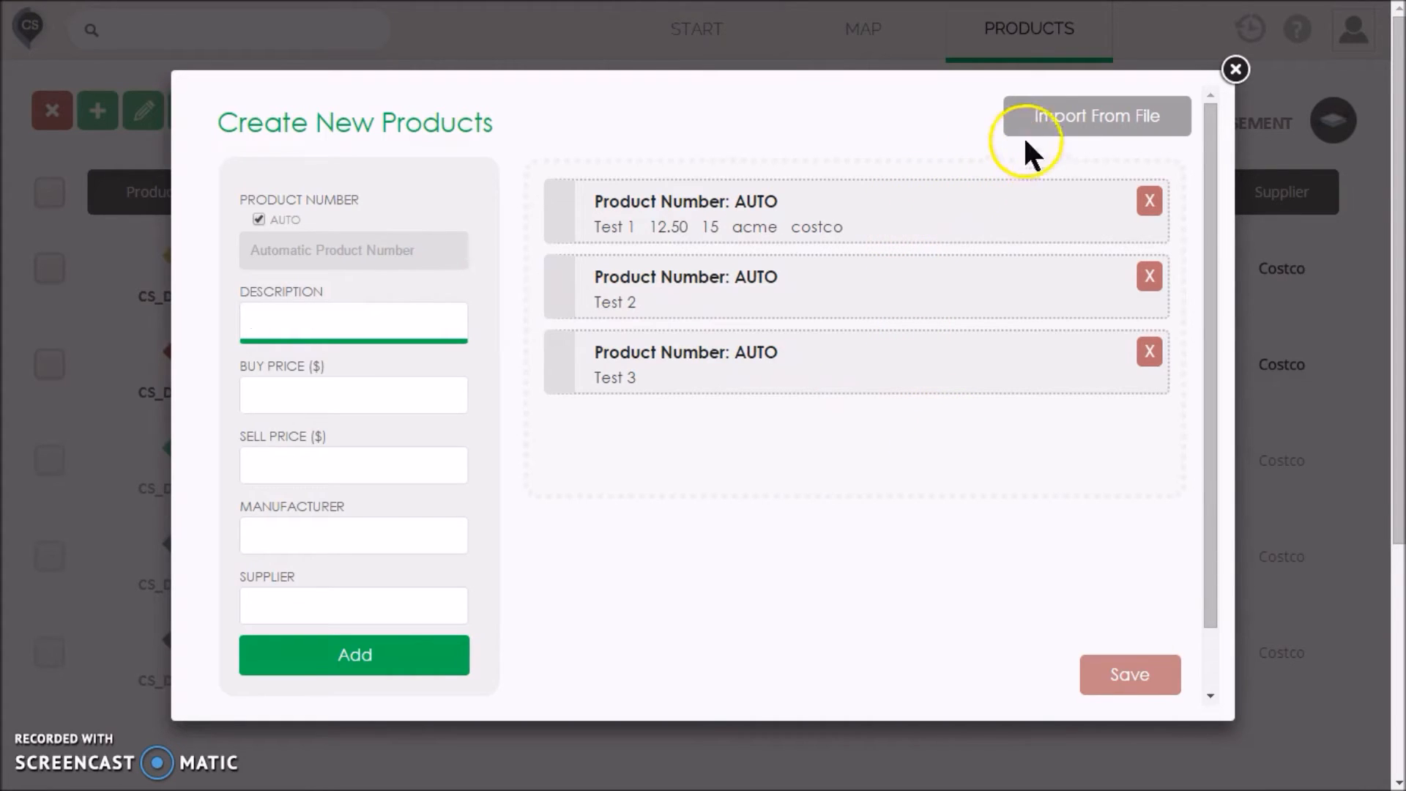
mouse_move(1139, 148)
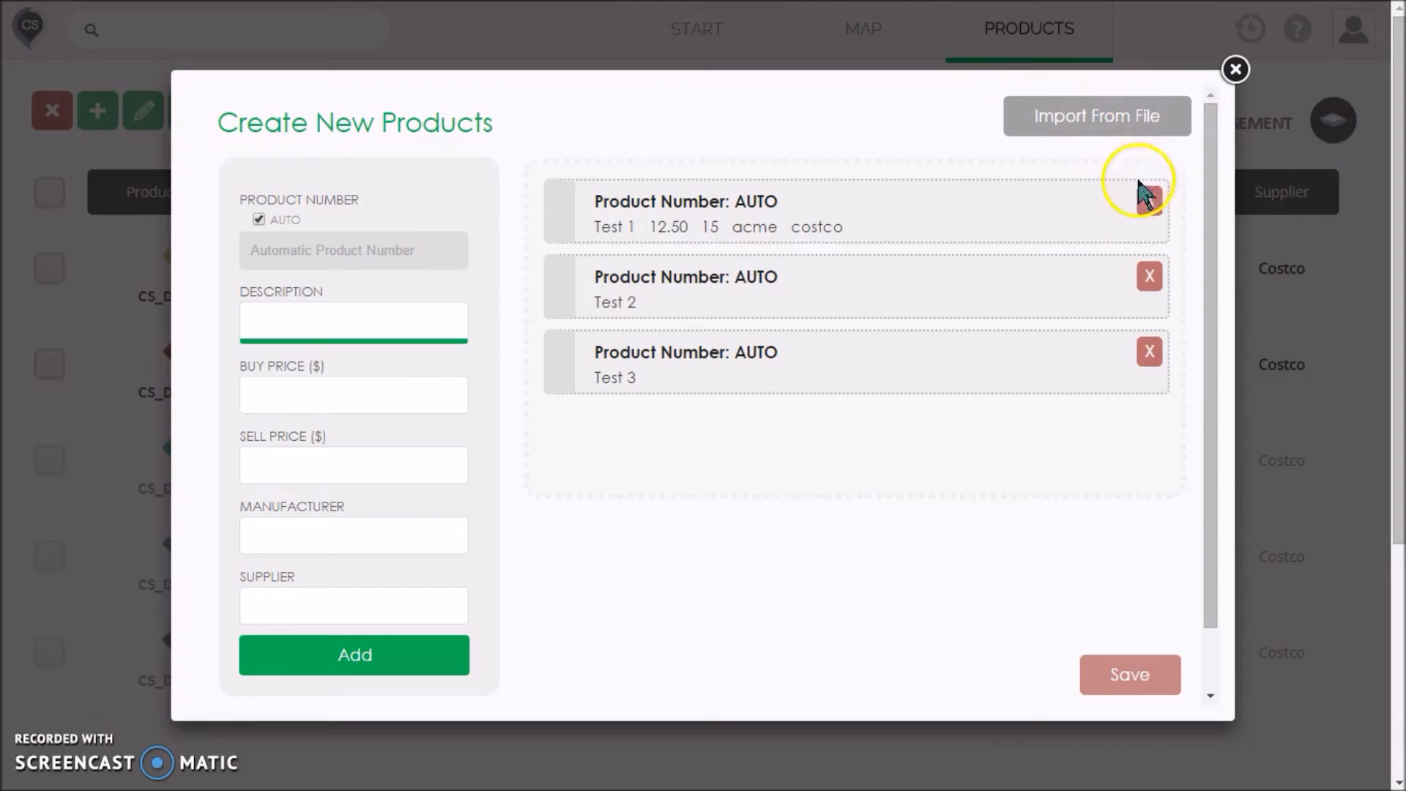
click(1130, 675)
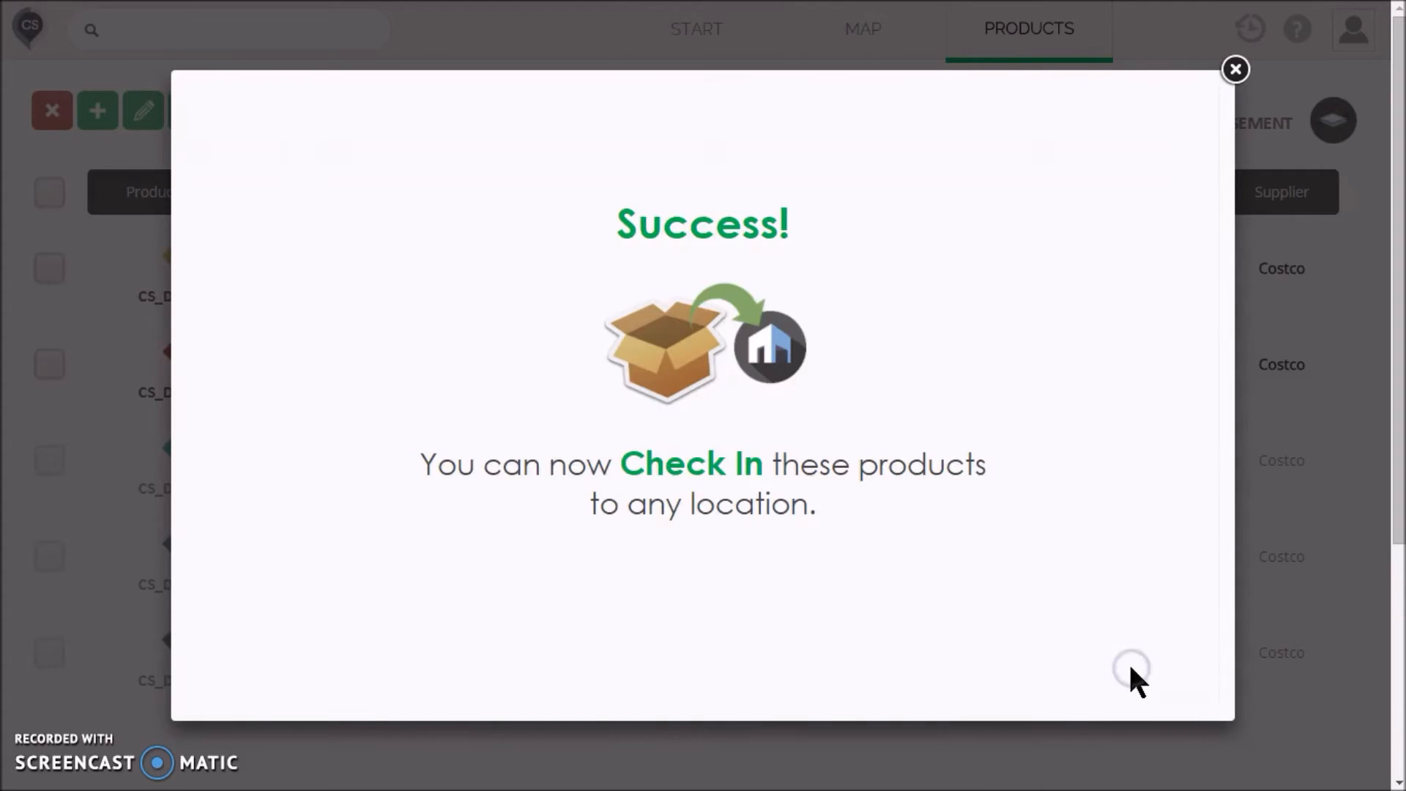
click(1235, 69)
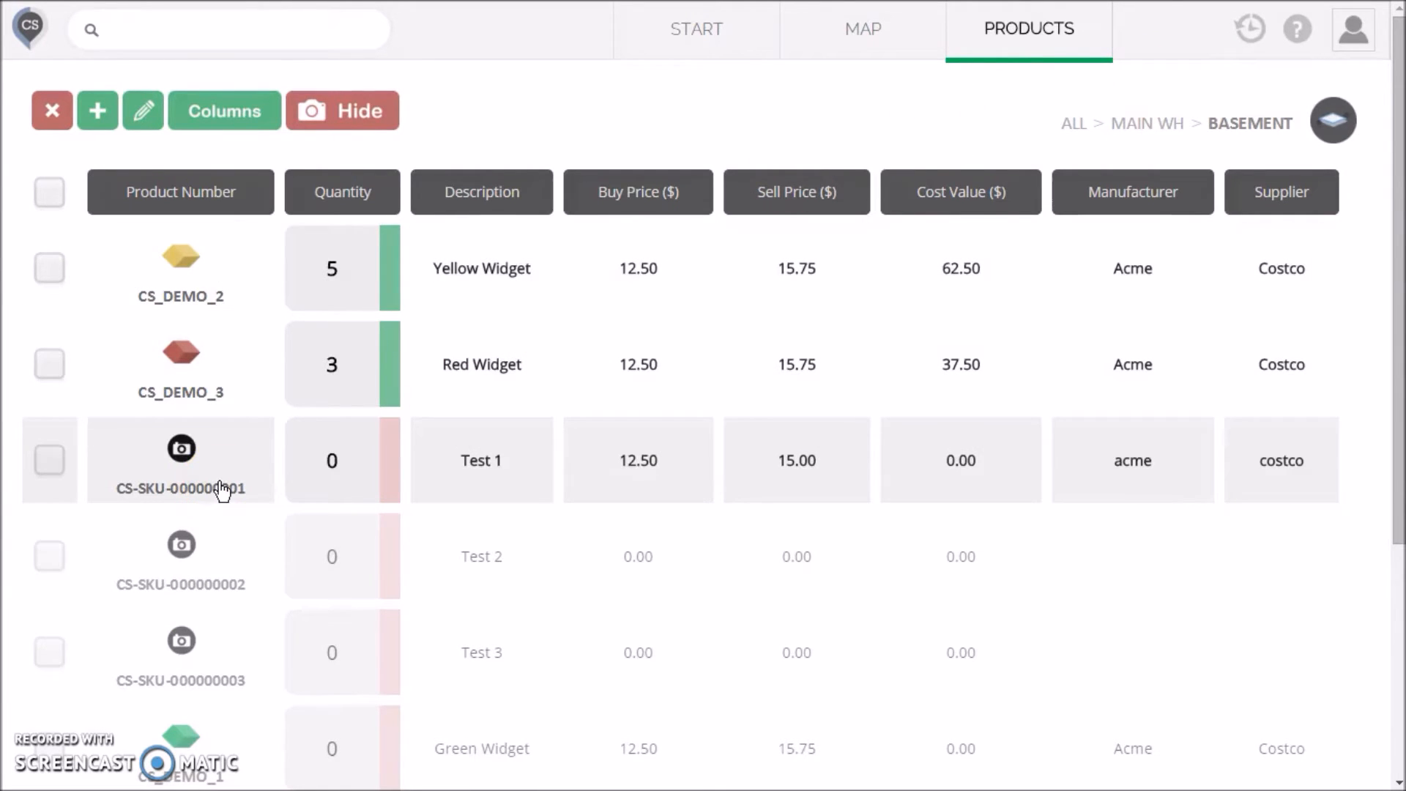
Step: Stock 10 units of Test 1 into Main WH > Basement with a 125.00 cost value
click(480, 460)
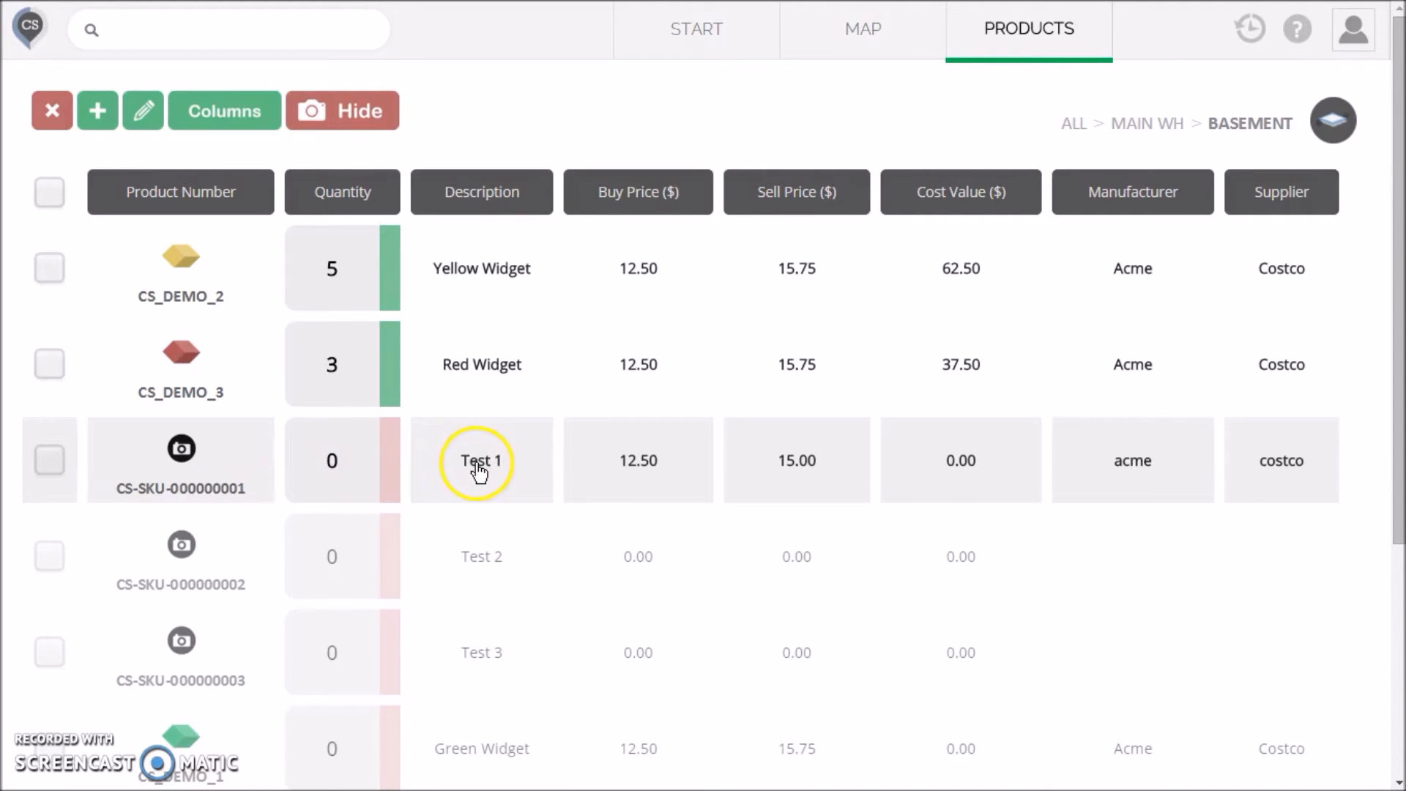
click(482, 460)
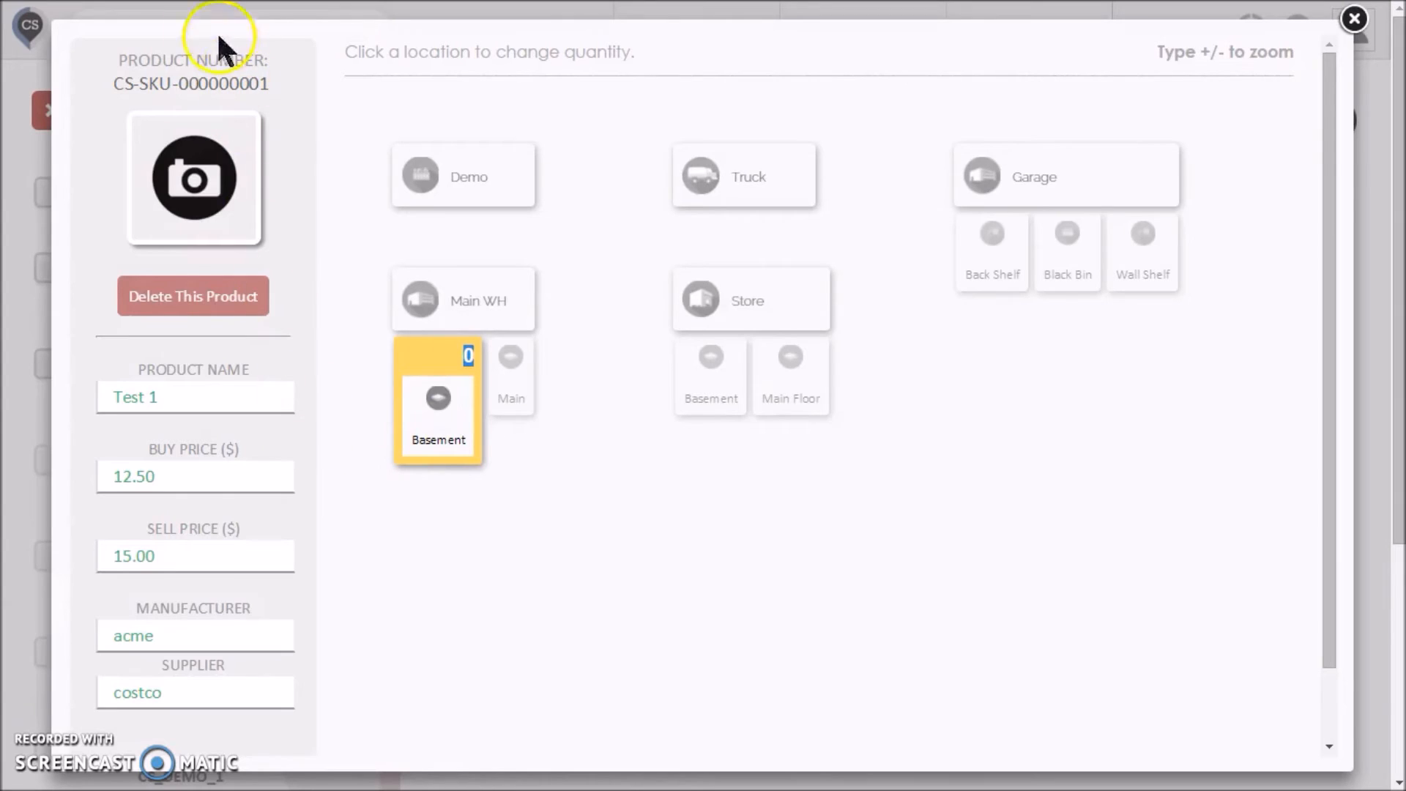
mouse_move(171, 435)
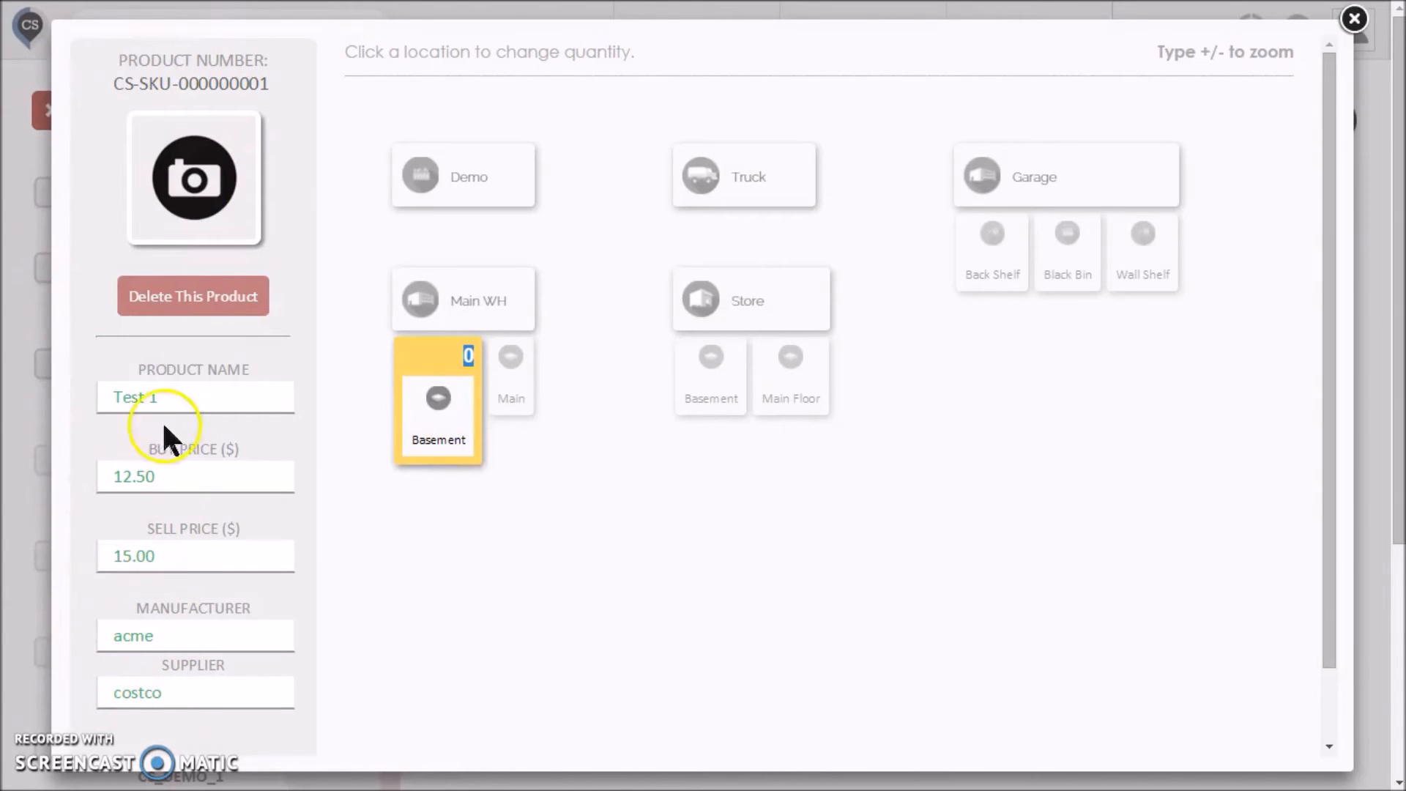
mouse_move(176, 653)
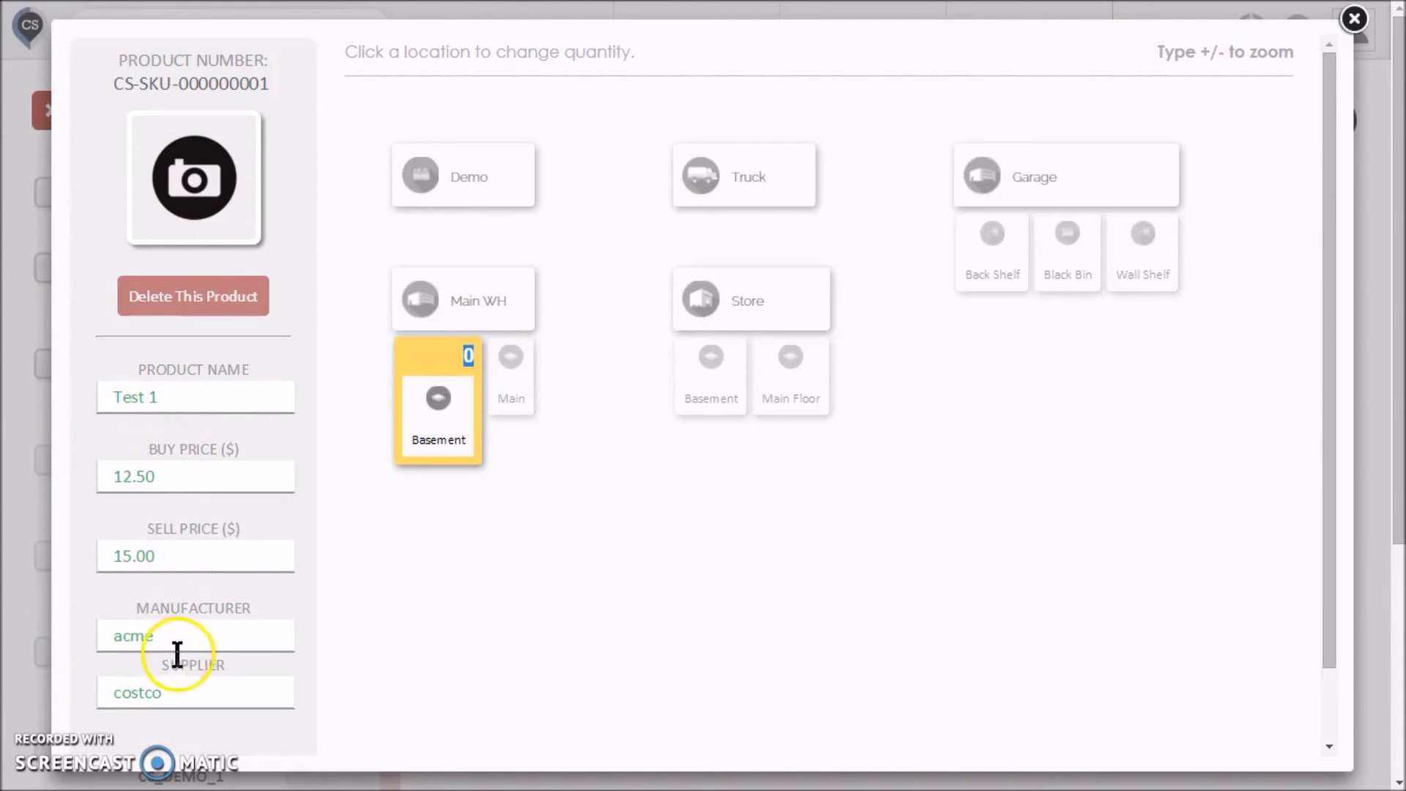
mouse_move(451, 364)
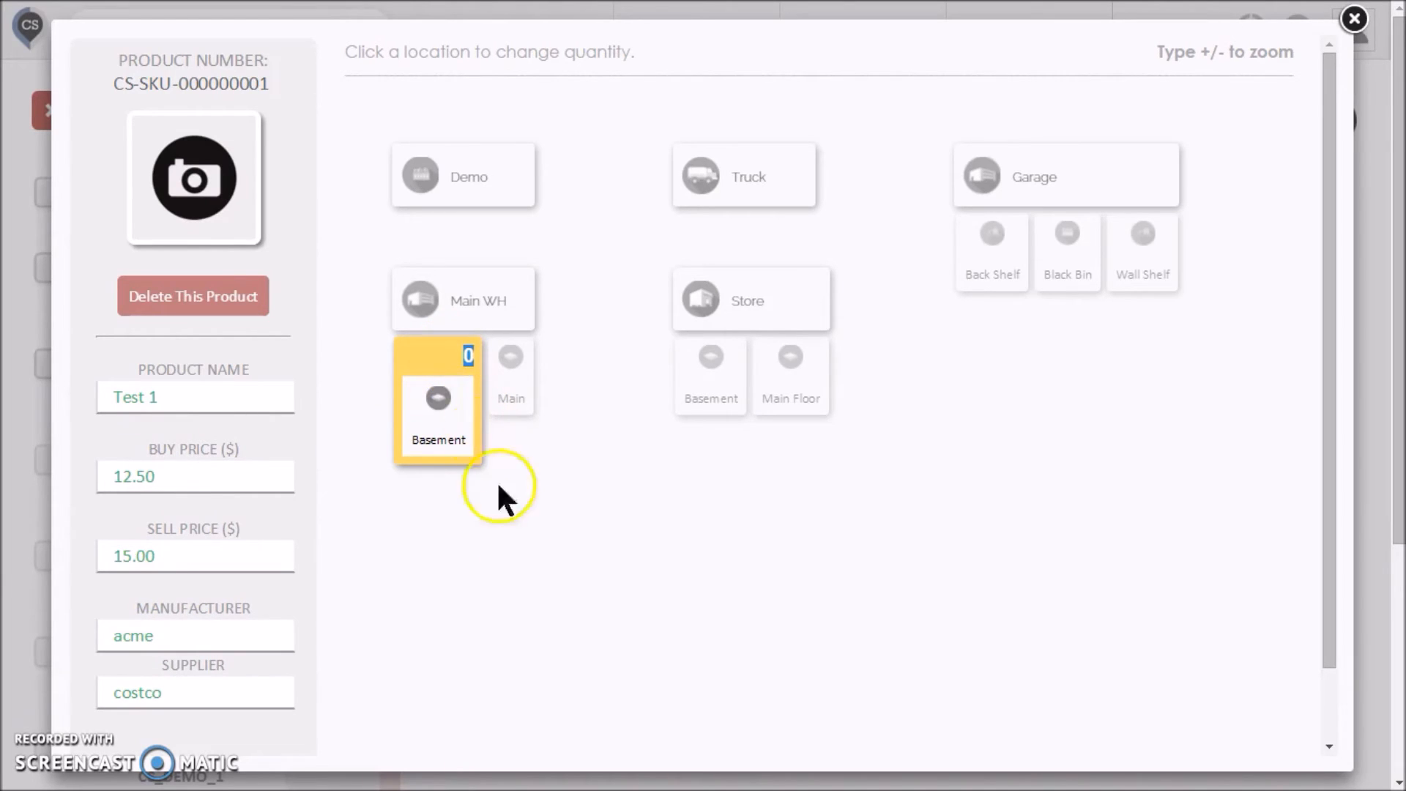
mouse_move(534, 574)
text(10)
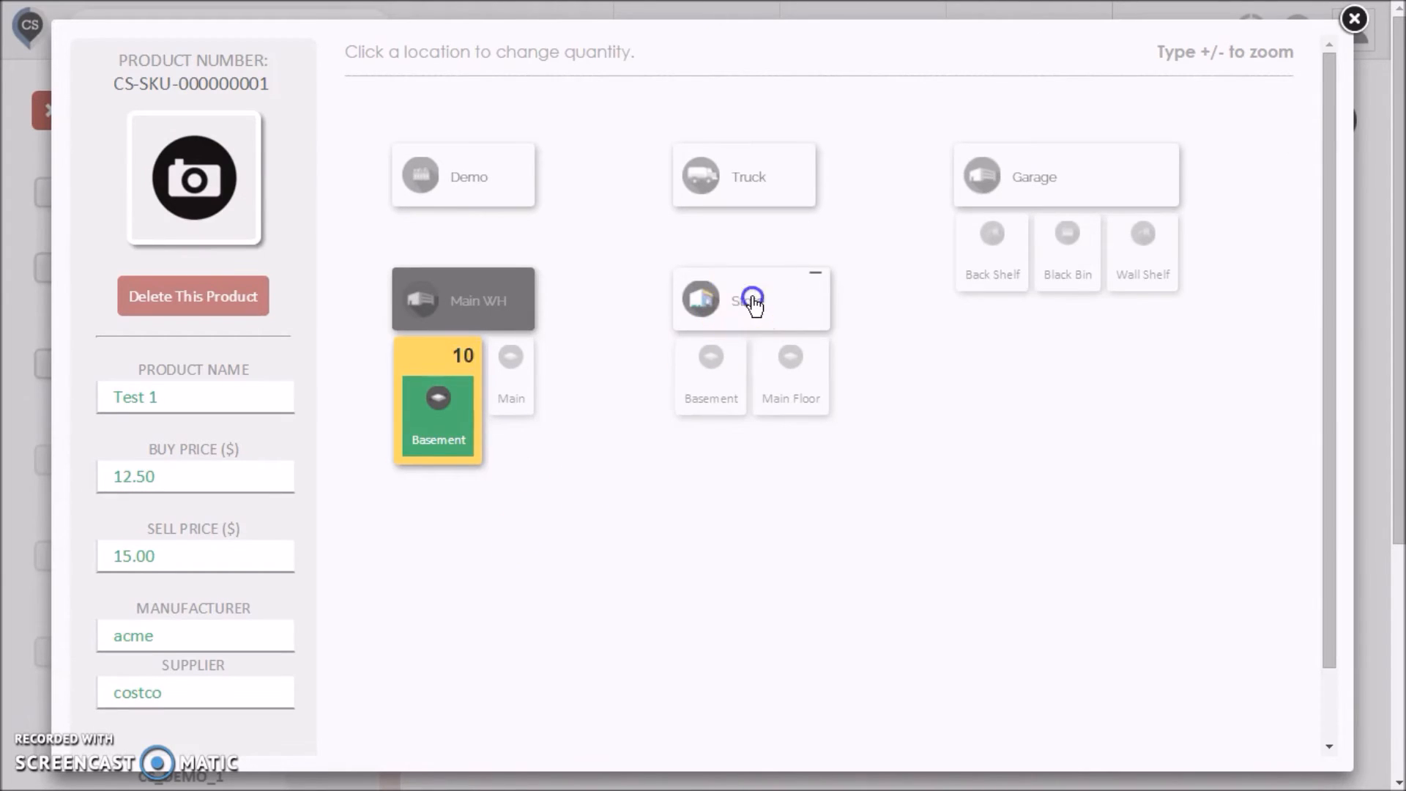
click(992, 249)
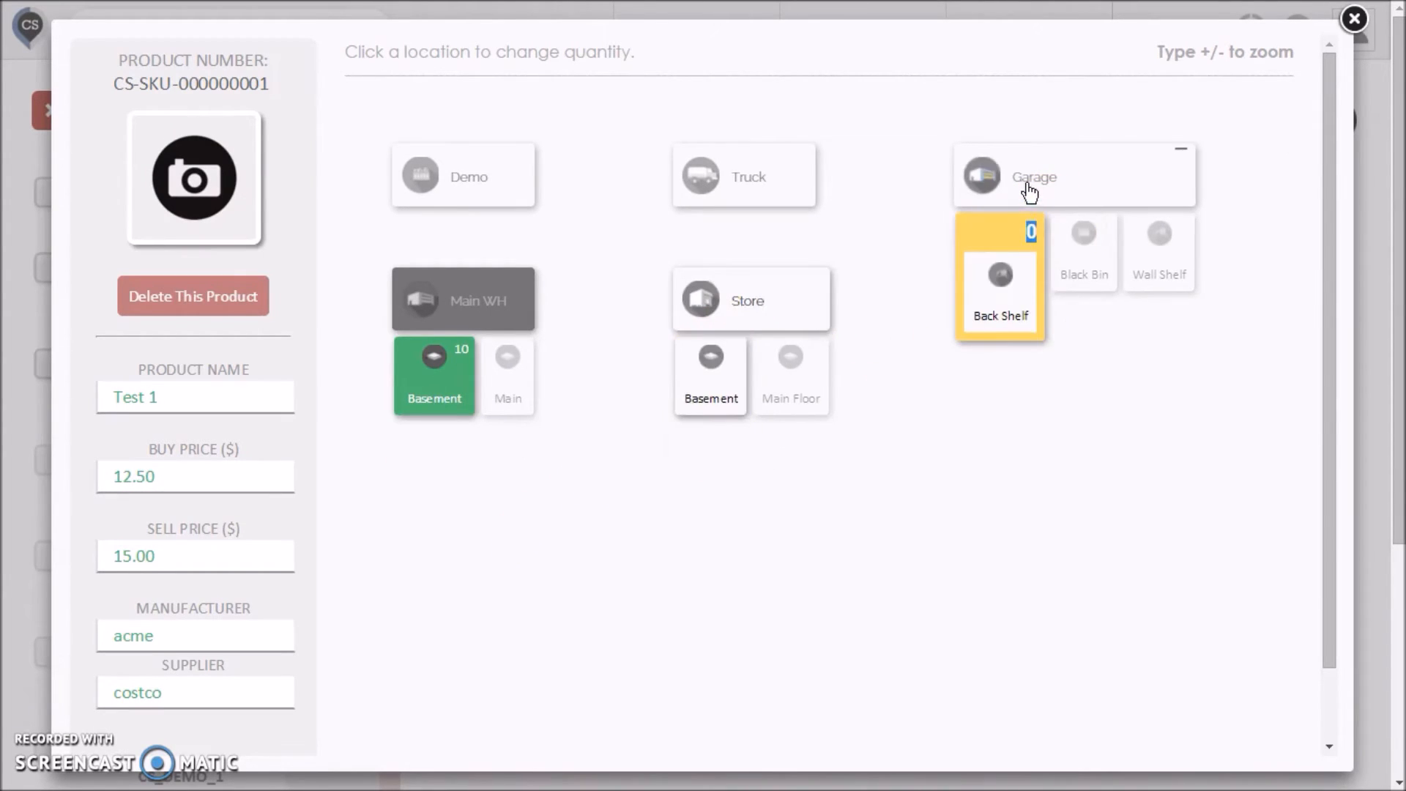
click(748, 175)
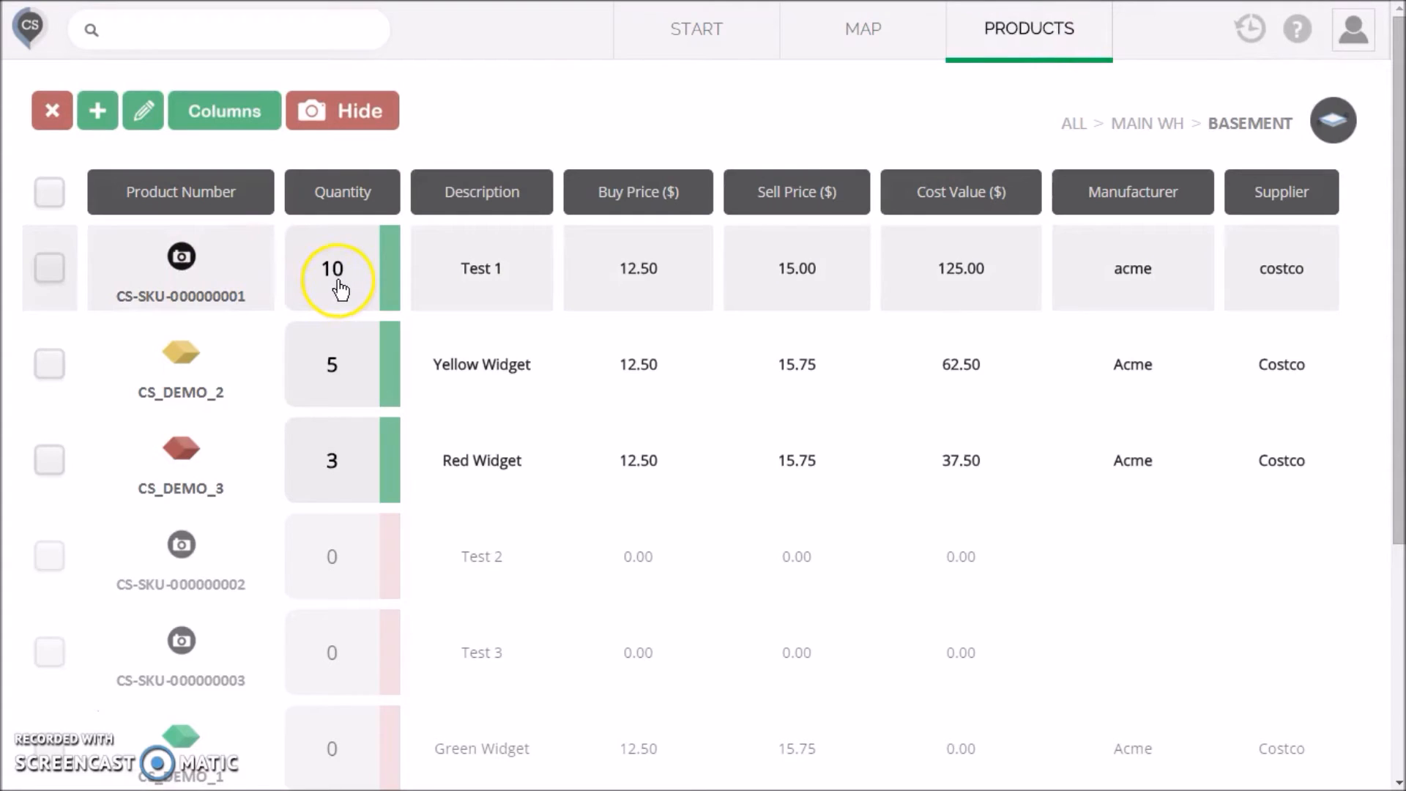
mouse_move(331, 269)
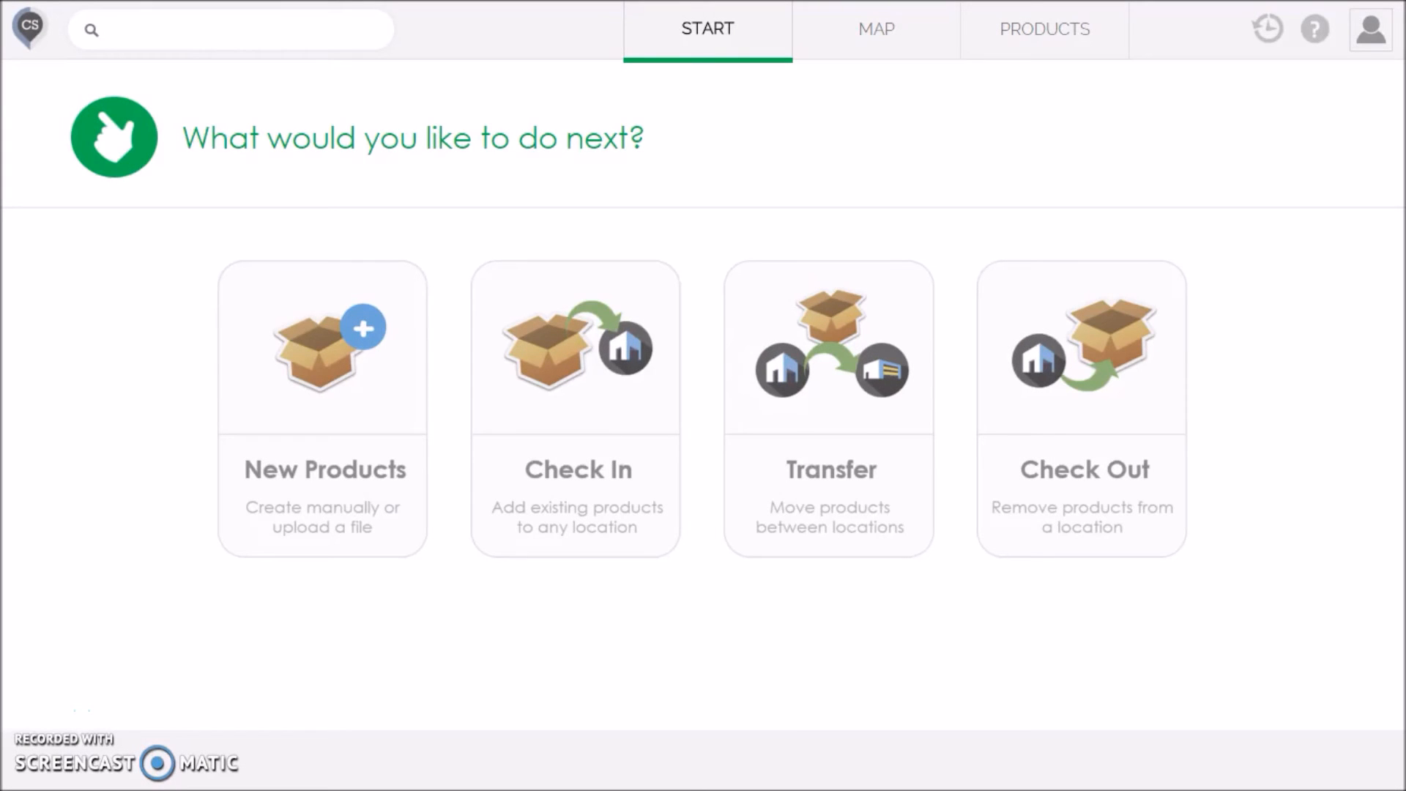
mouse_move(755, 389)
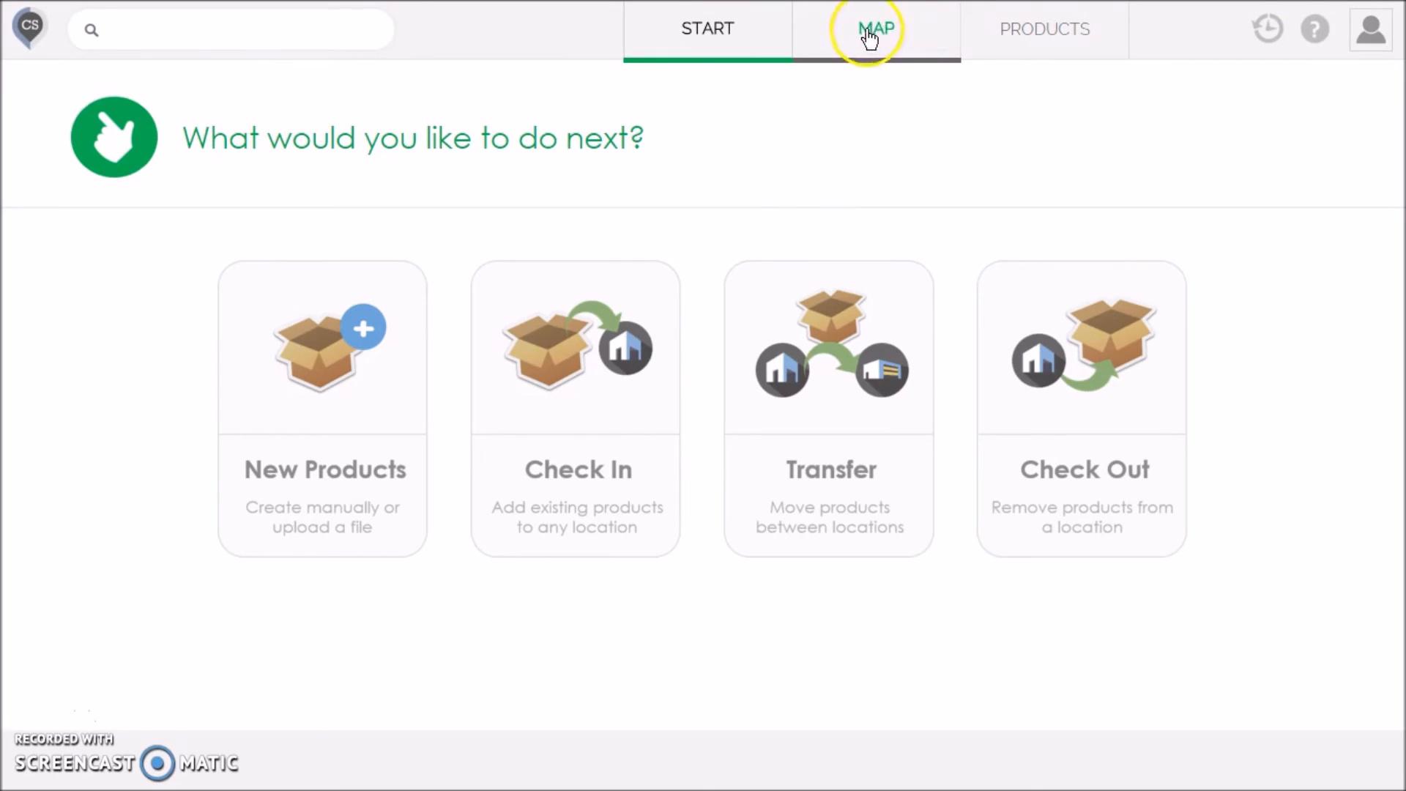
mouse_move(1098, 63)
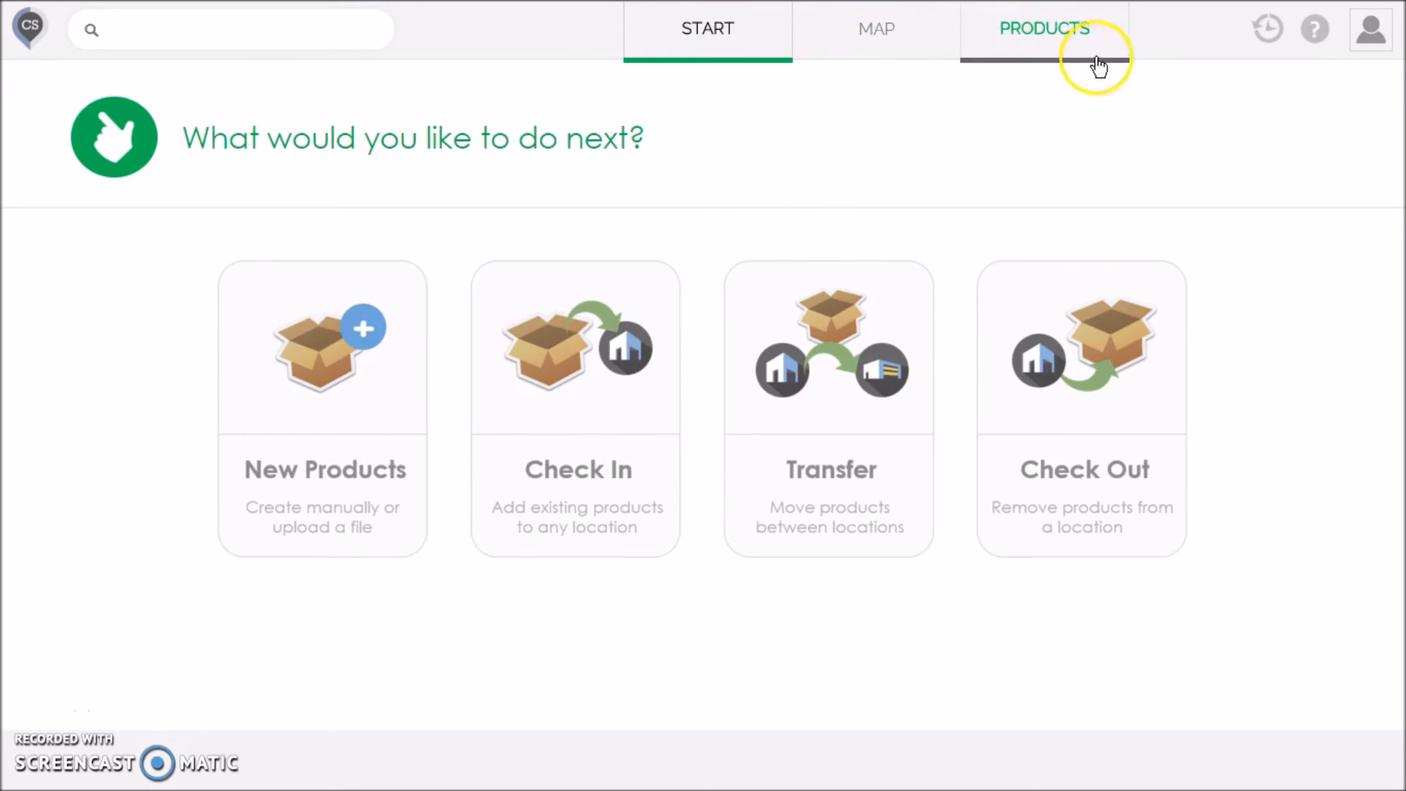
mouse_move(1045, 117)
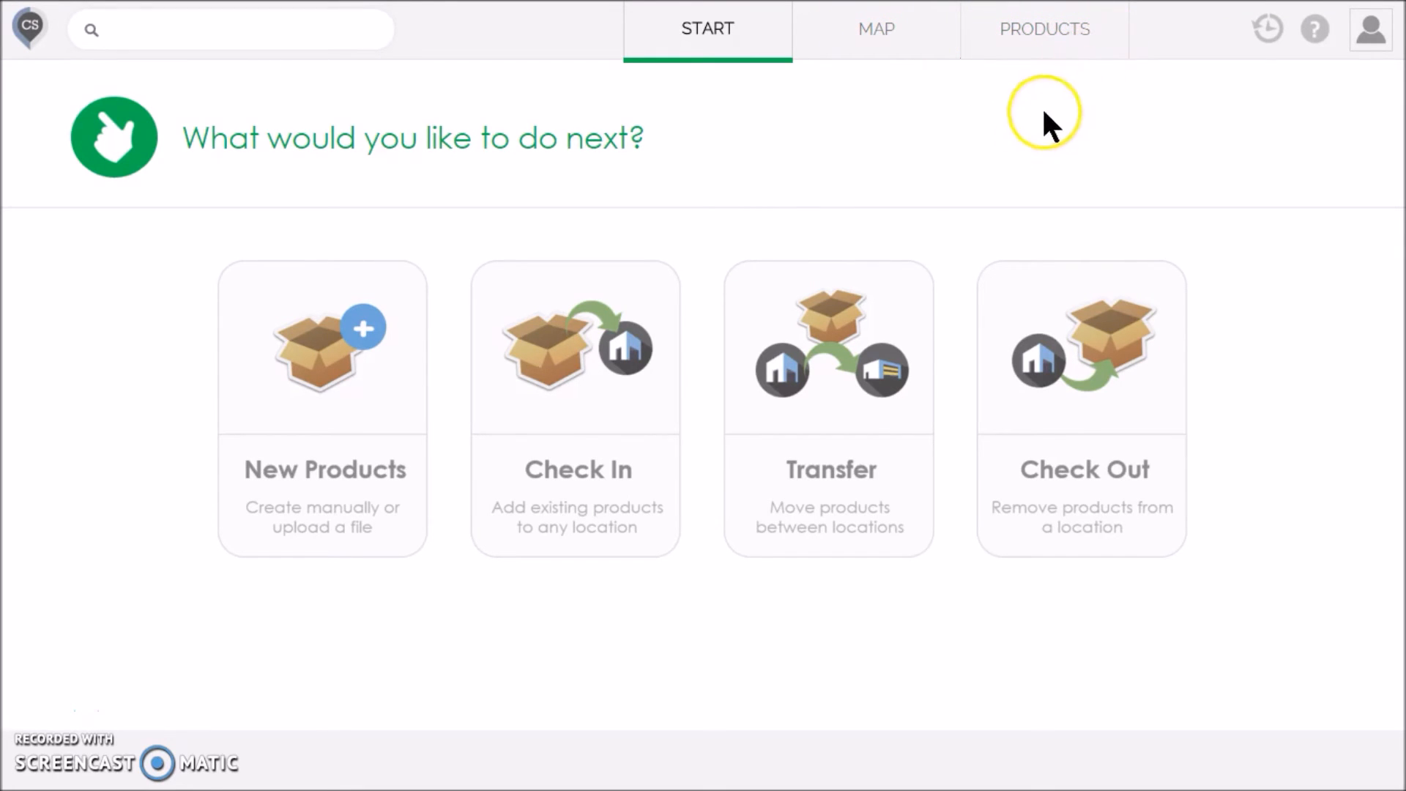
mouse_move(880, 187)
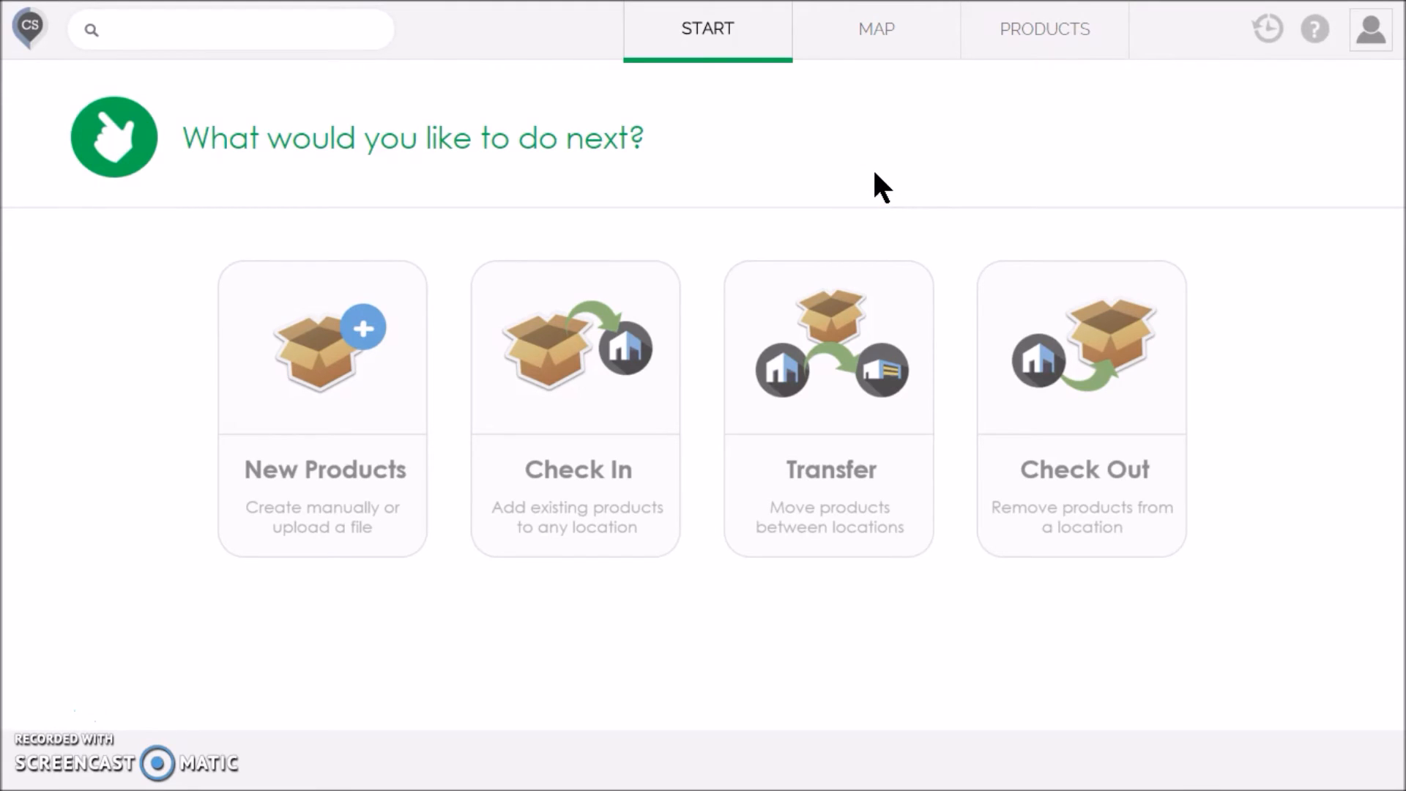
mouse_move(756, 171)
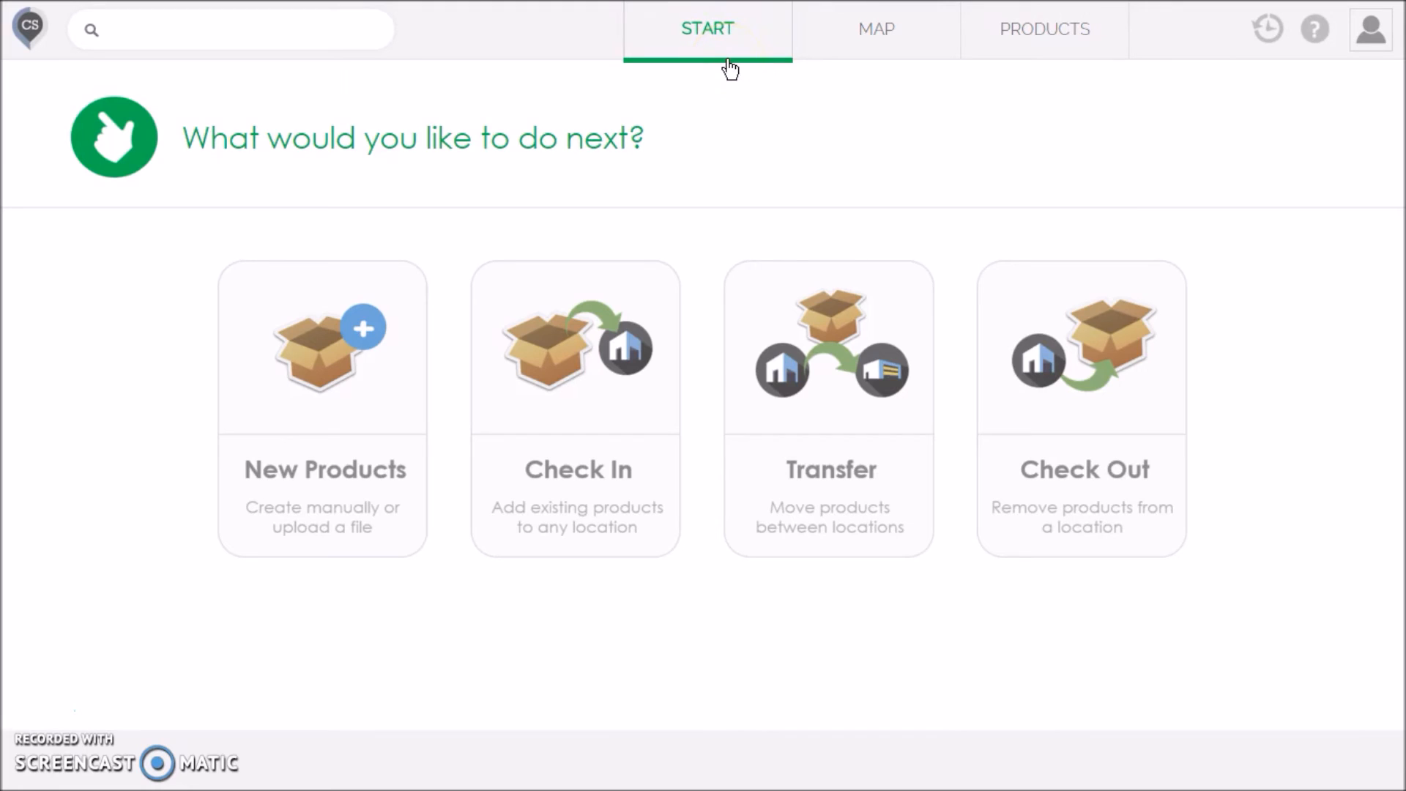
mouse_move(740, 124)
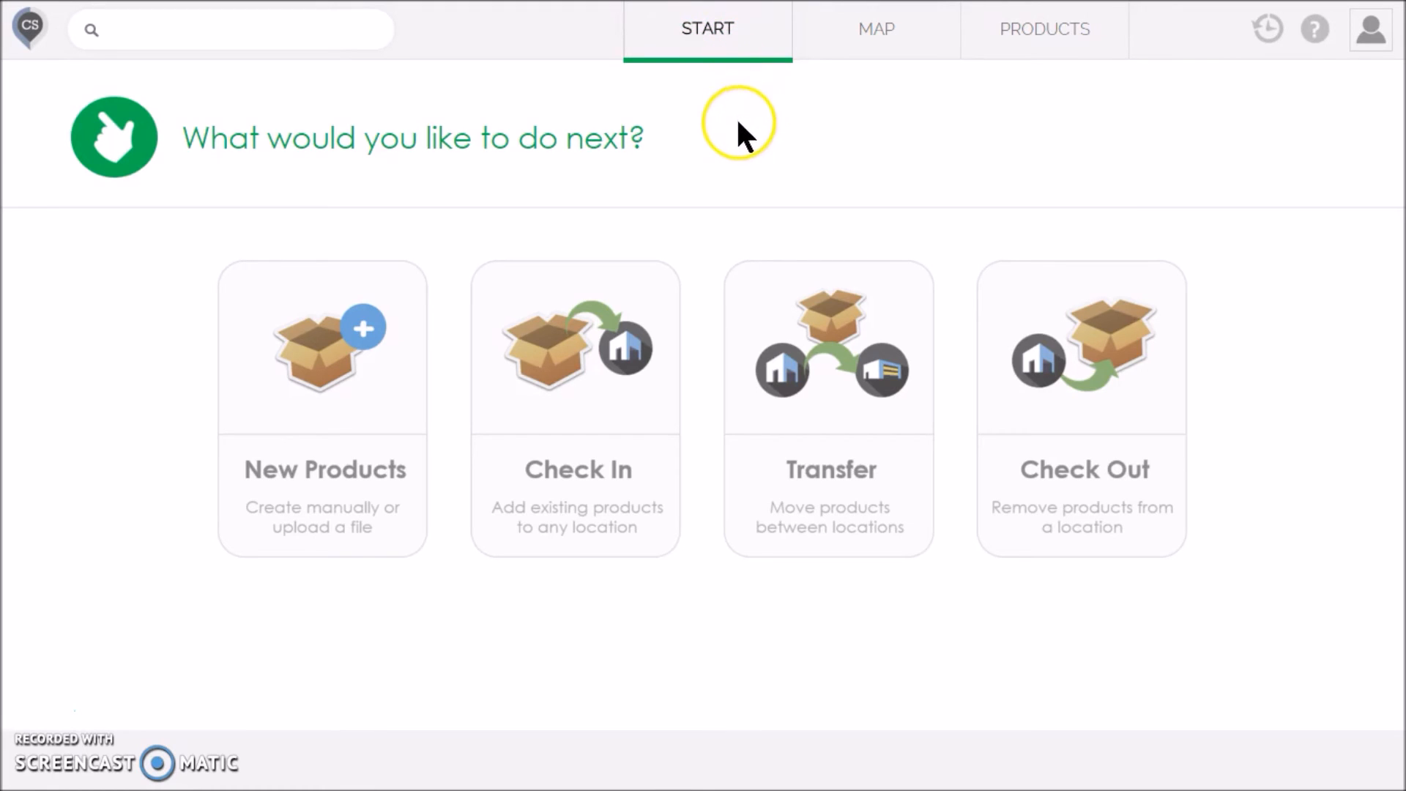
mouse_move(688, 357)
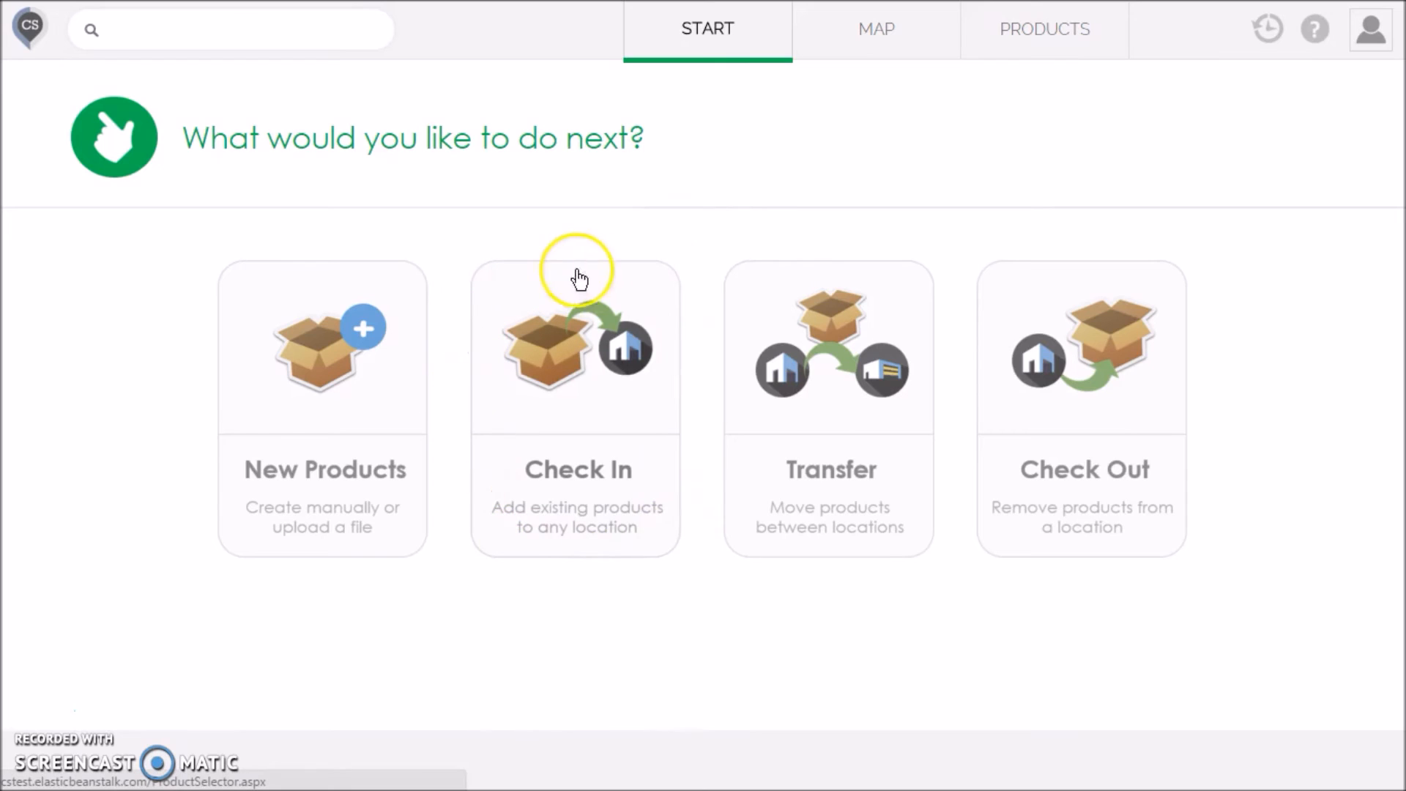
mouse_move(584, 408)
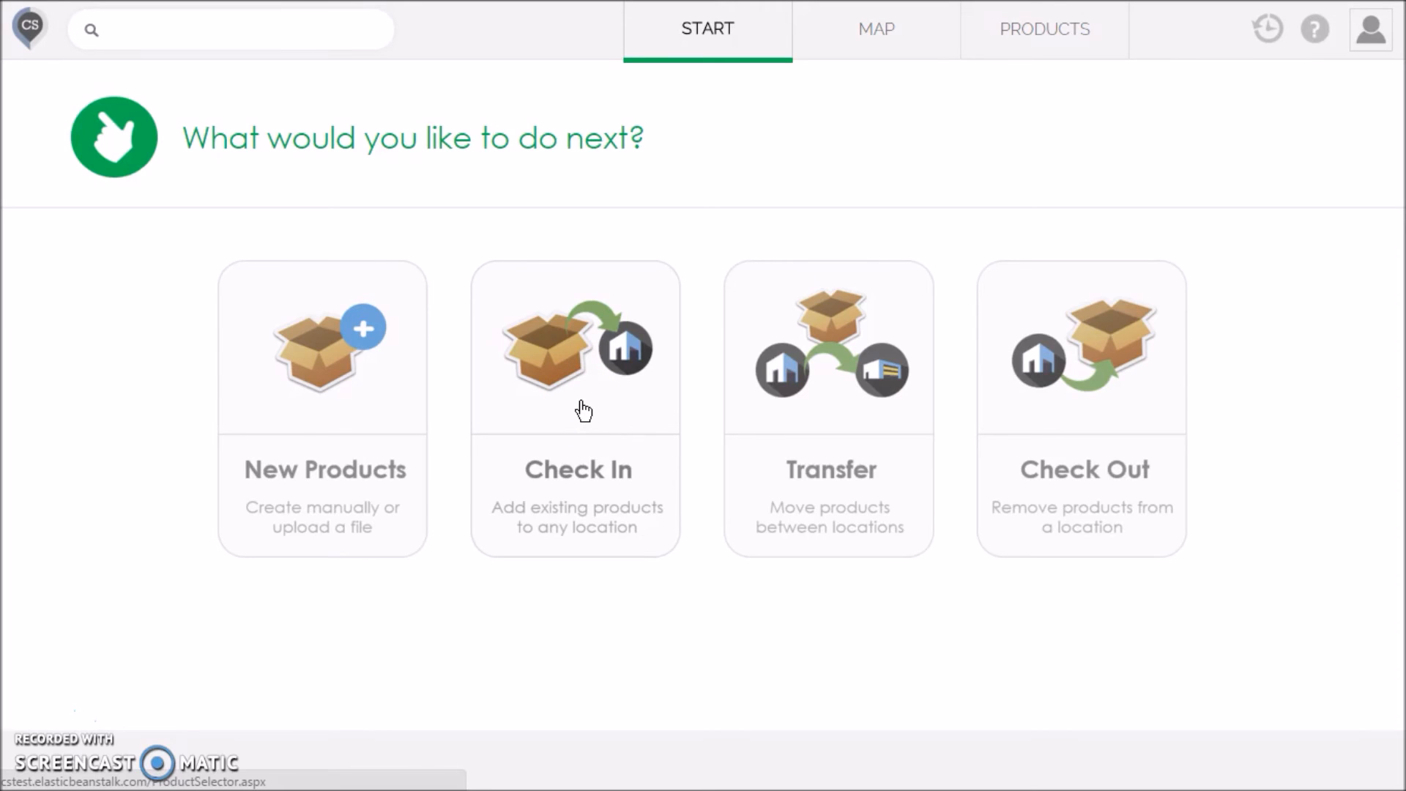
Step: Check In 5 of Test 1 and 2 of Test 3 into Store > Basement via a 'tes' search
click(576, 408)
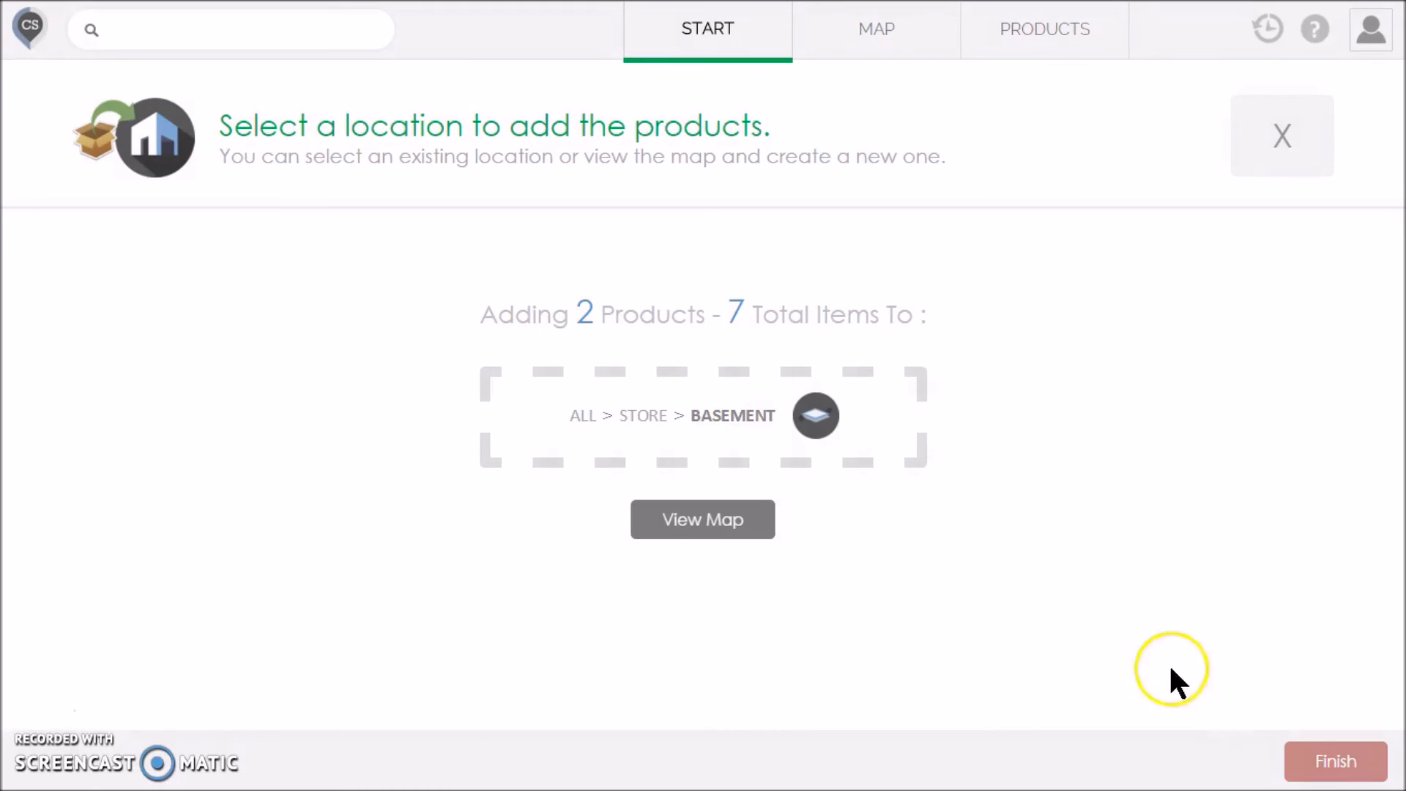
click(814, 414)
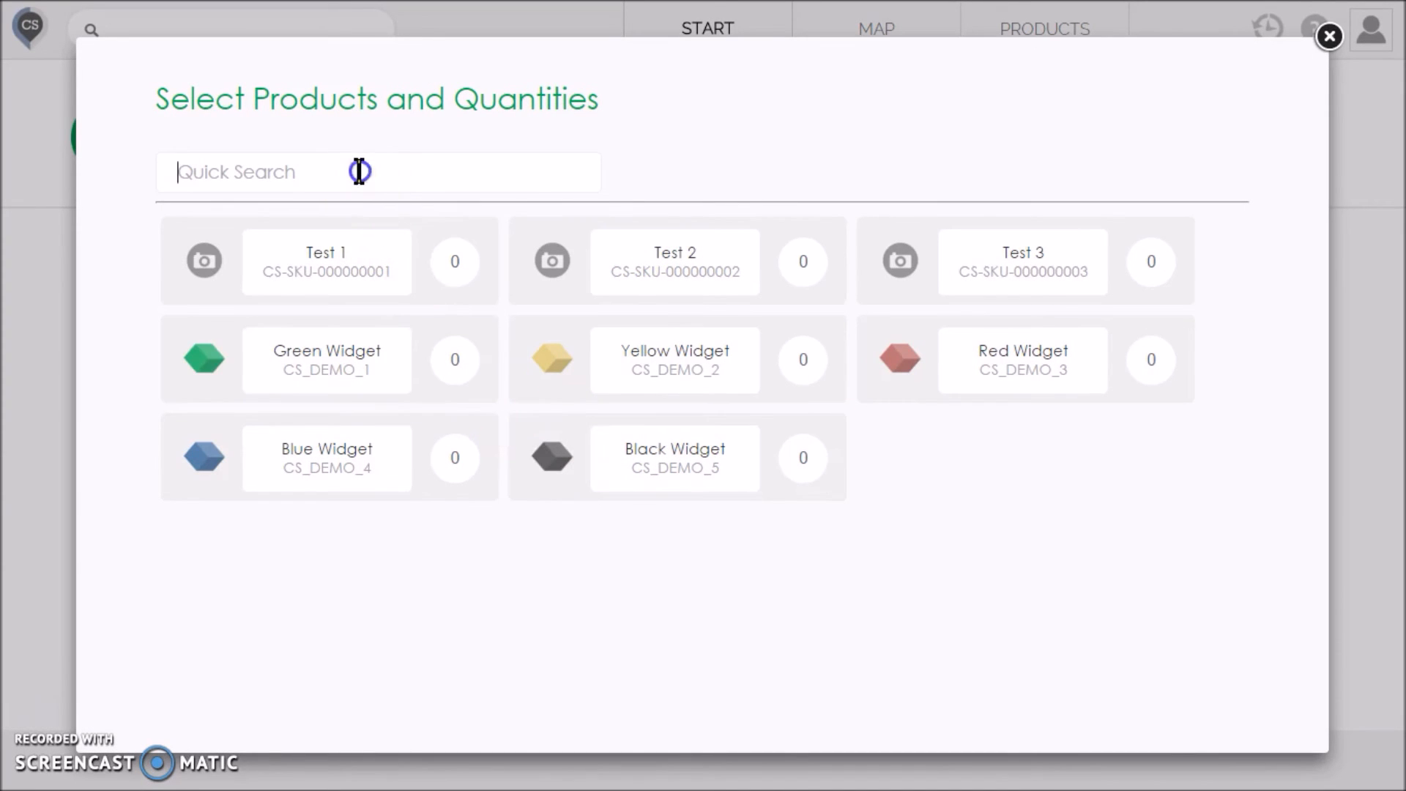
text(te)
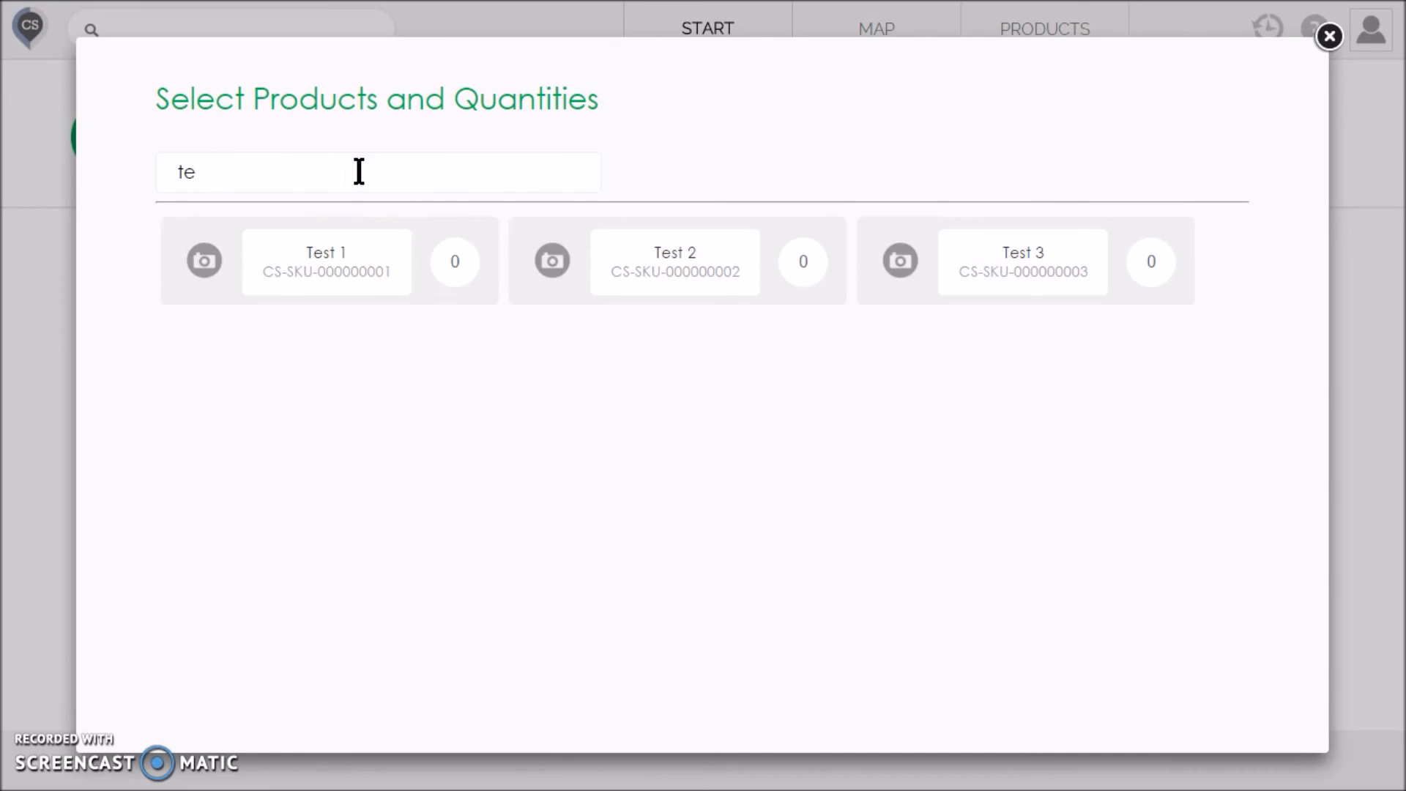
text(s)
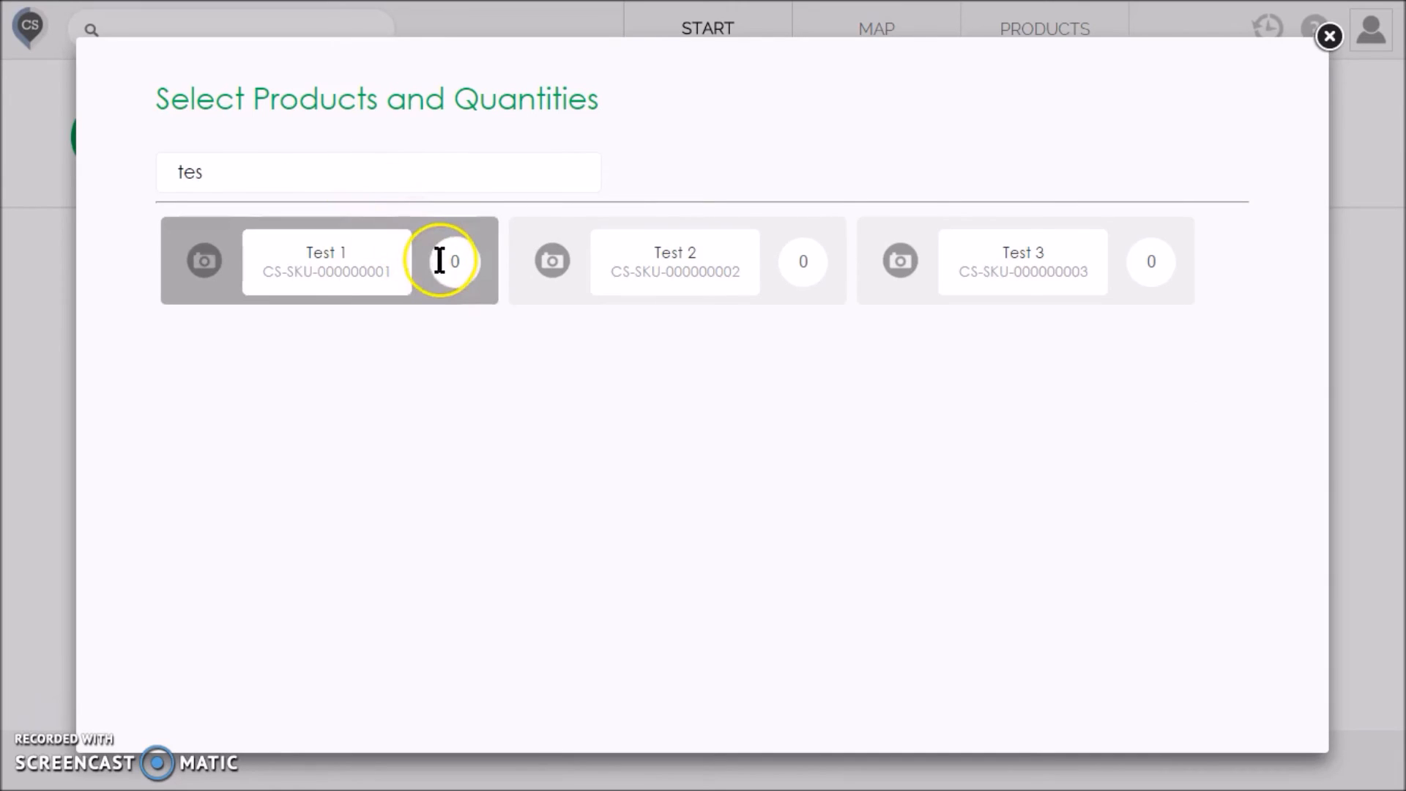
text(5)
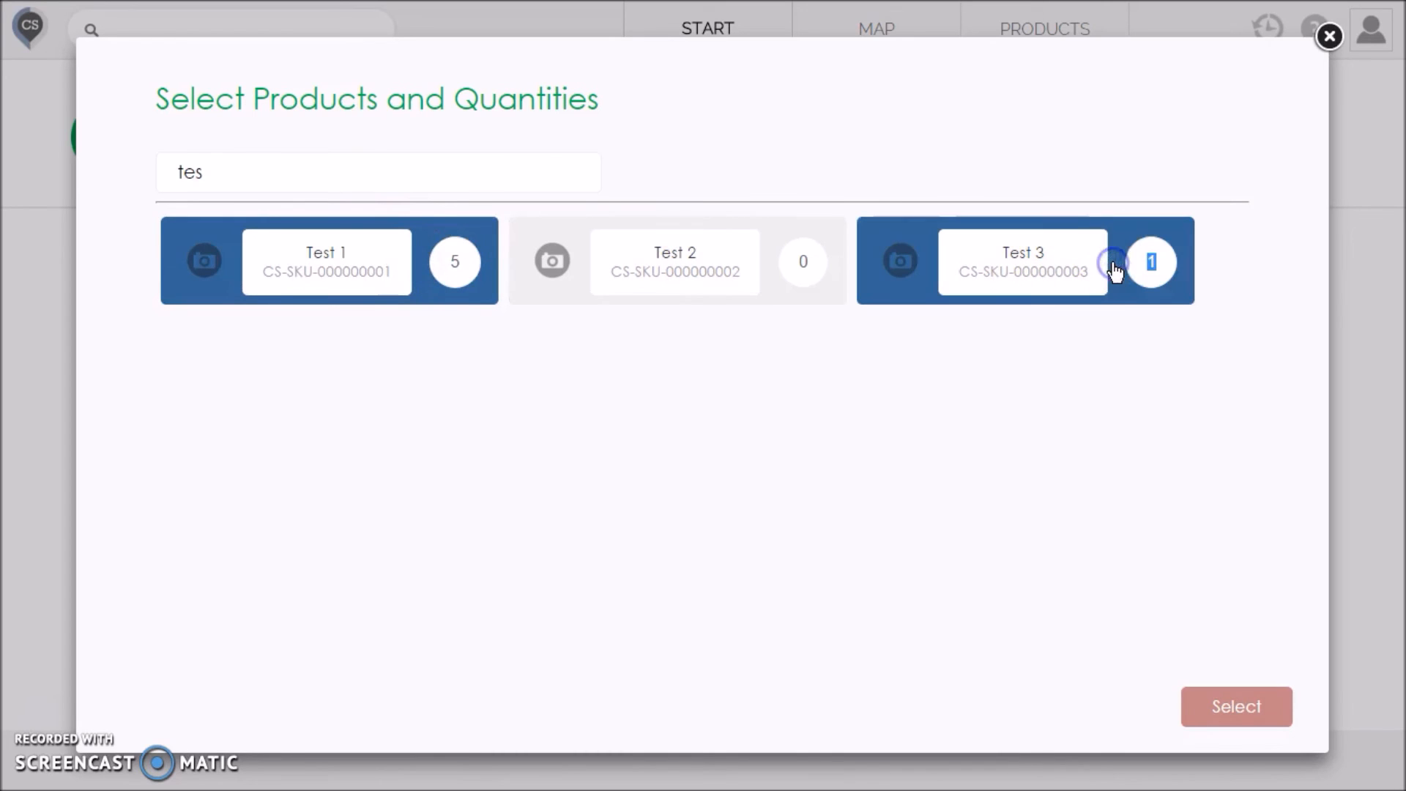
click(1151, 261)
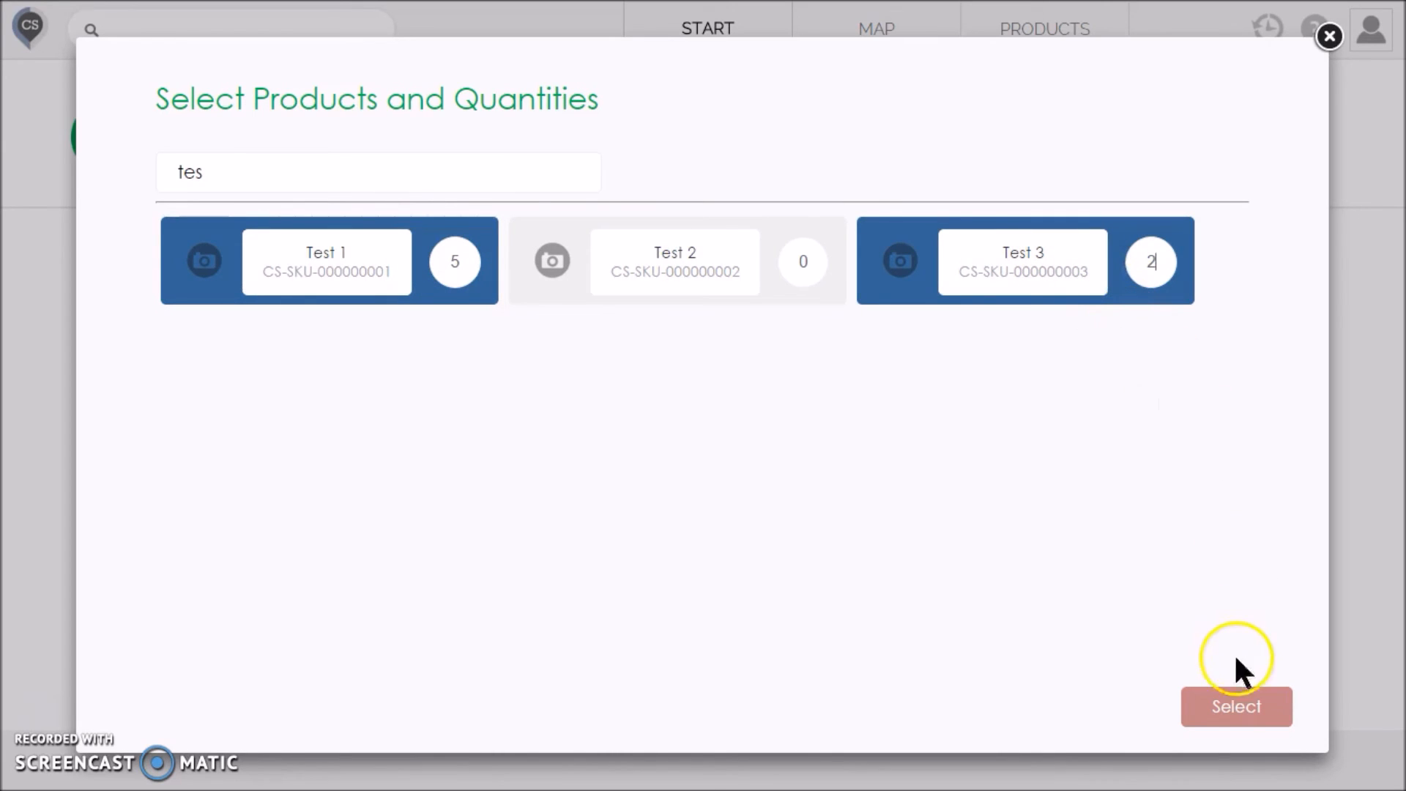
click(1235, 706)
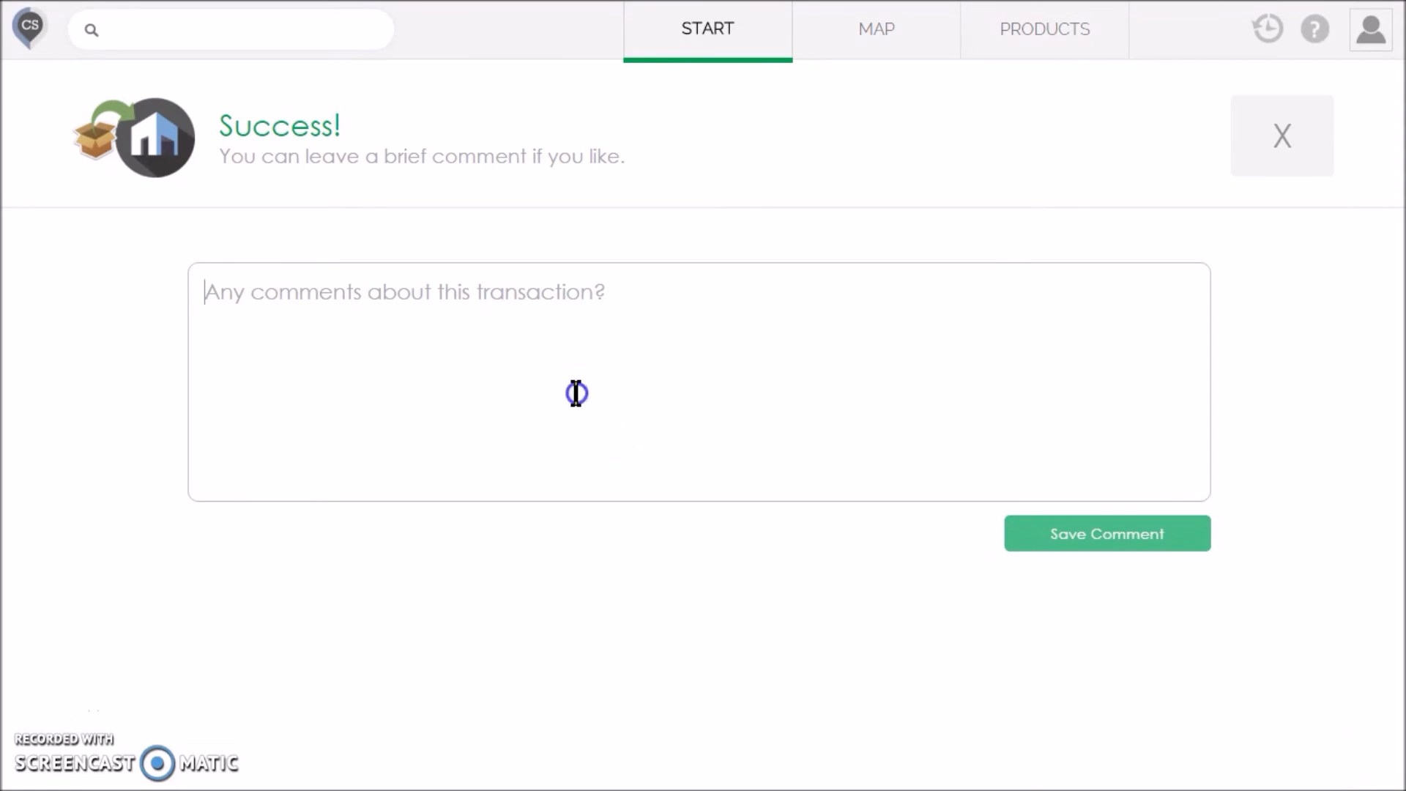
Step: Save the check-in comment 'Received from supplier'
text(Received fr)
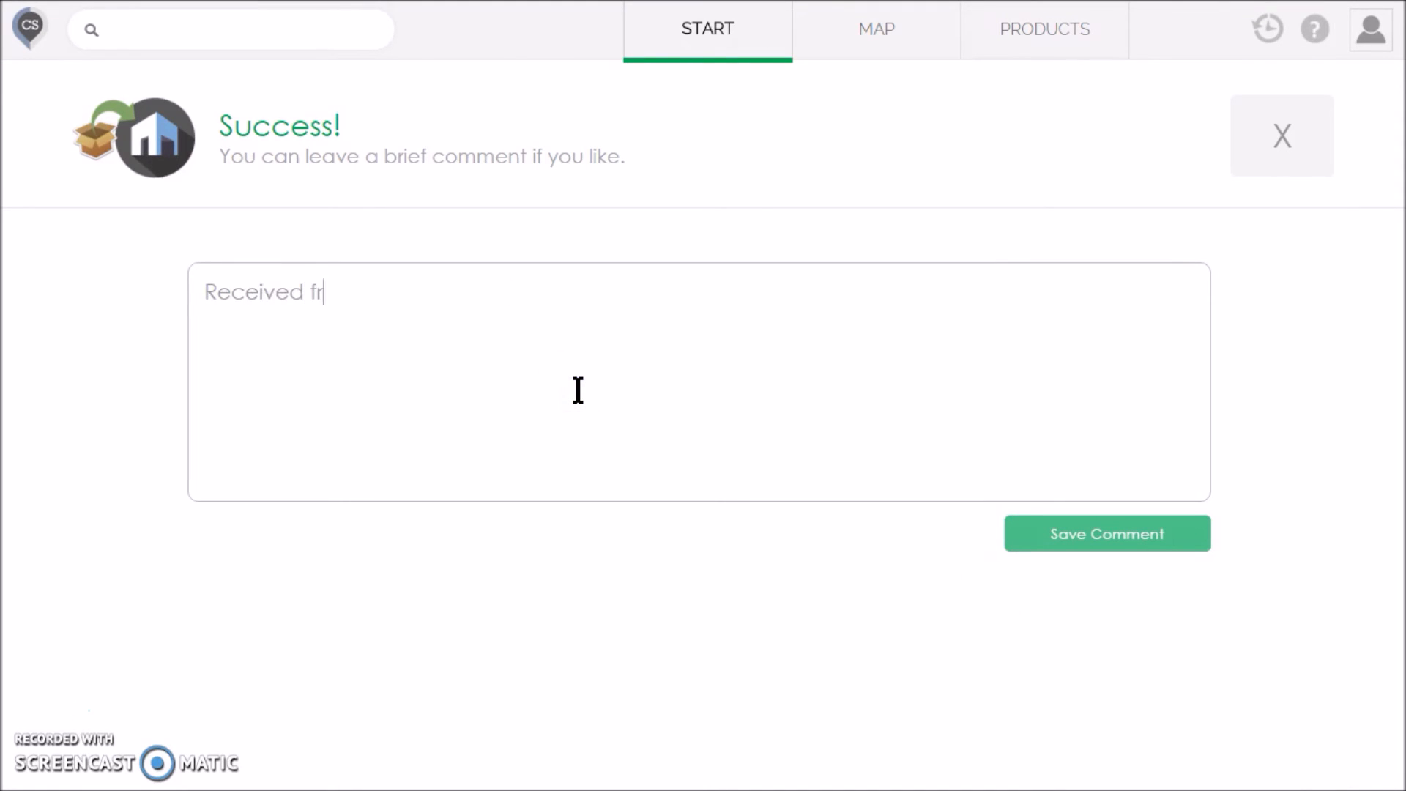
text(om supplier)
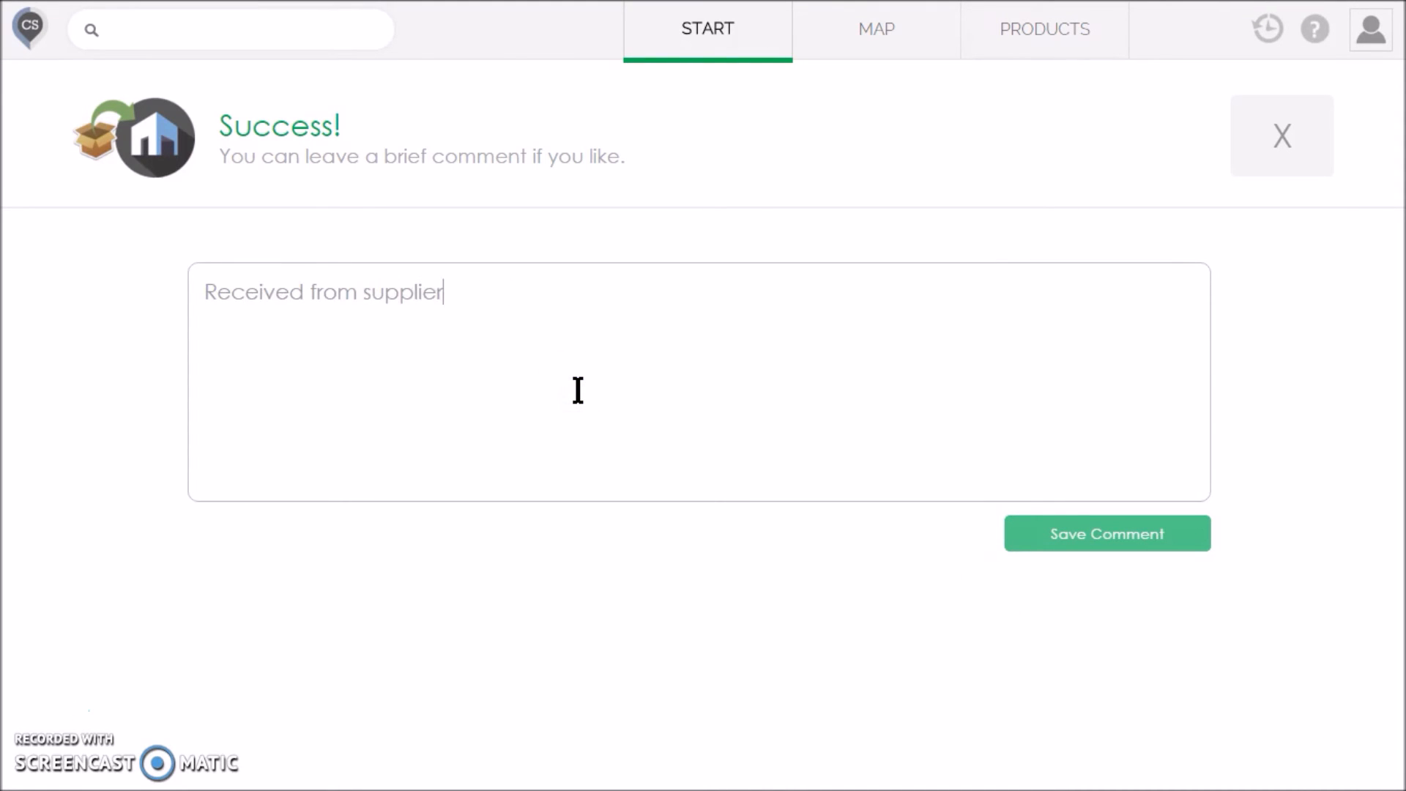
click(1106, 534)
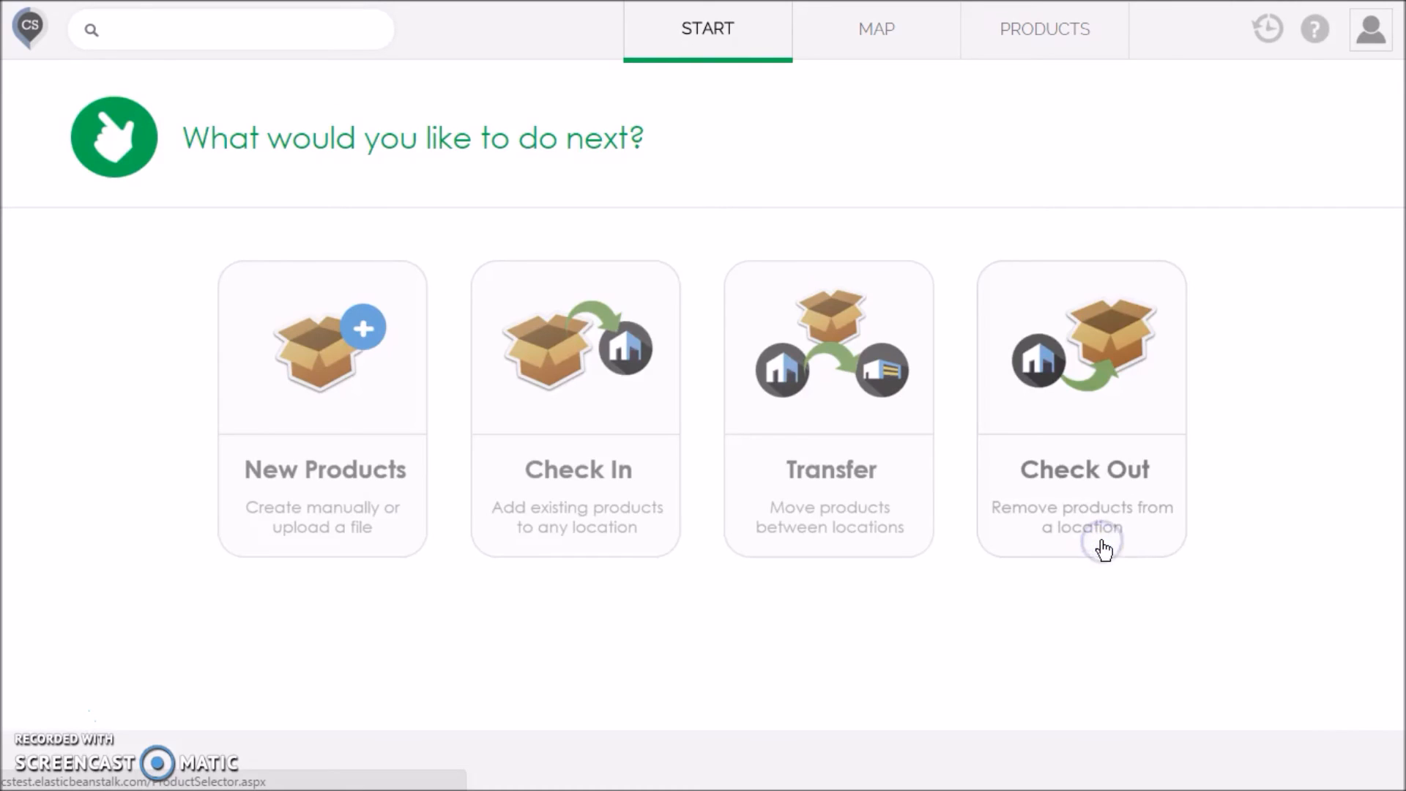
mouse_move(790, 677)
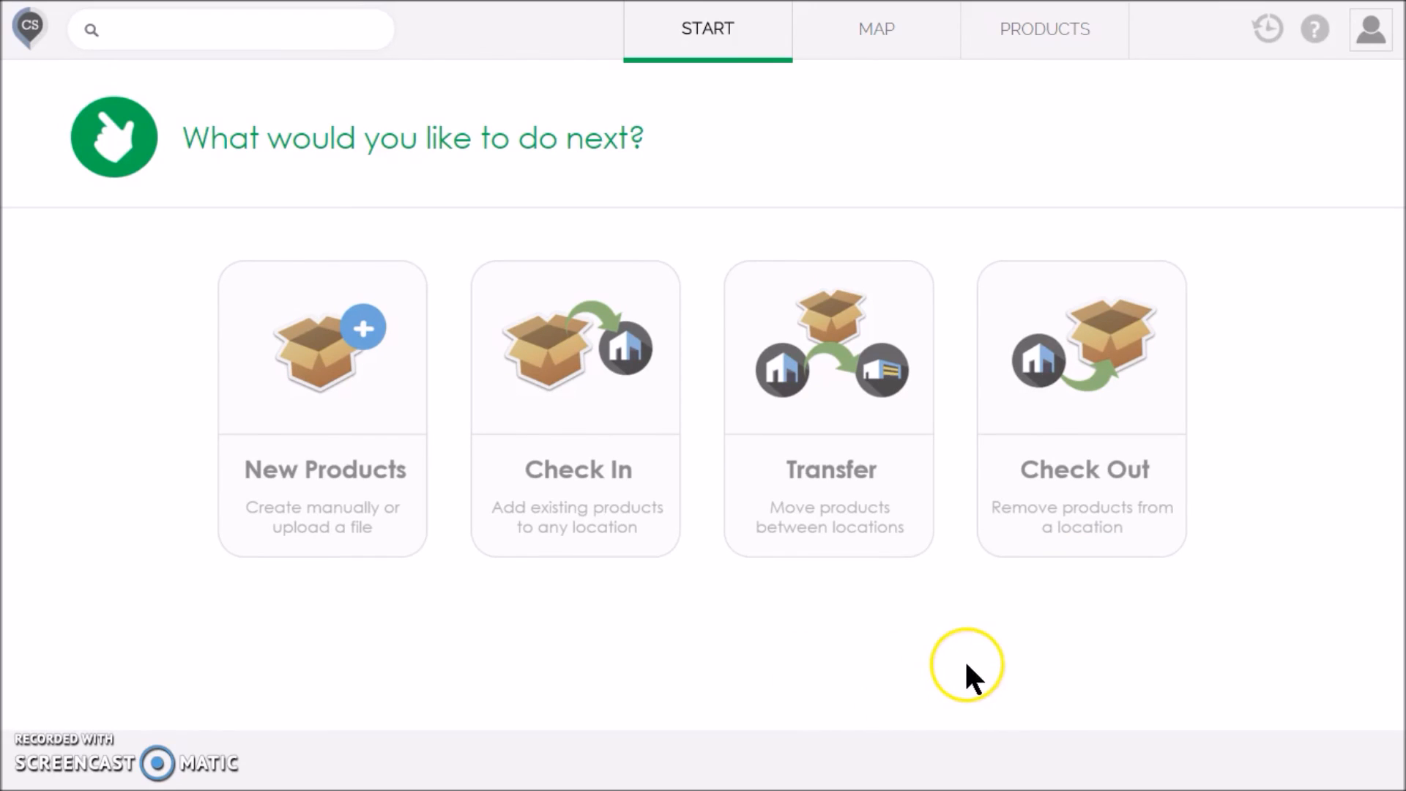
mouse_move(1183, 336)
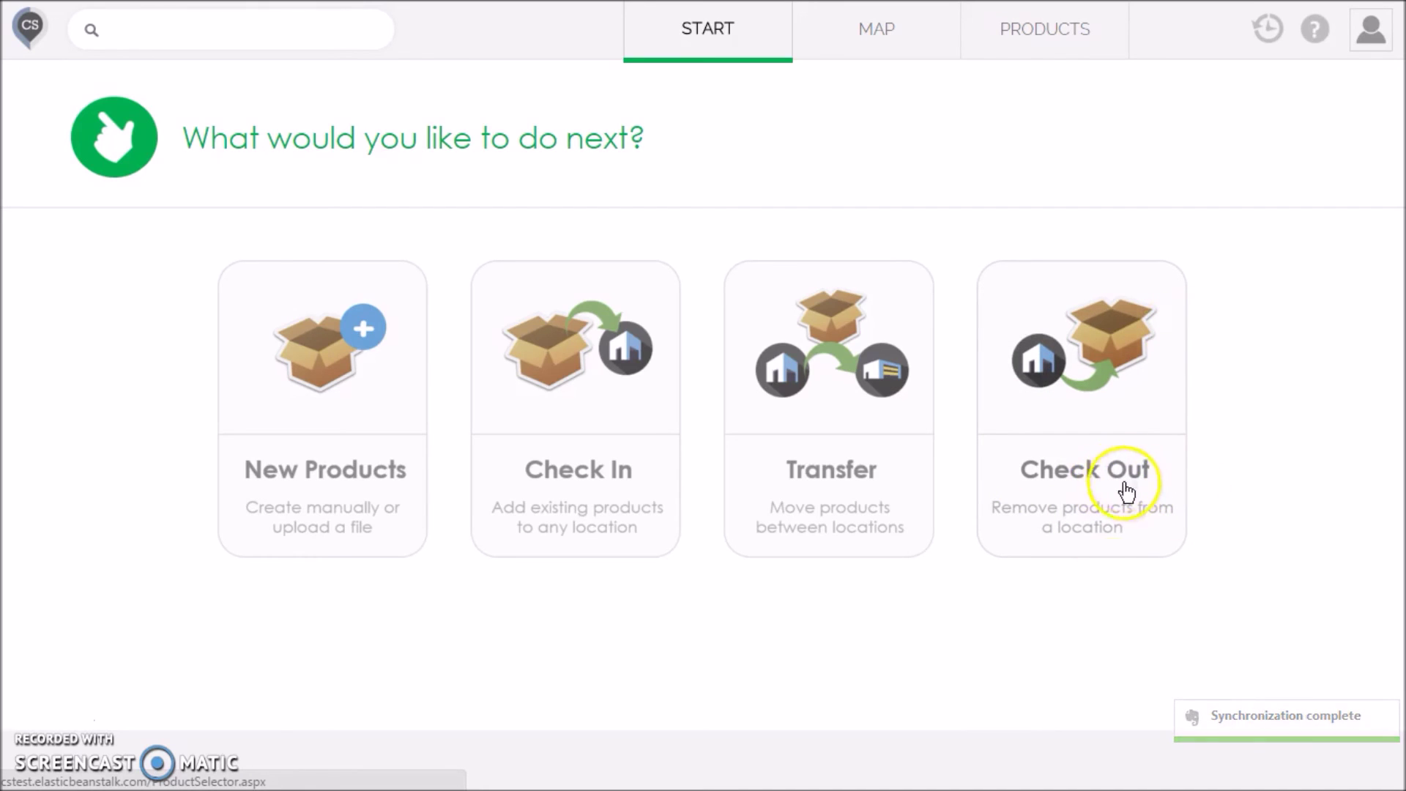
mouse_move(957, 639)
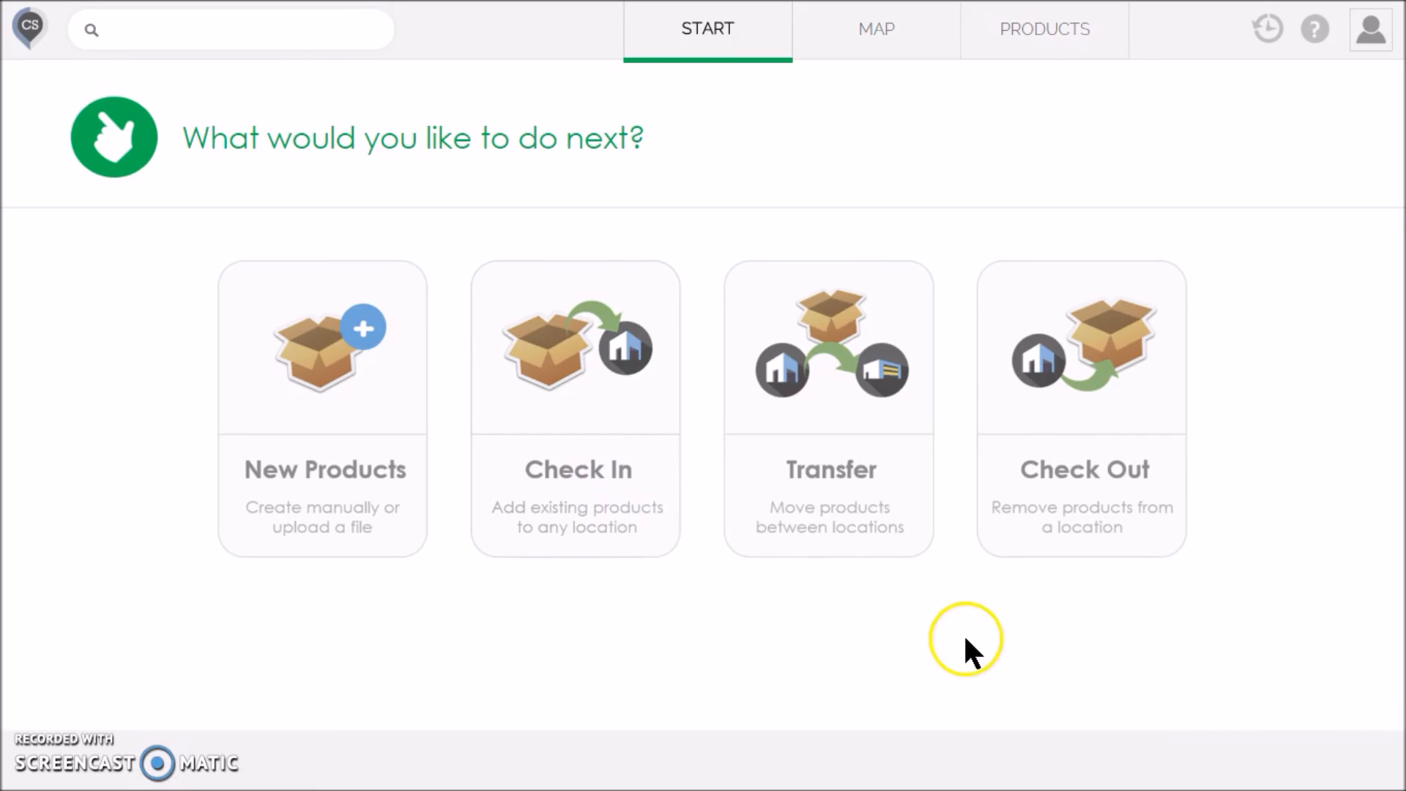
mouse_move(978, 652)
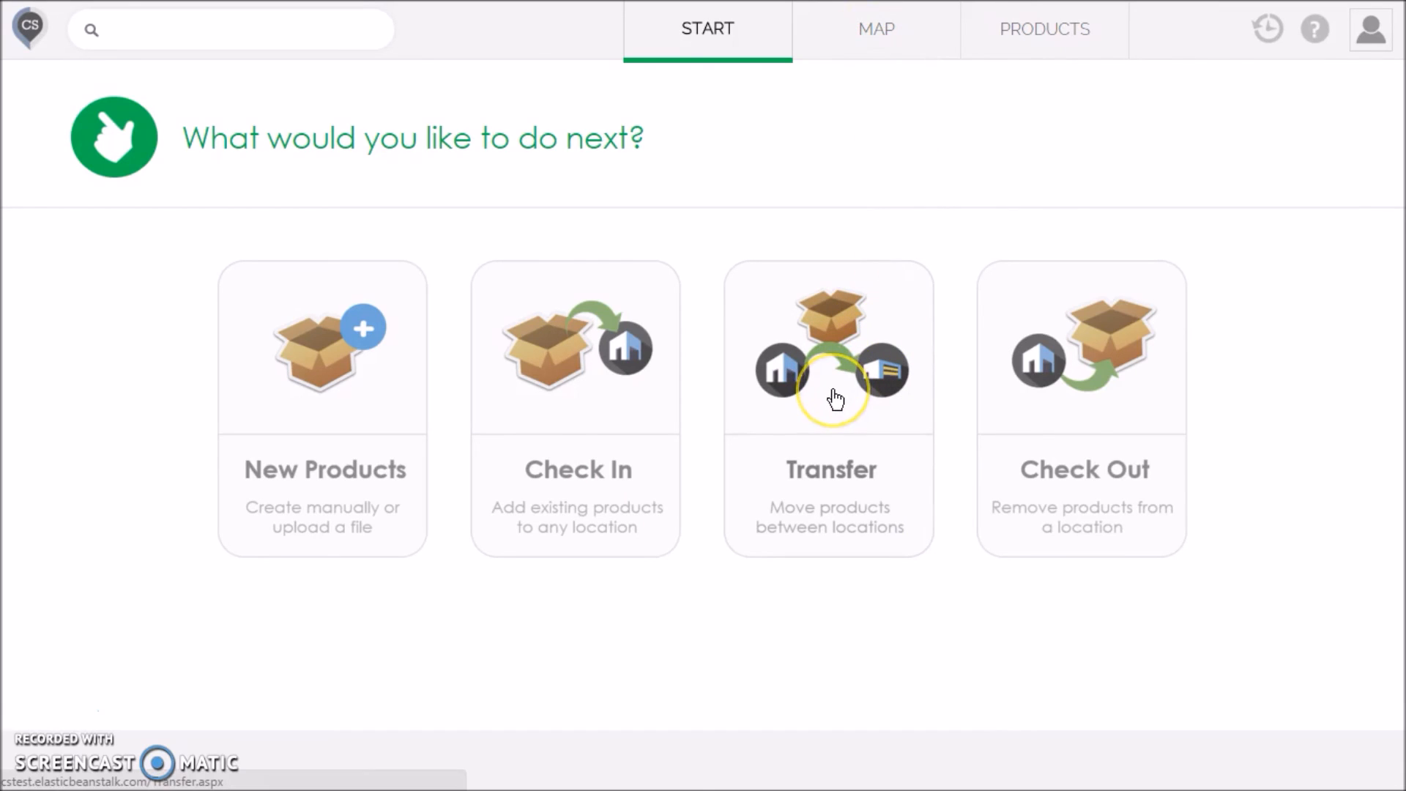
click(828, 408)
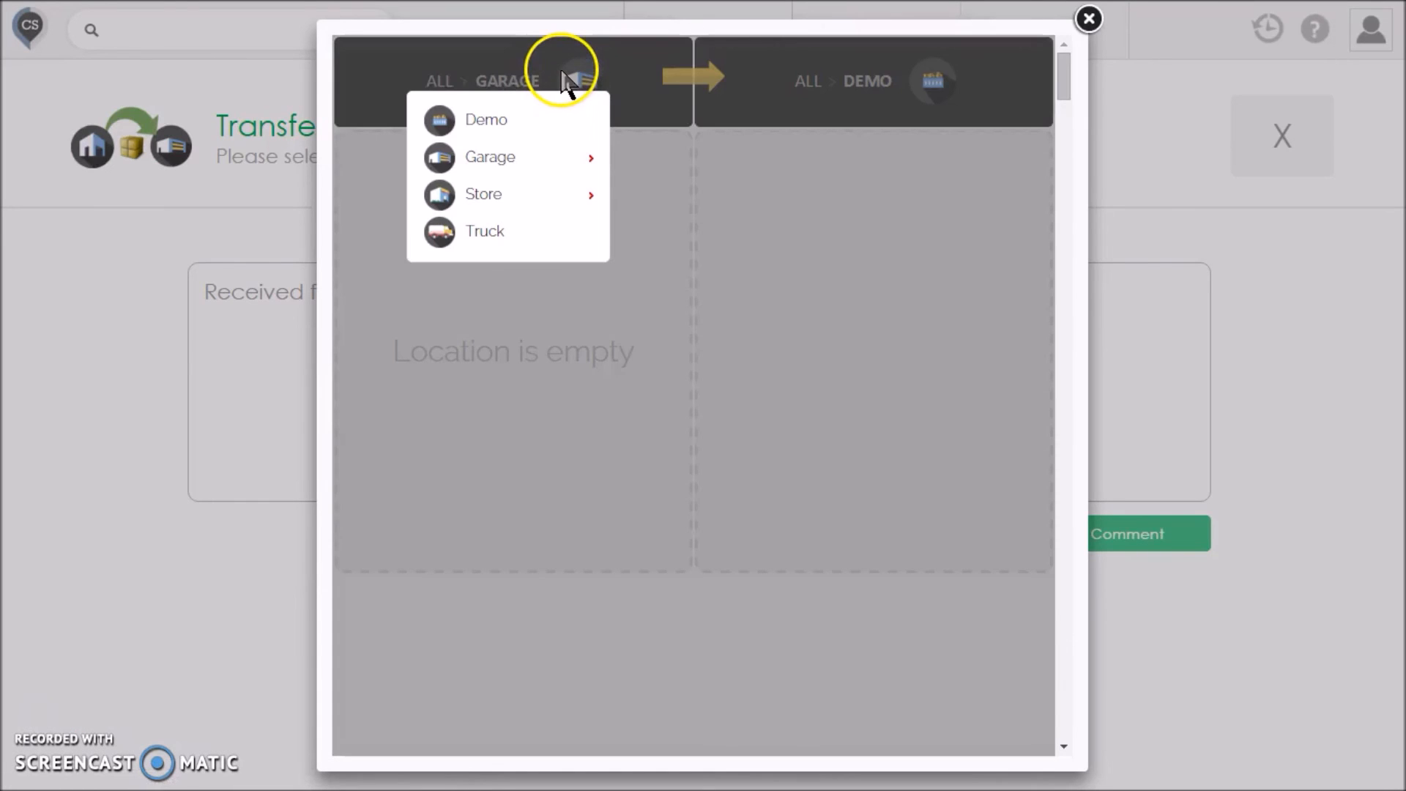
click(932, 80)
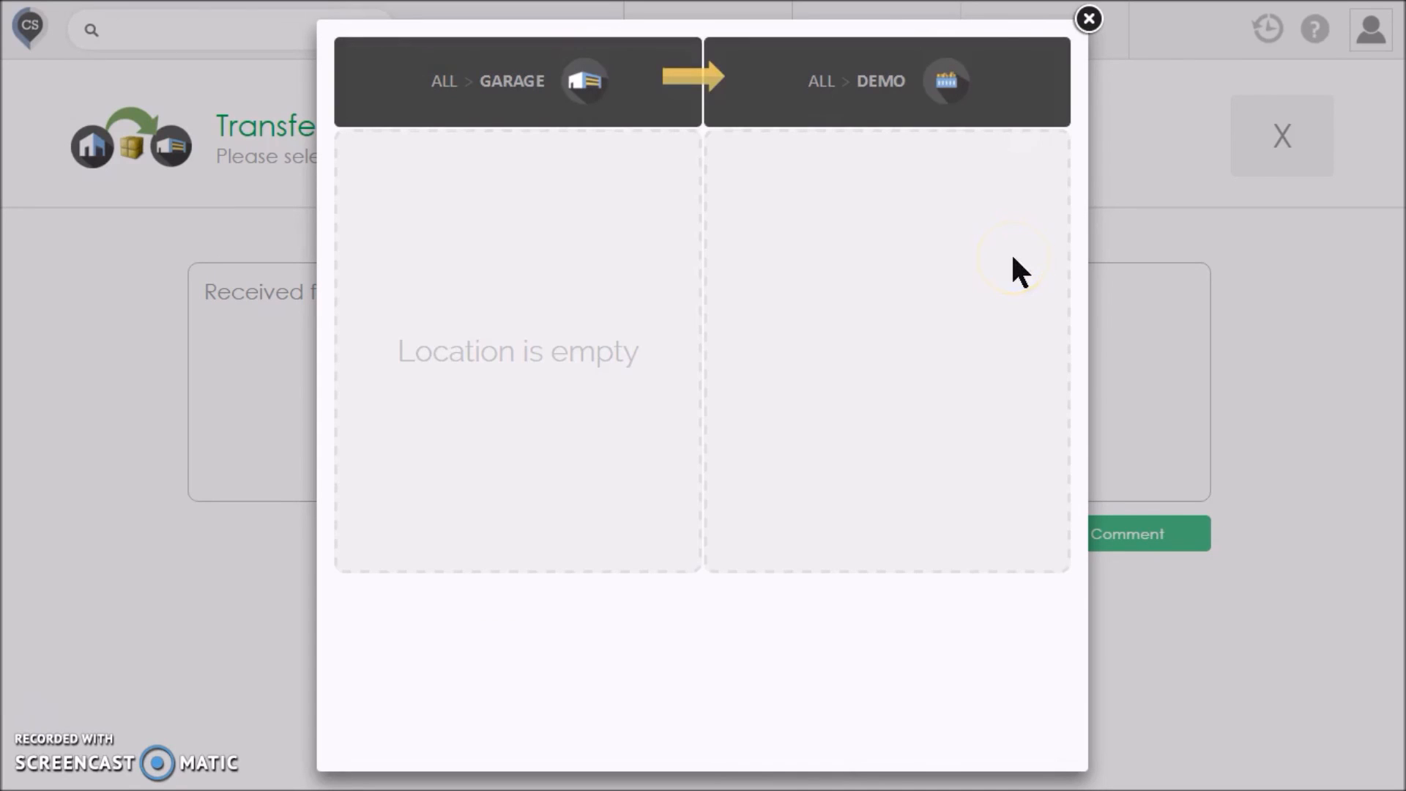
click(1089, 18)
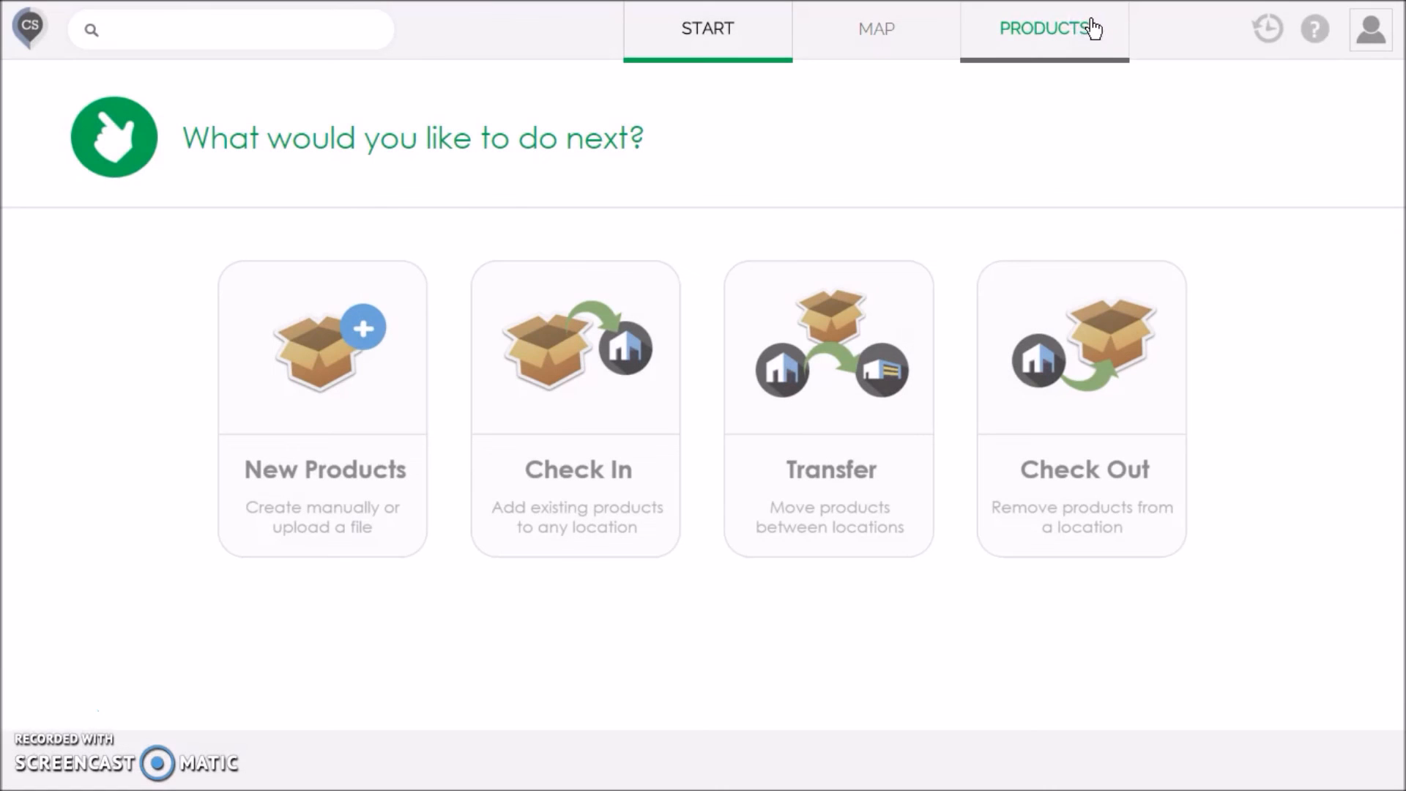
mouse_move(875, 207)
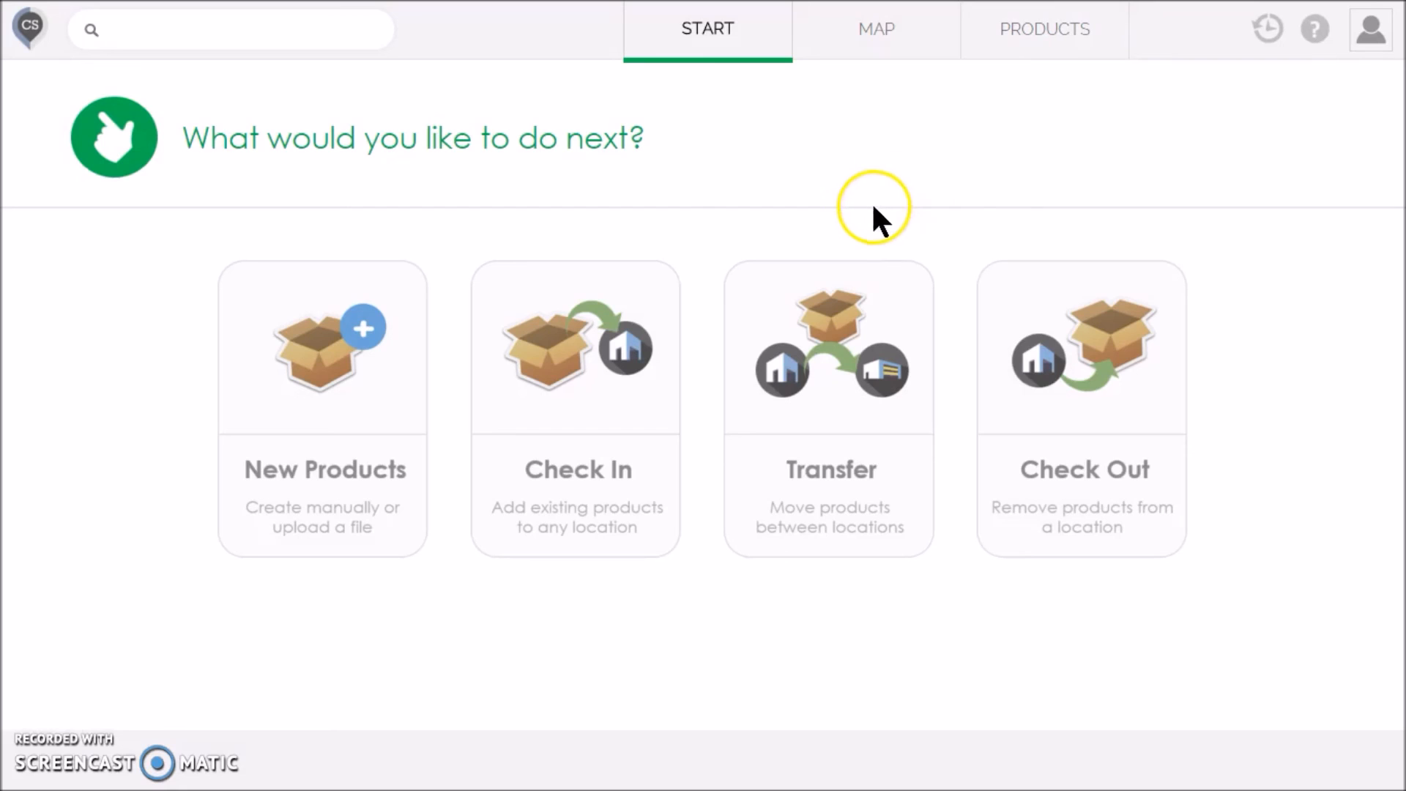
mouse_move(796, 203)
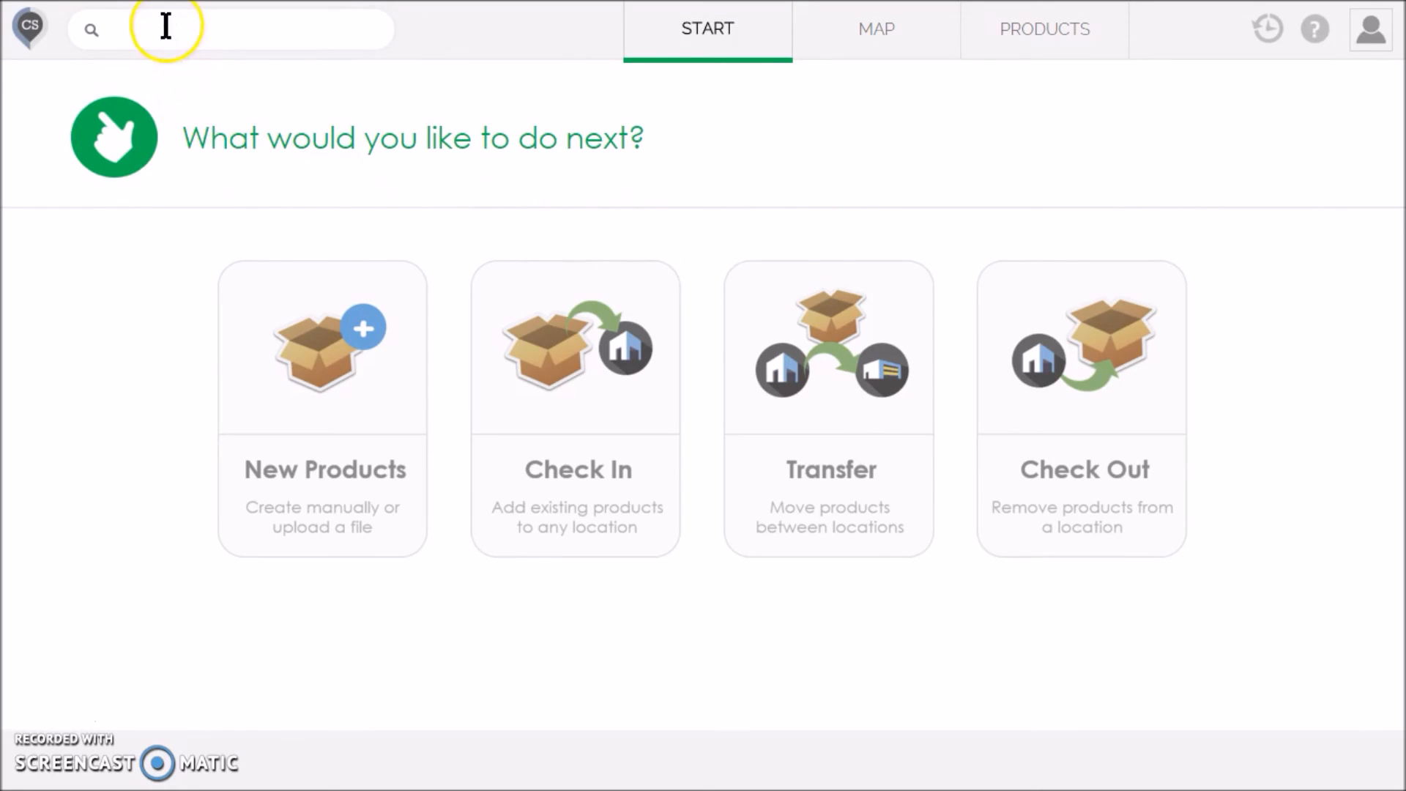
Step: Search the test products at Store > Basement: Test 1 at 10, Test 2 at 0, Test 3 at 4
text(demo)
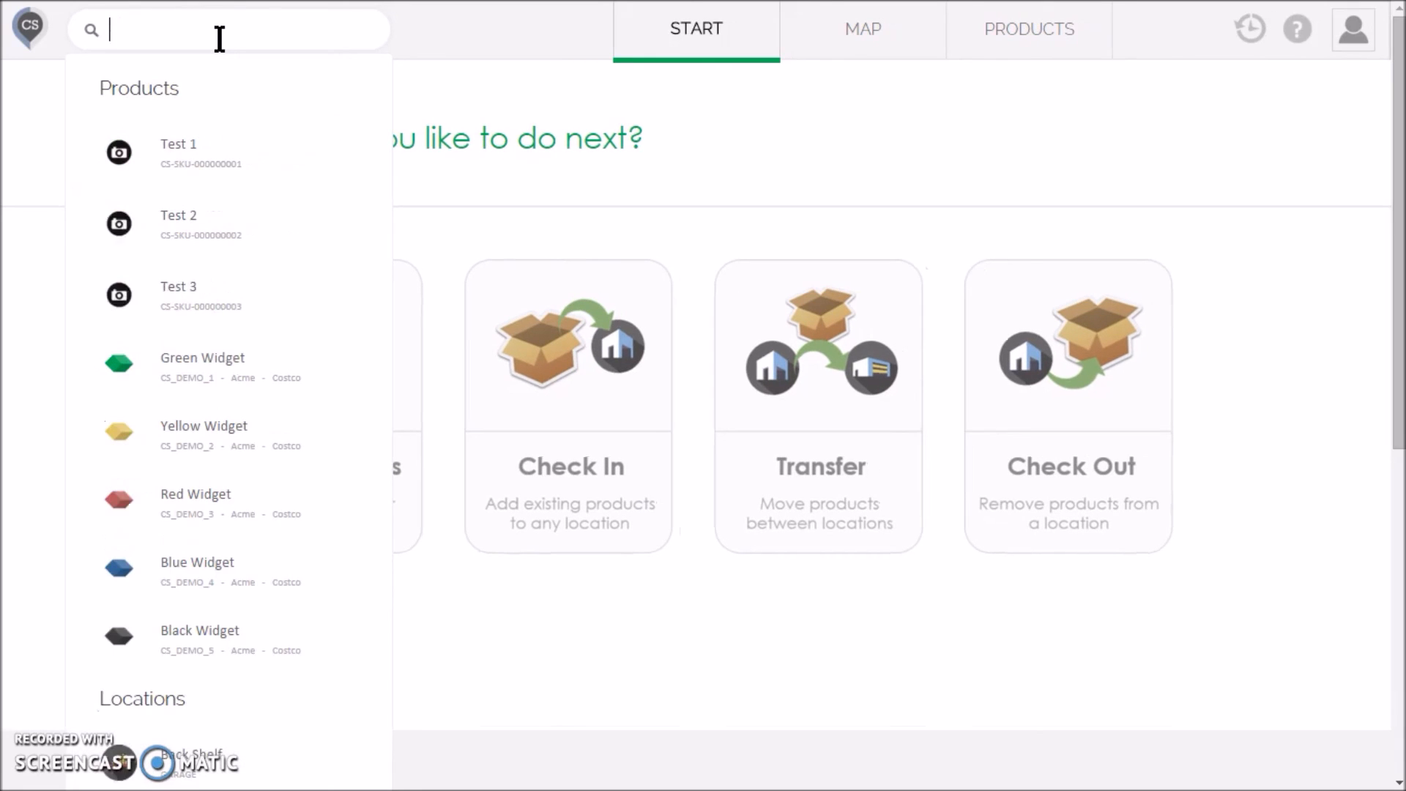
text(base)
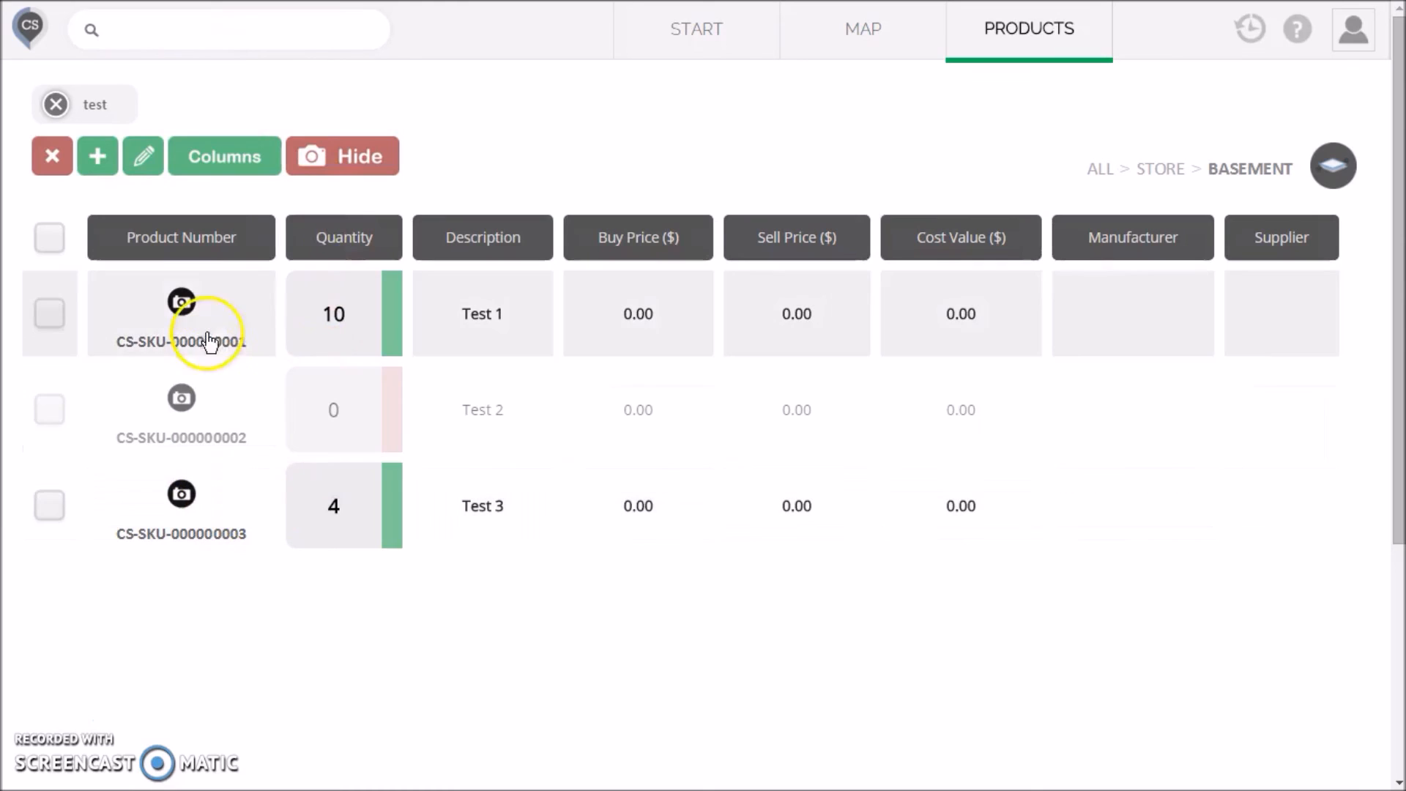
mouse_move(625, 179)
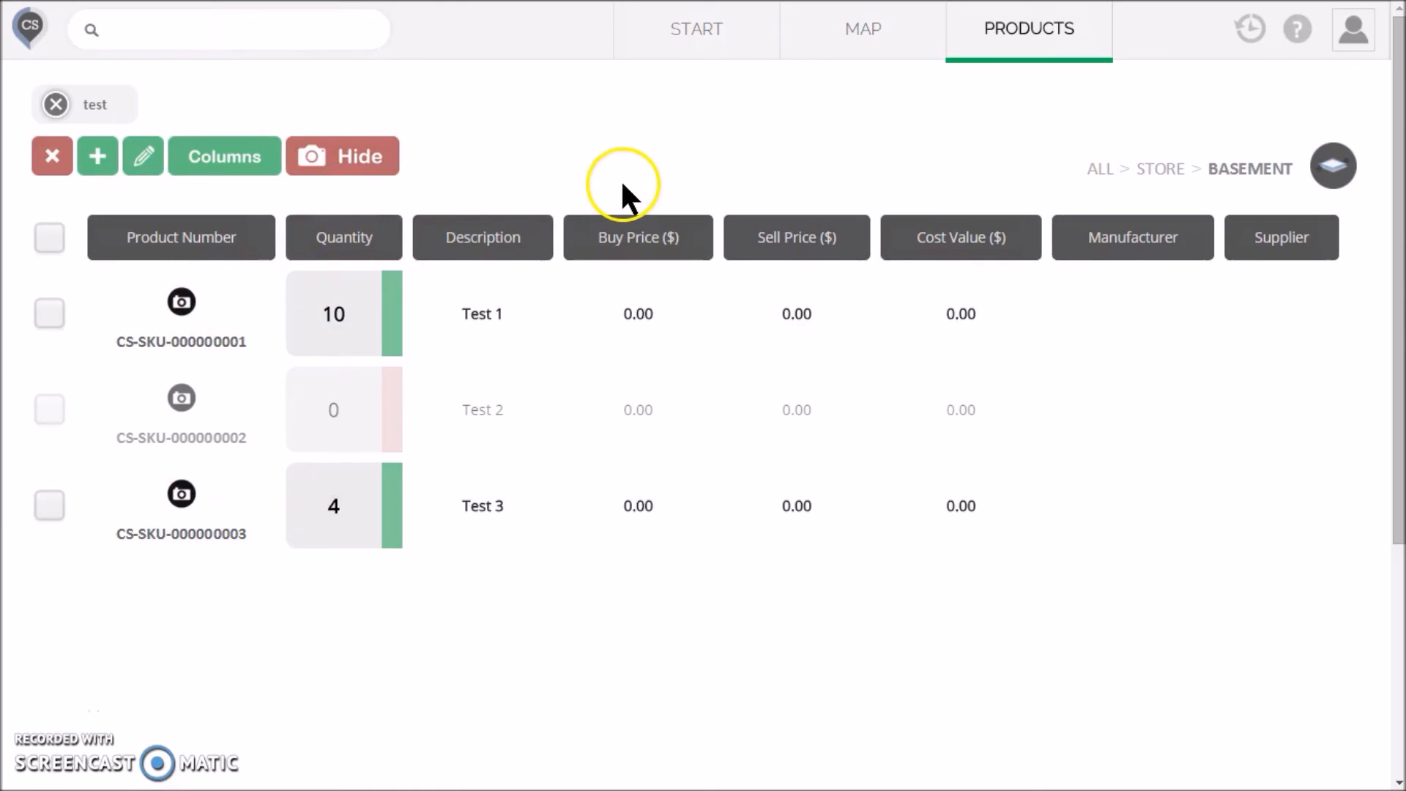
mouse_move(627, 197)
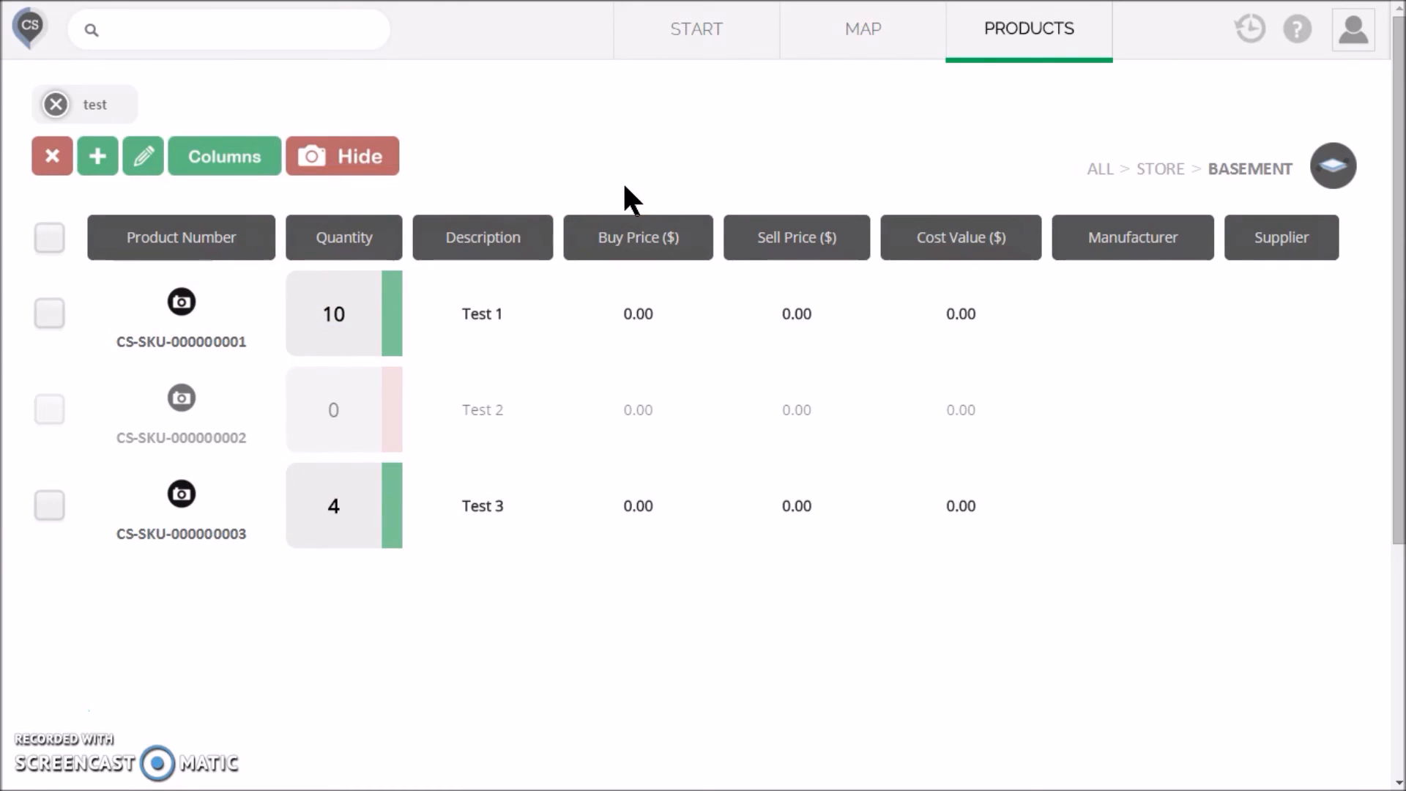
Step: Show the help menu with Live Chat, Help Articles, Email Us and Intro Video
click(1296, 28)
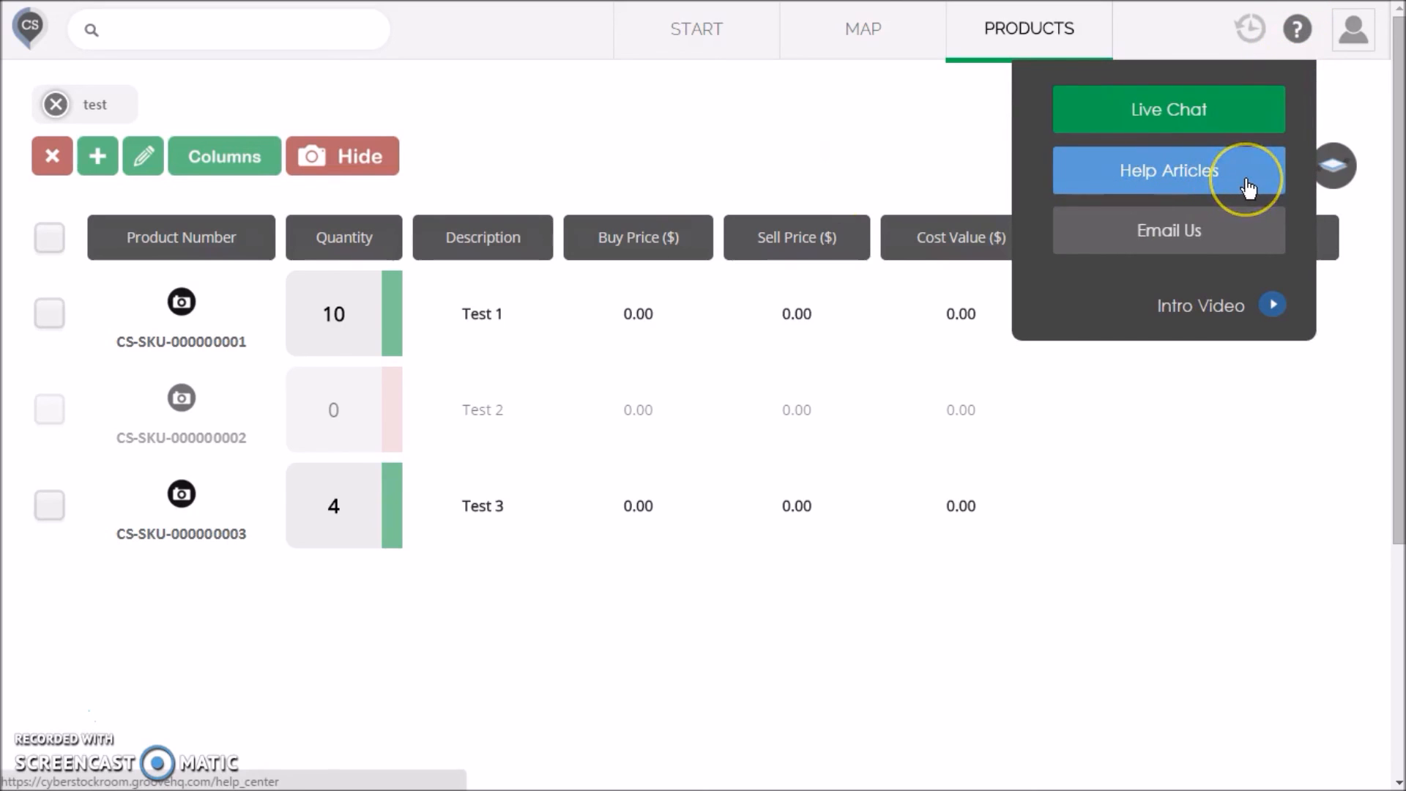
mouse_move(1235, 160)
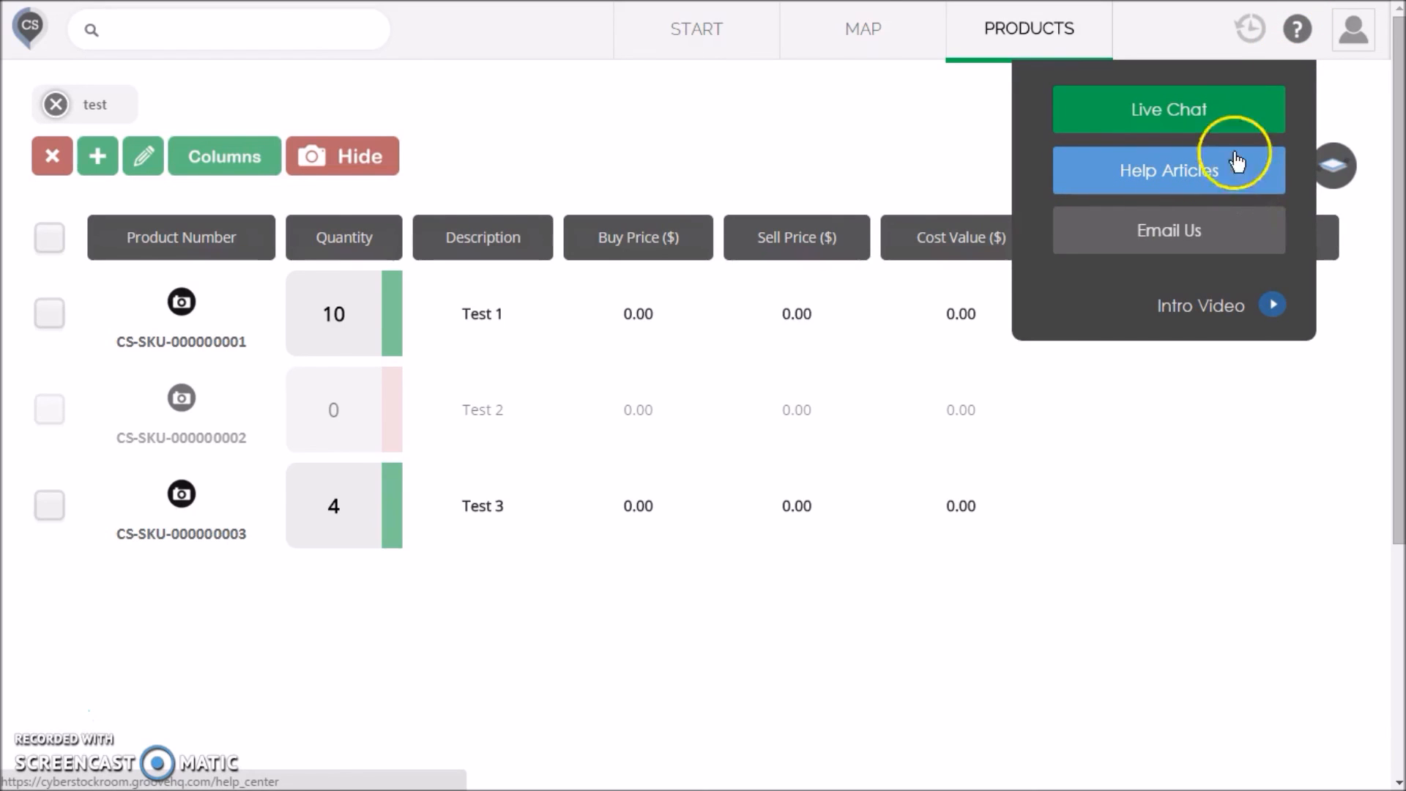